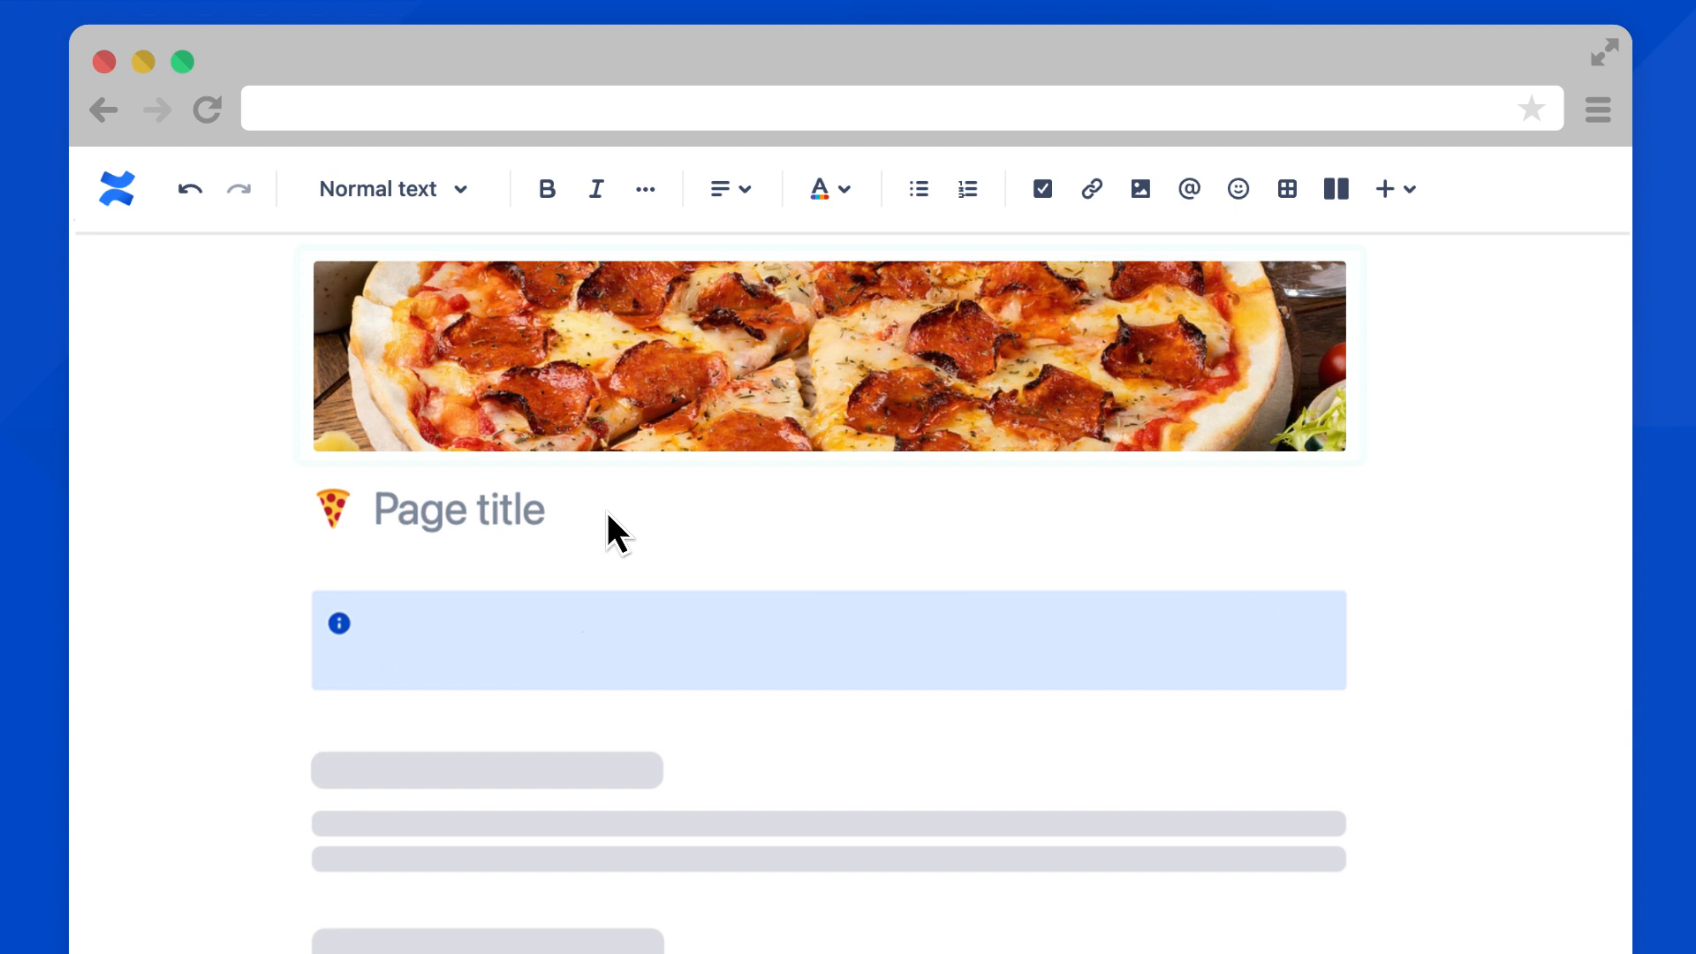
Type / on the blank page to bring up the quick insert menu of elements
scroll(down, 3)
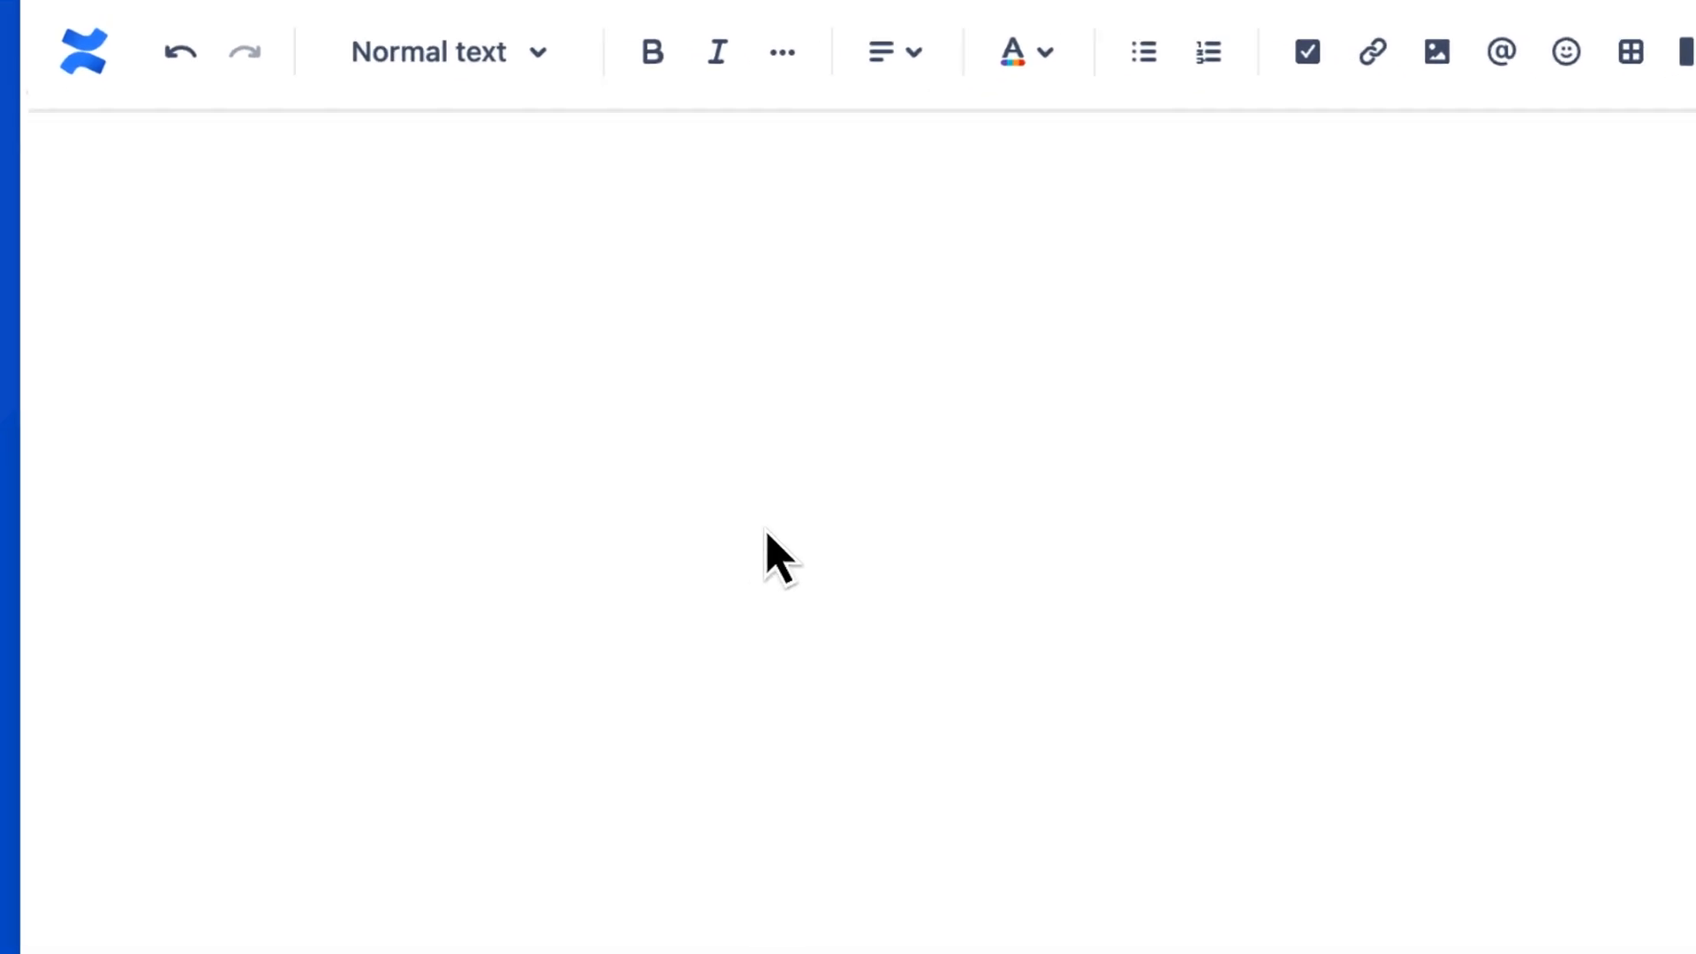
text(/)
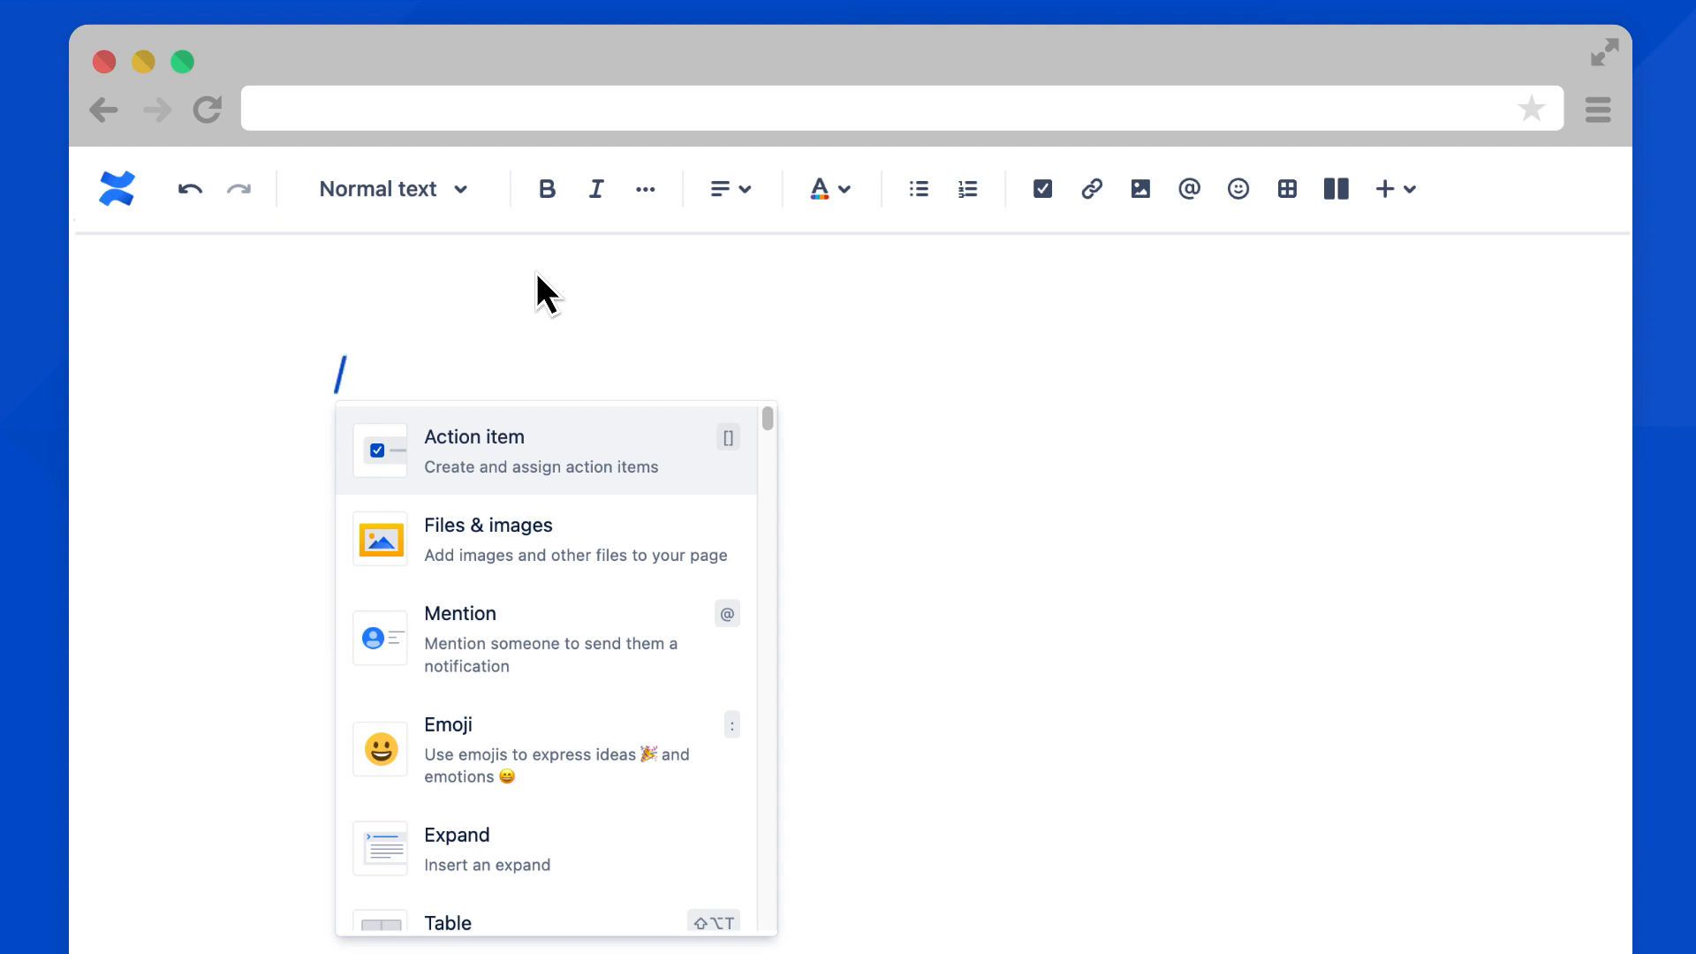
mouse_move(629, 781)
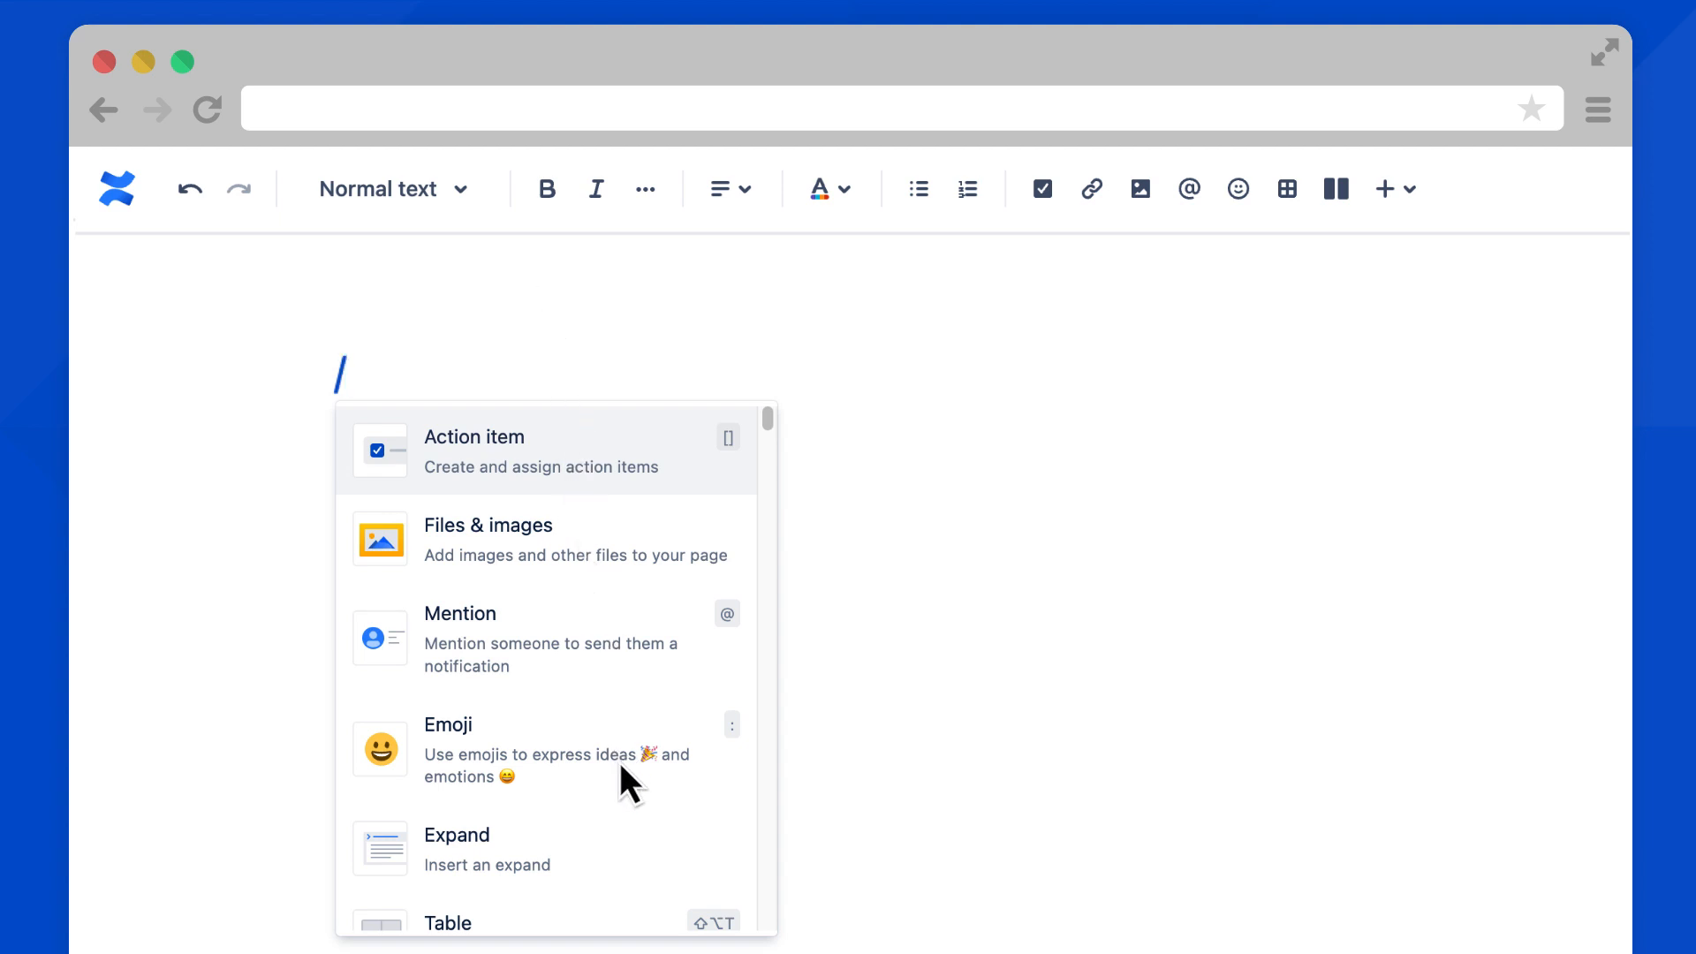
Insert an Expand section and title it 'Click here to expand!'
click(456, 834)
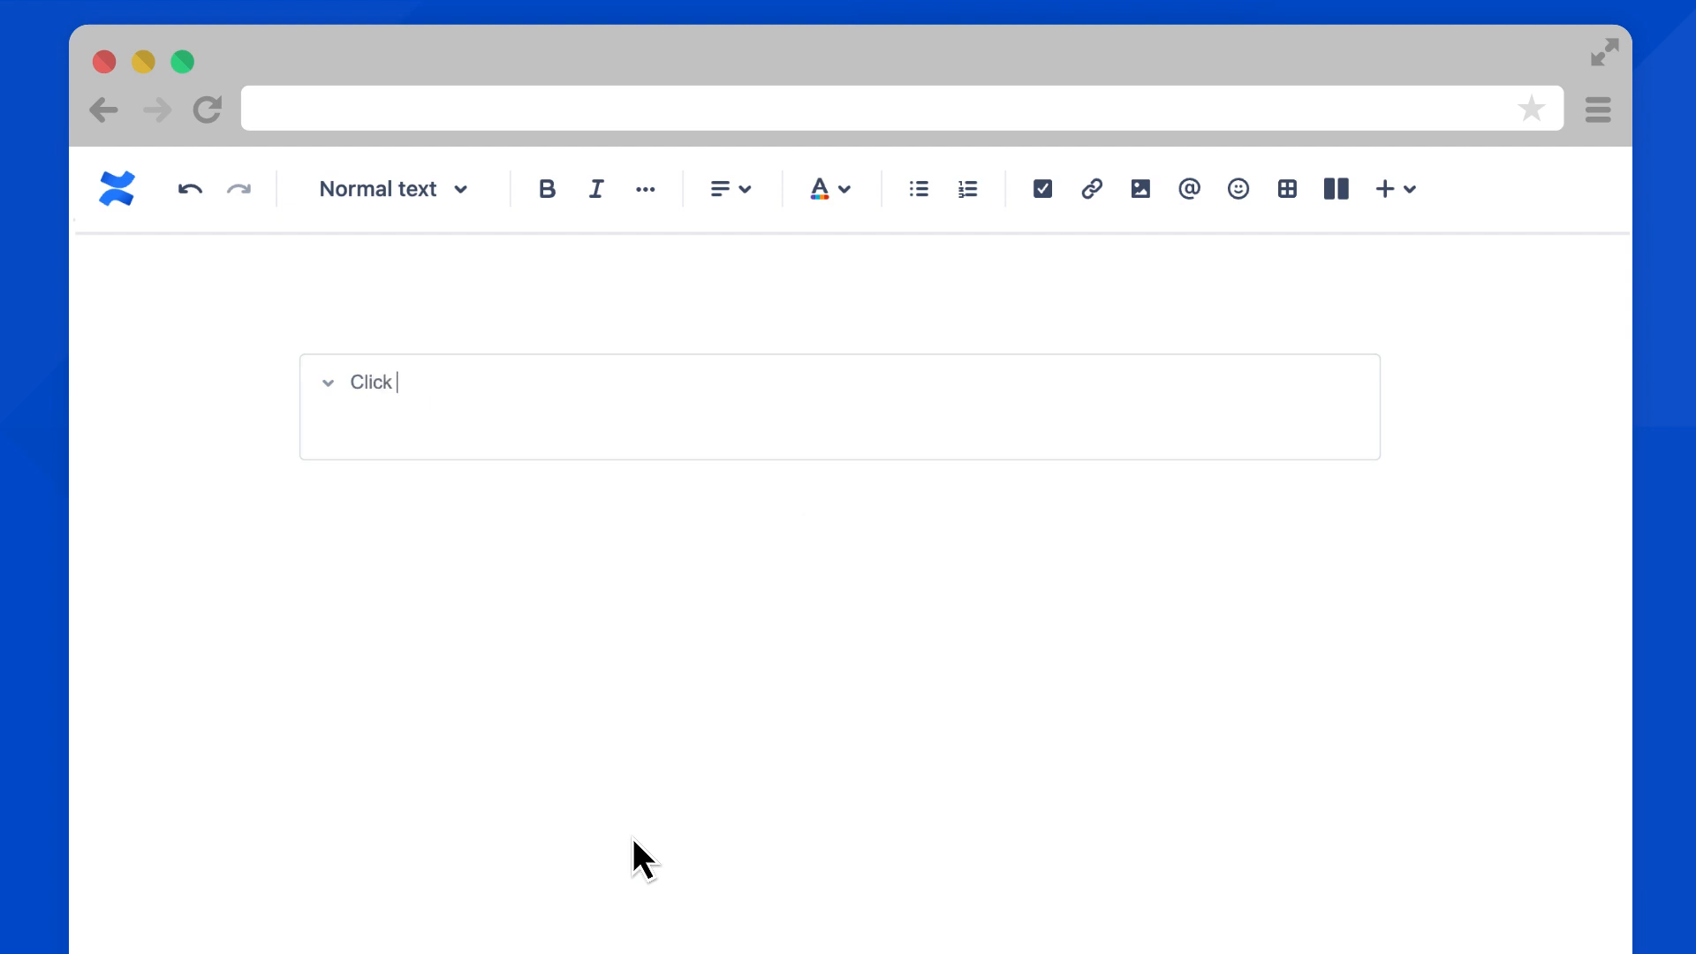
text(here to expand!)
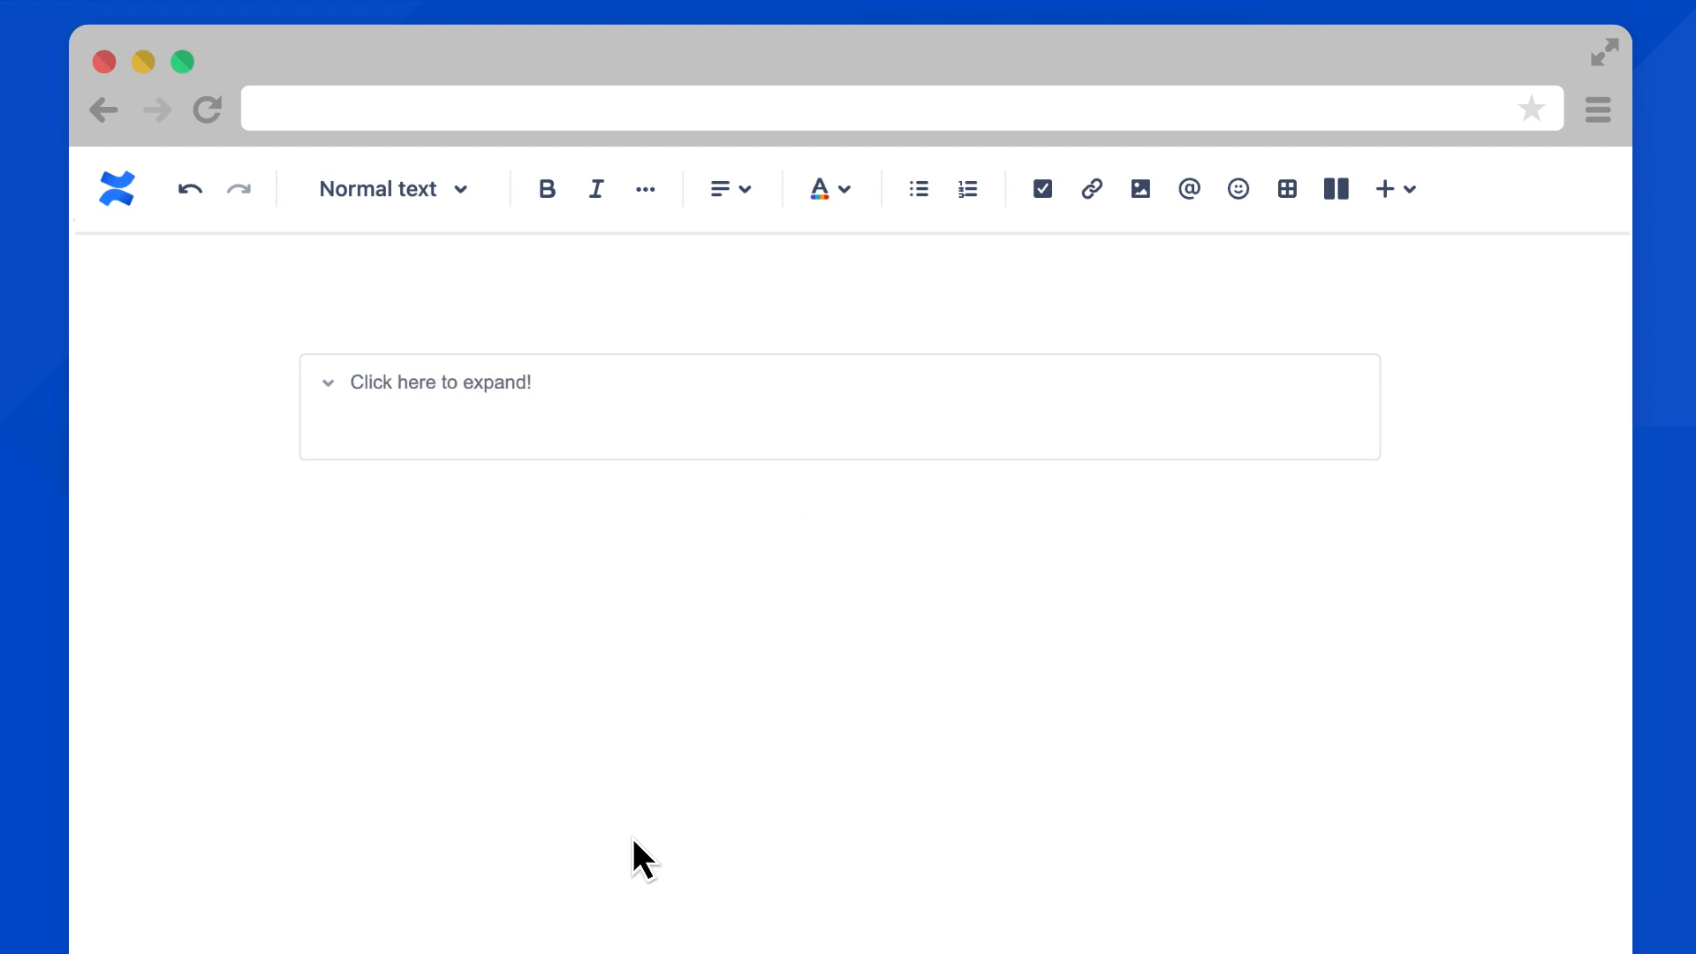
mouse_move(890, 654)
text(/)
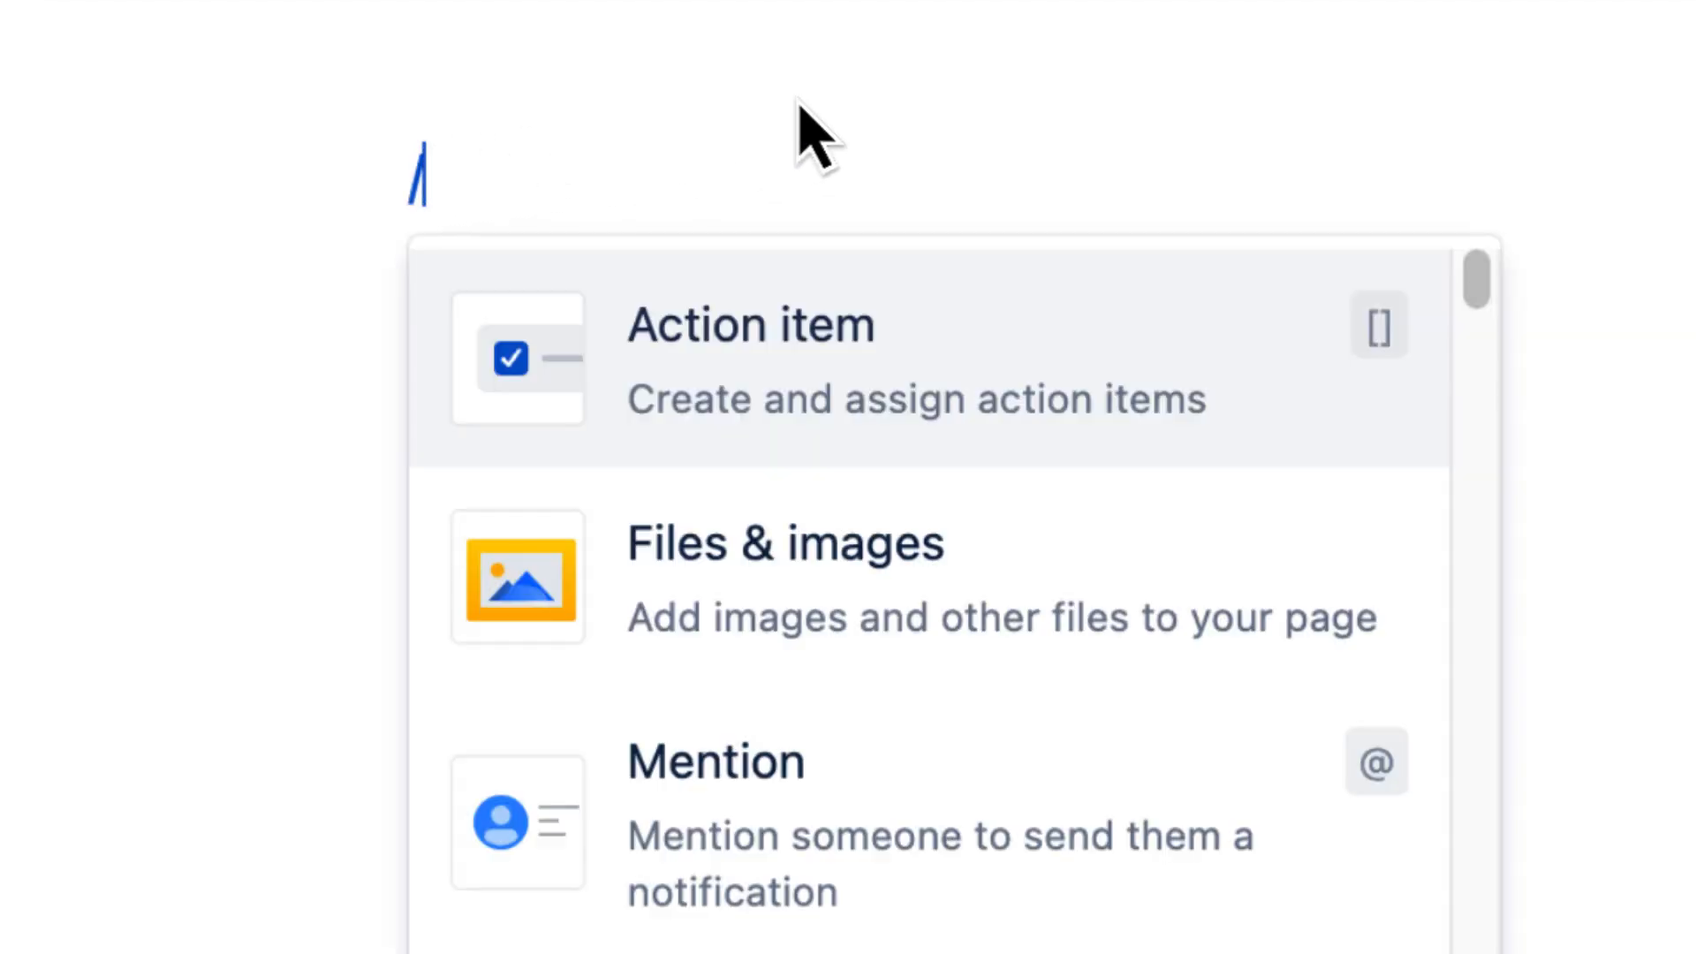
Insert a Table via /table, giving a 3x3 table with a header row
text(table)
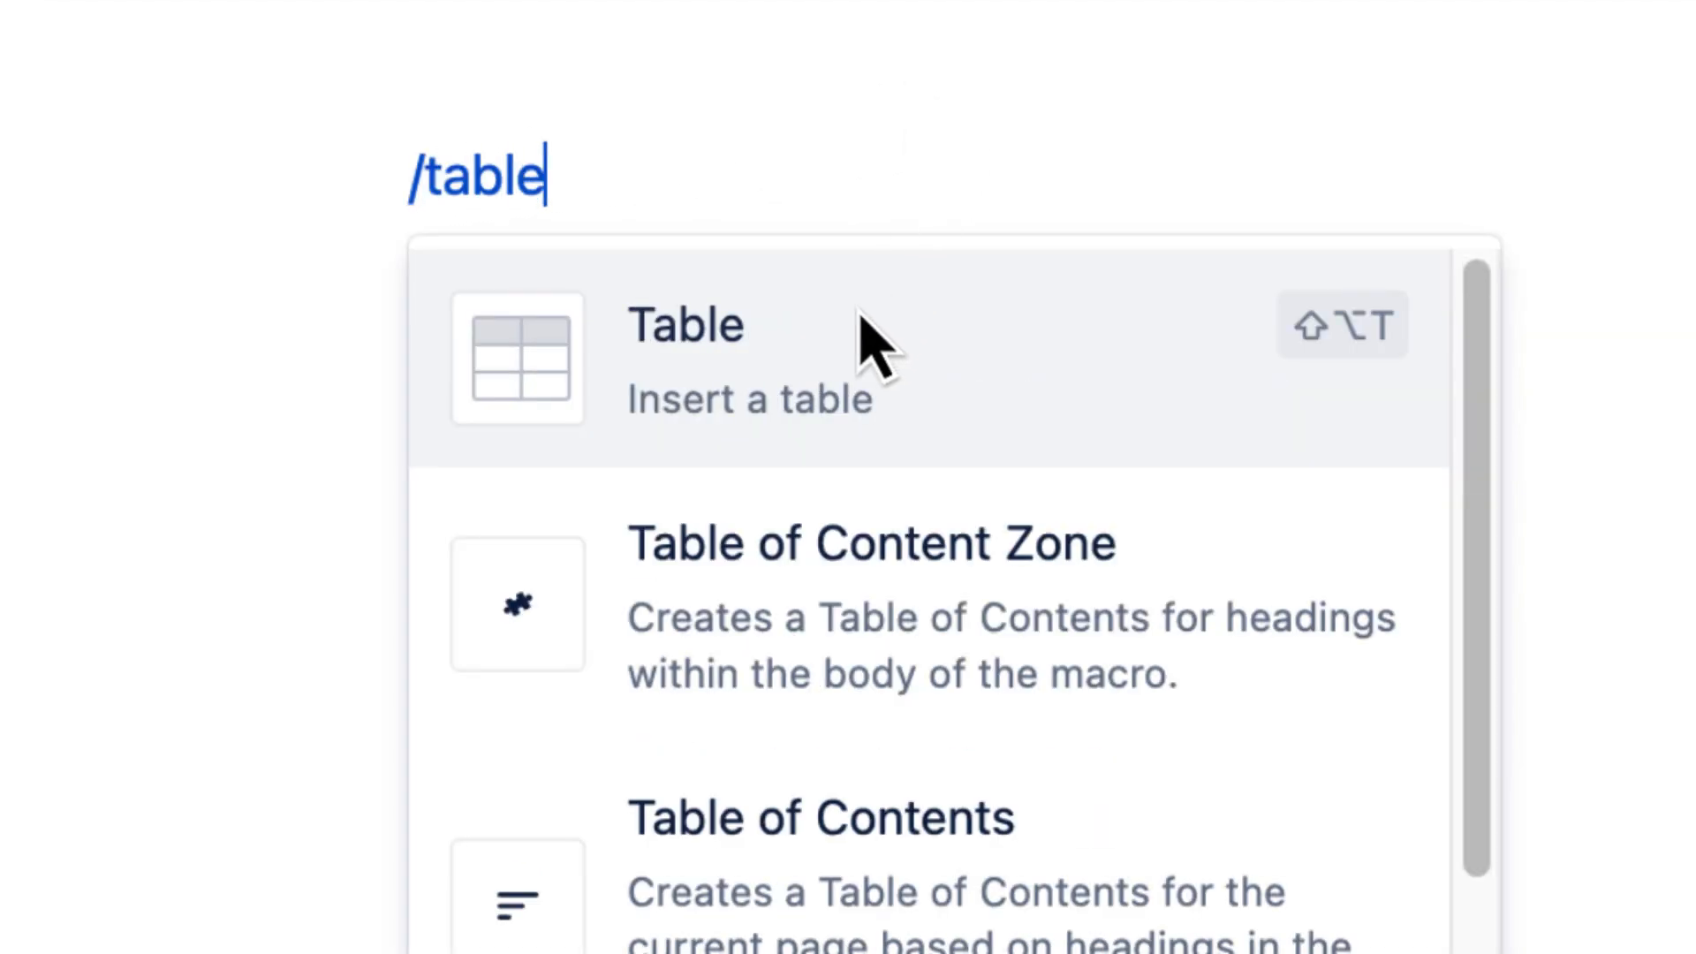
click(683, 325)
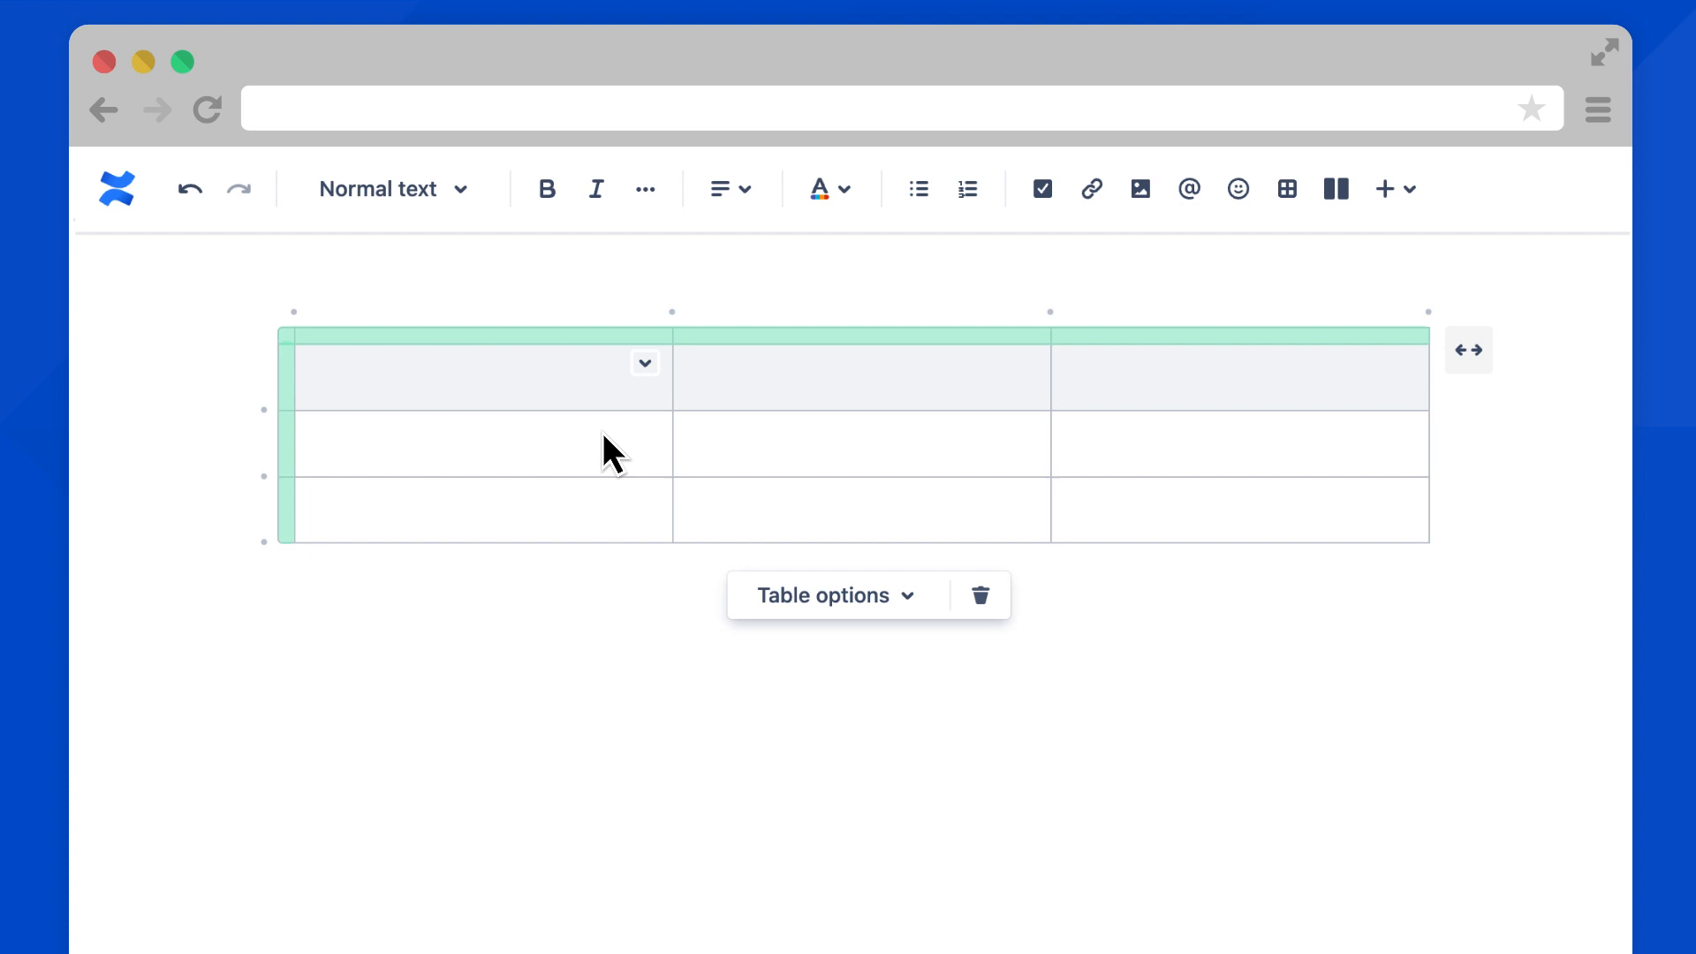
click(645, 363)
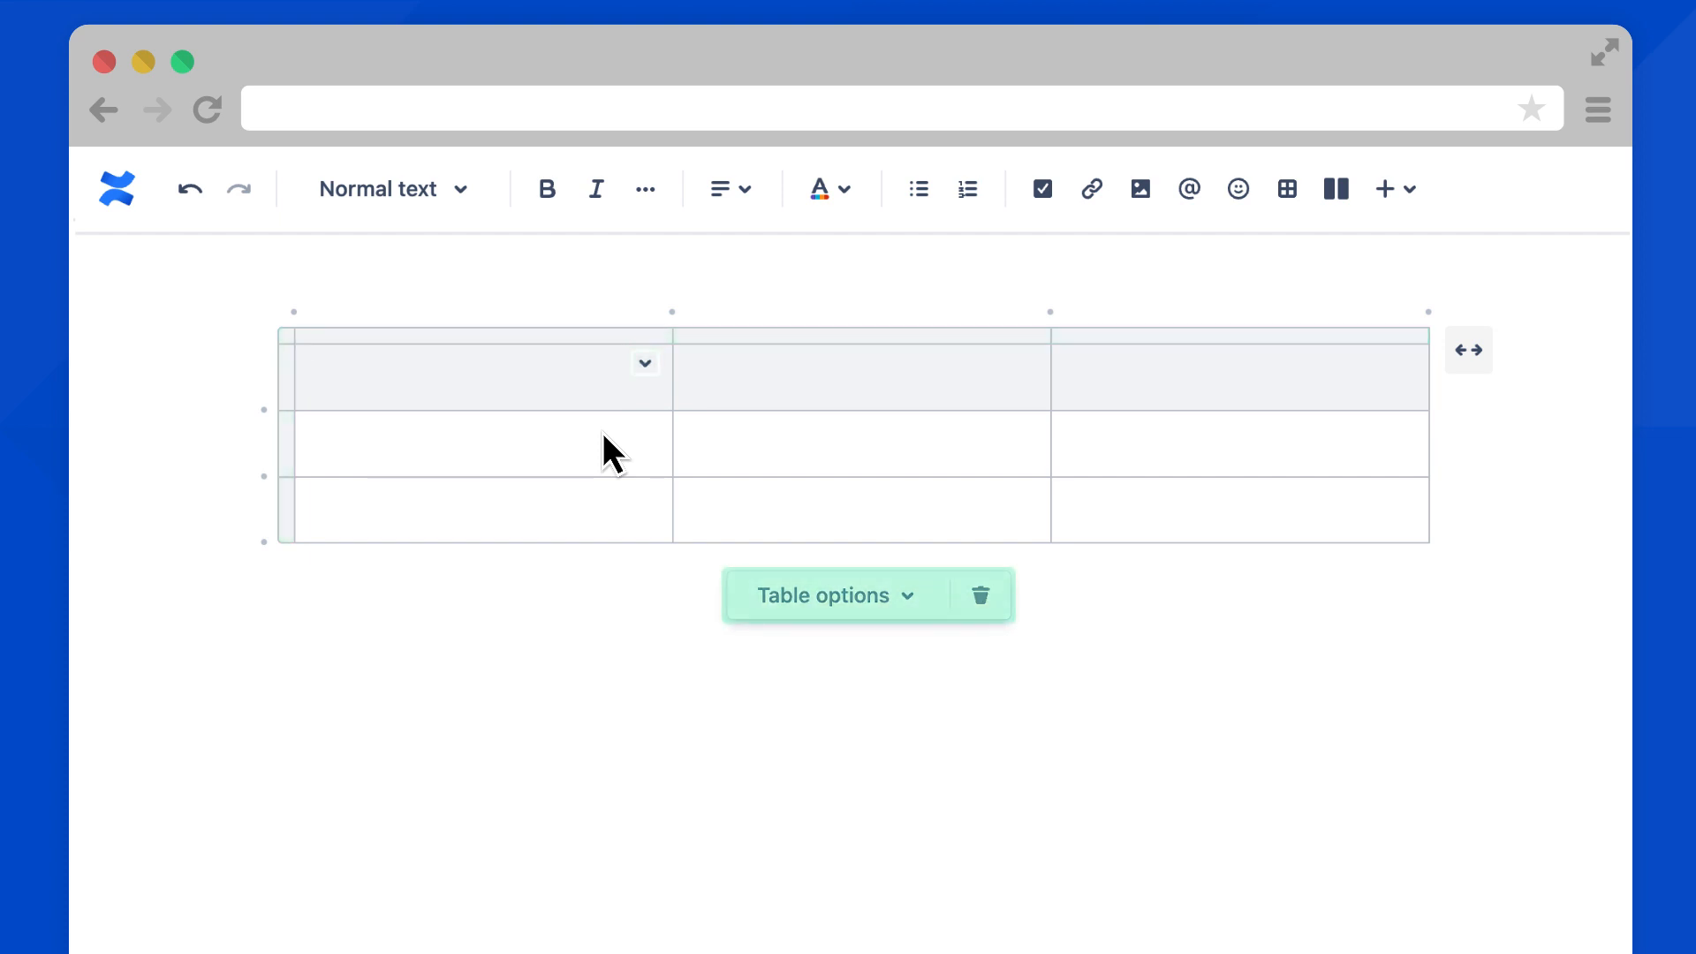
mouse_move(743, 443)
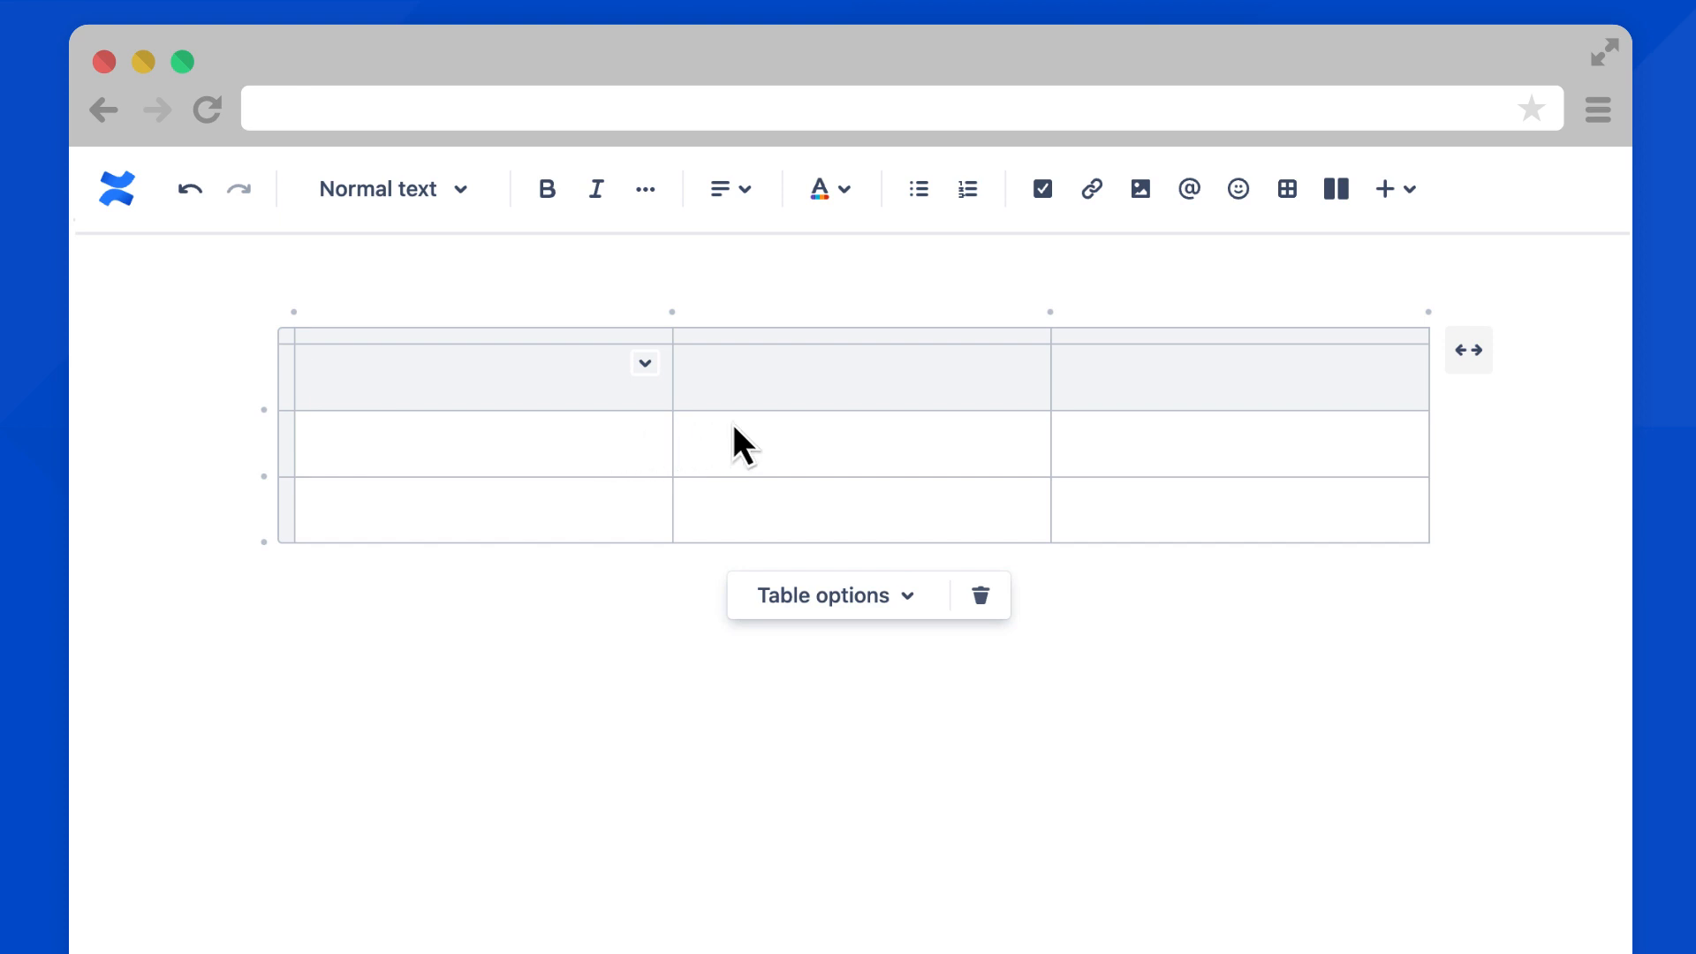
mouse_move(1262, 413)
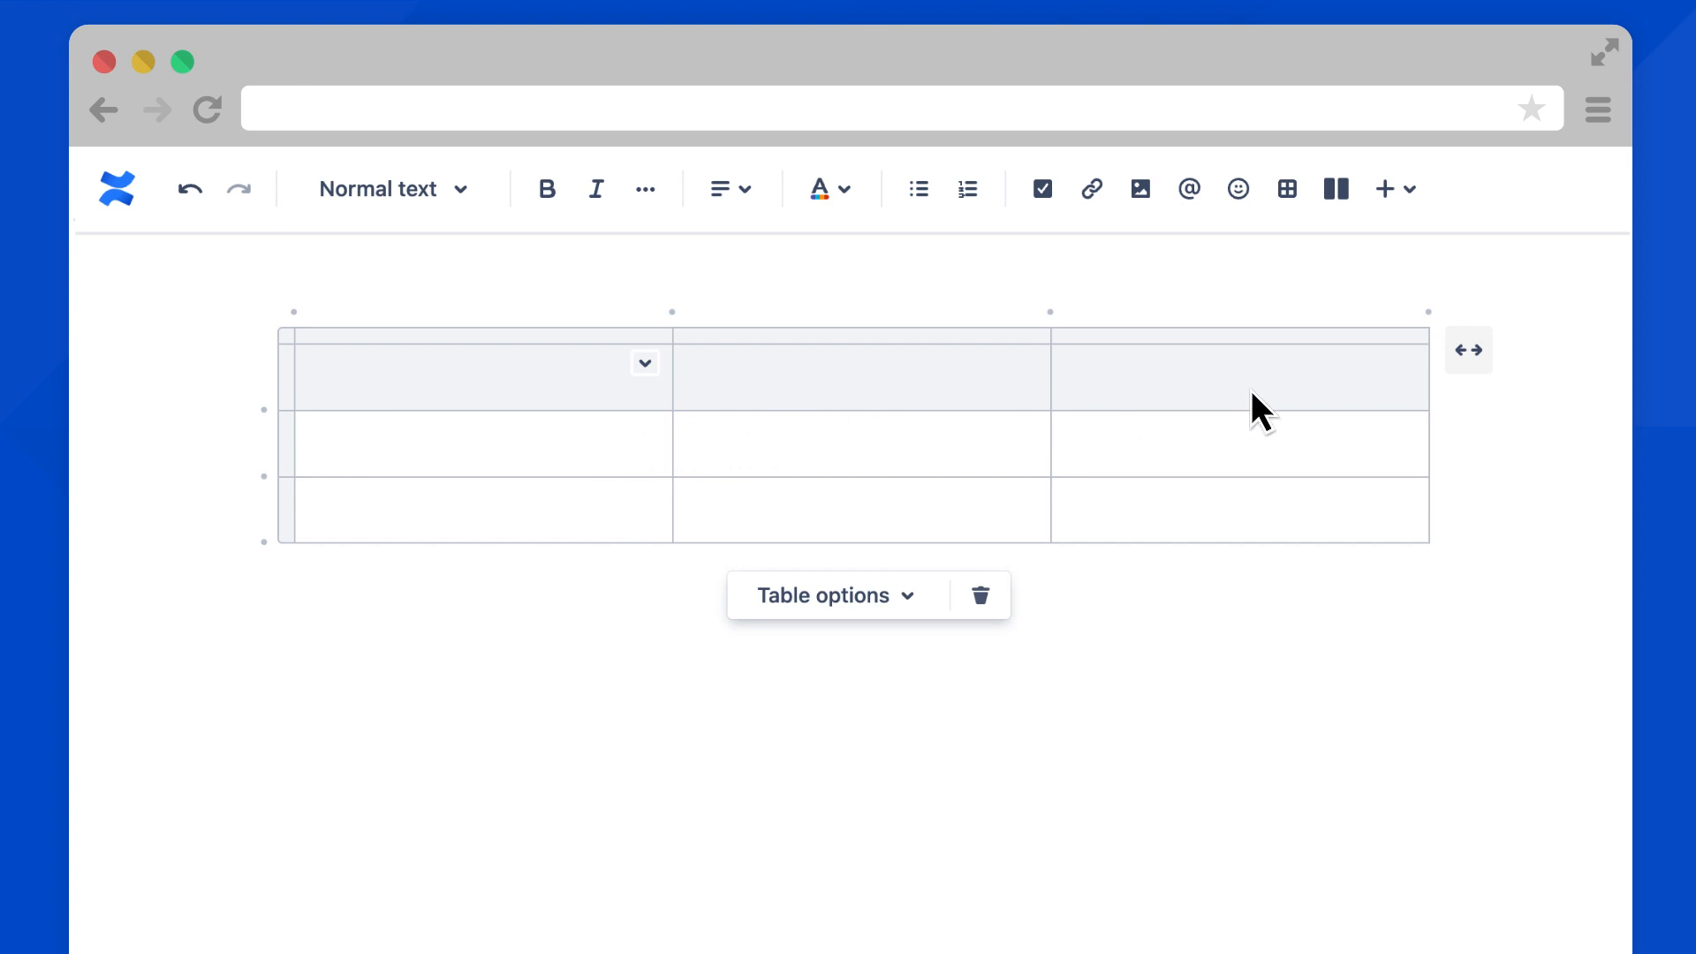
mouse_move(1284, 353)
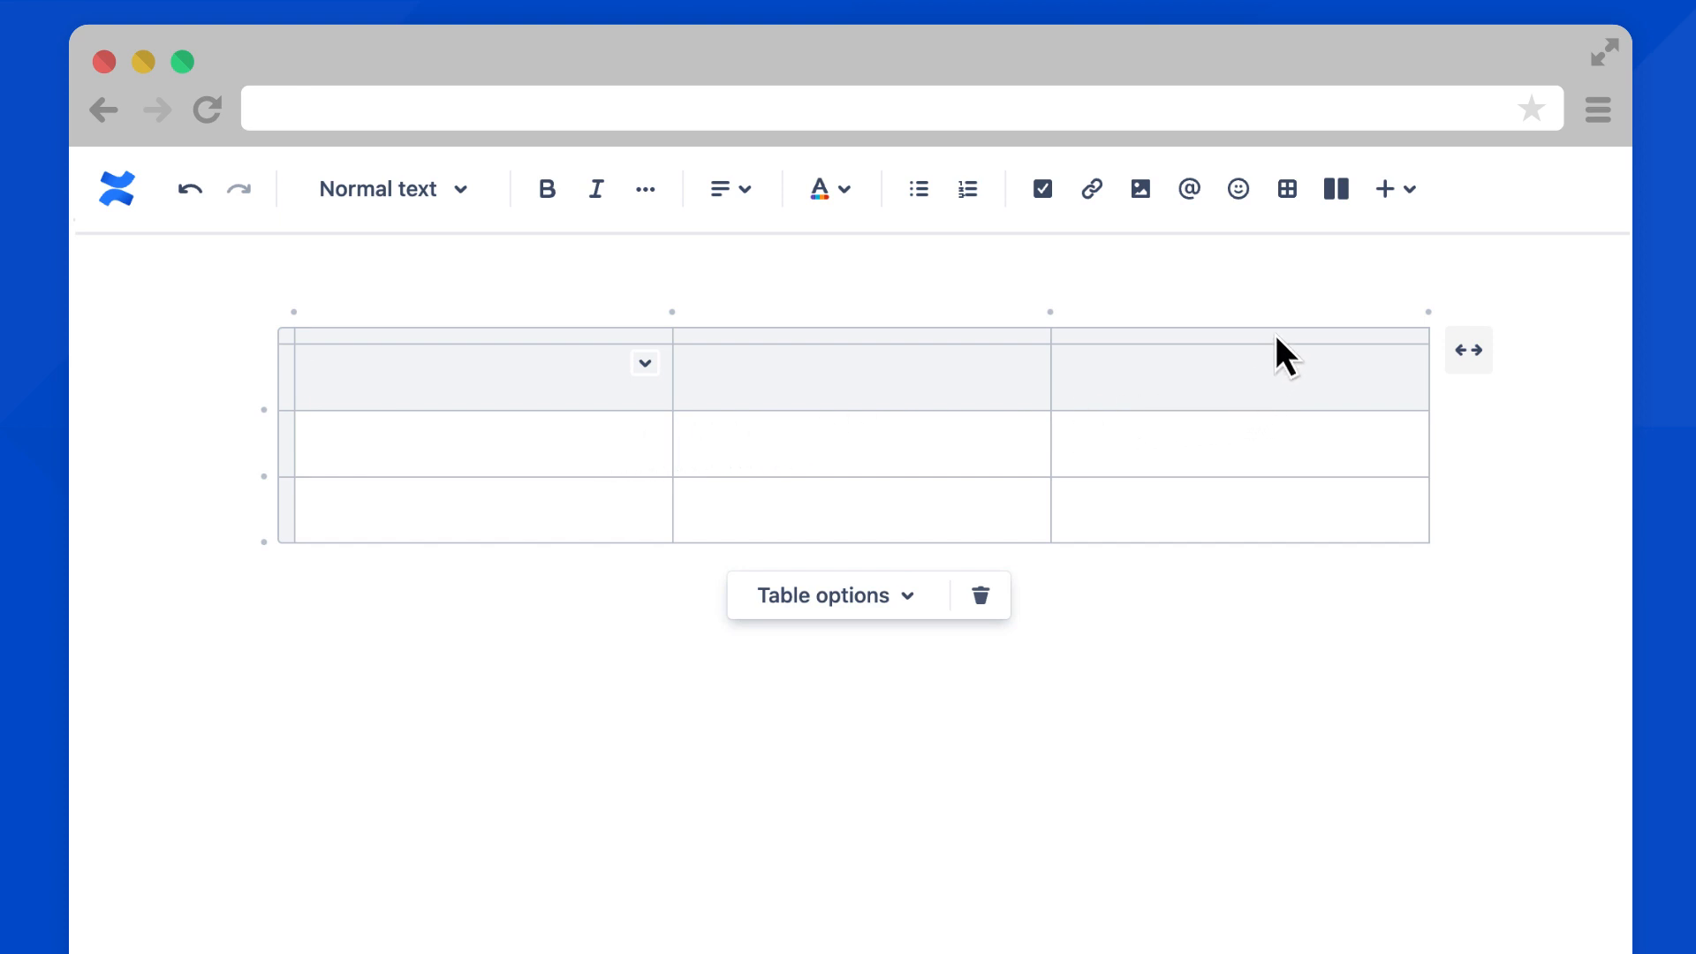
Remove the rightmost column, leaving a two-column table
click(1240, 336)
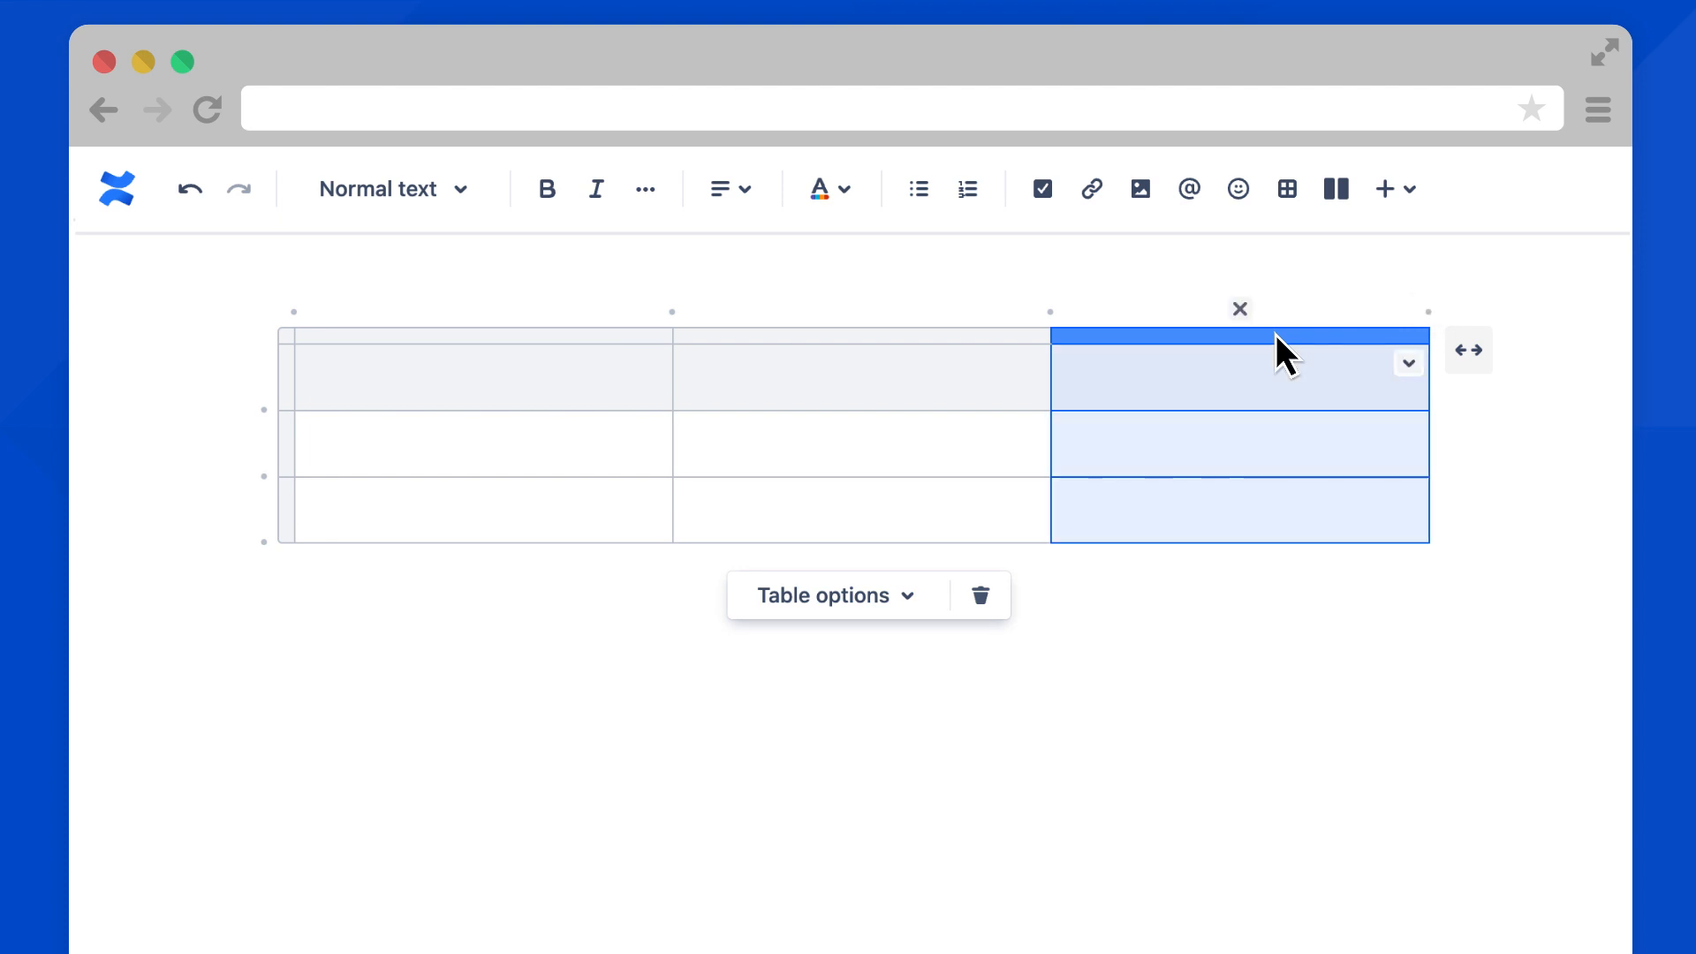
mouse_move(1240, 307)
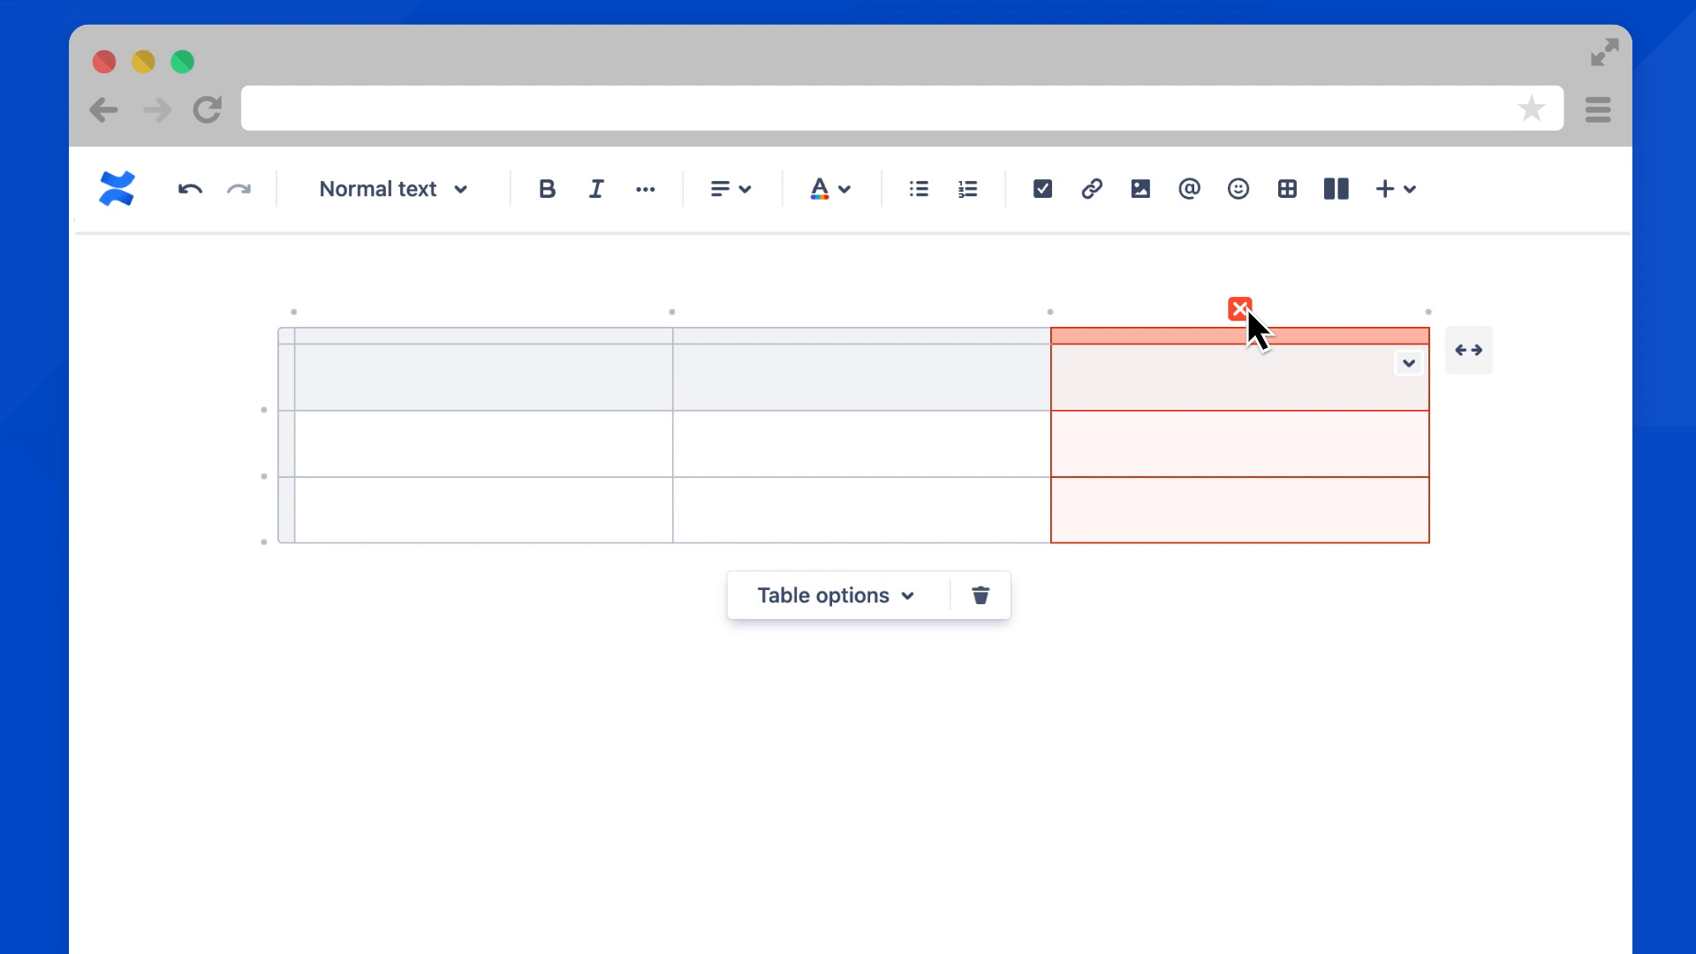
click(1240, 307)
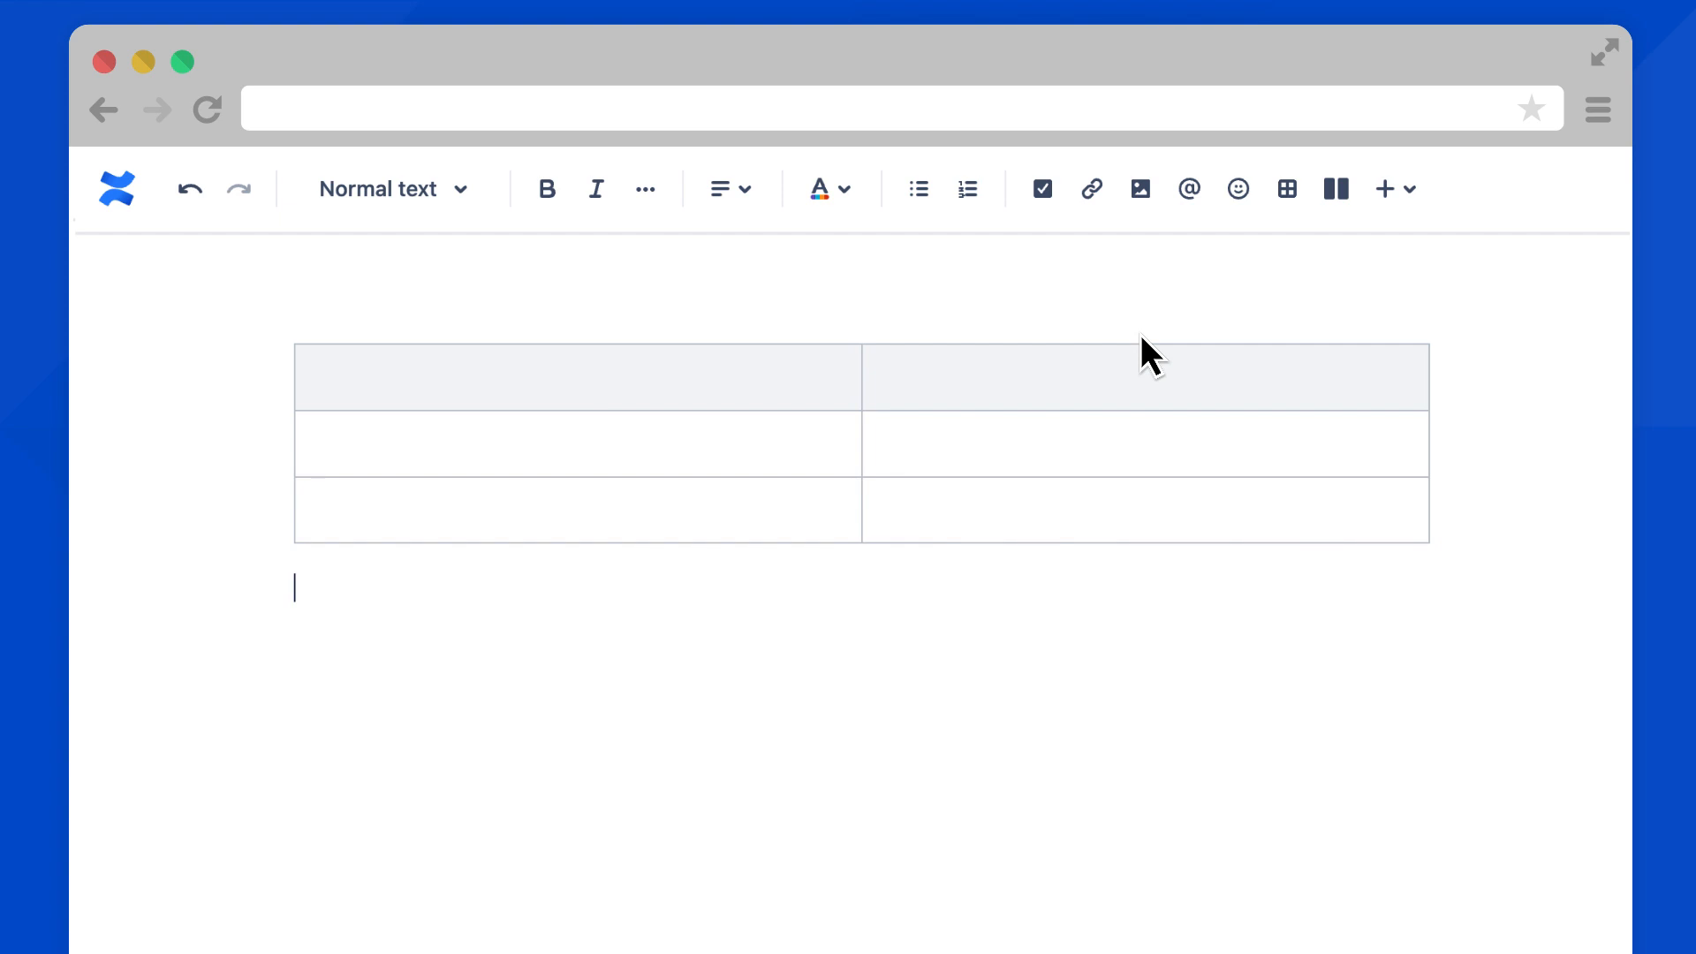
mouse_move(704, 446)
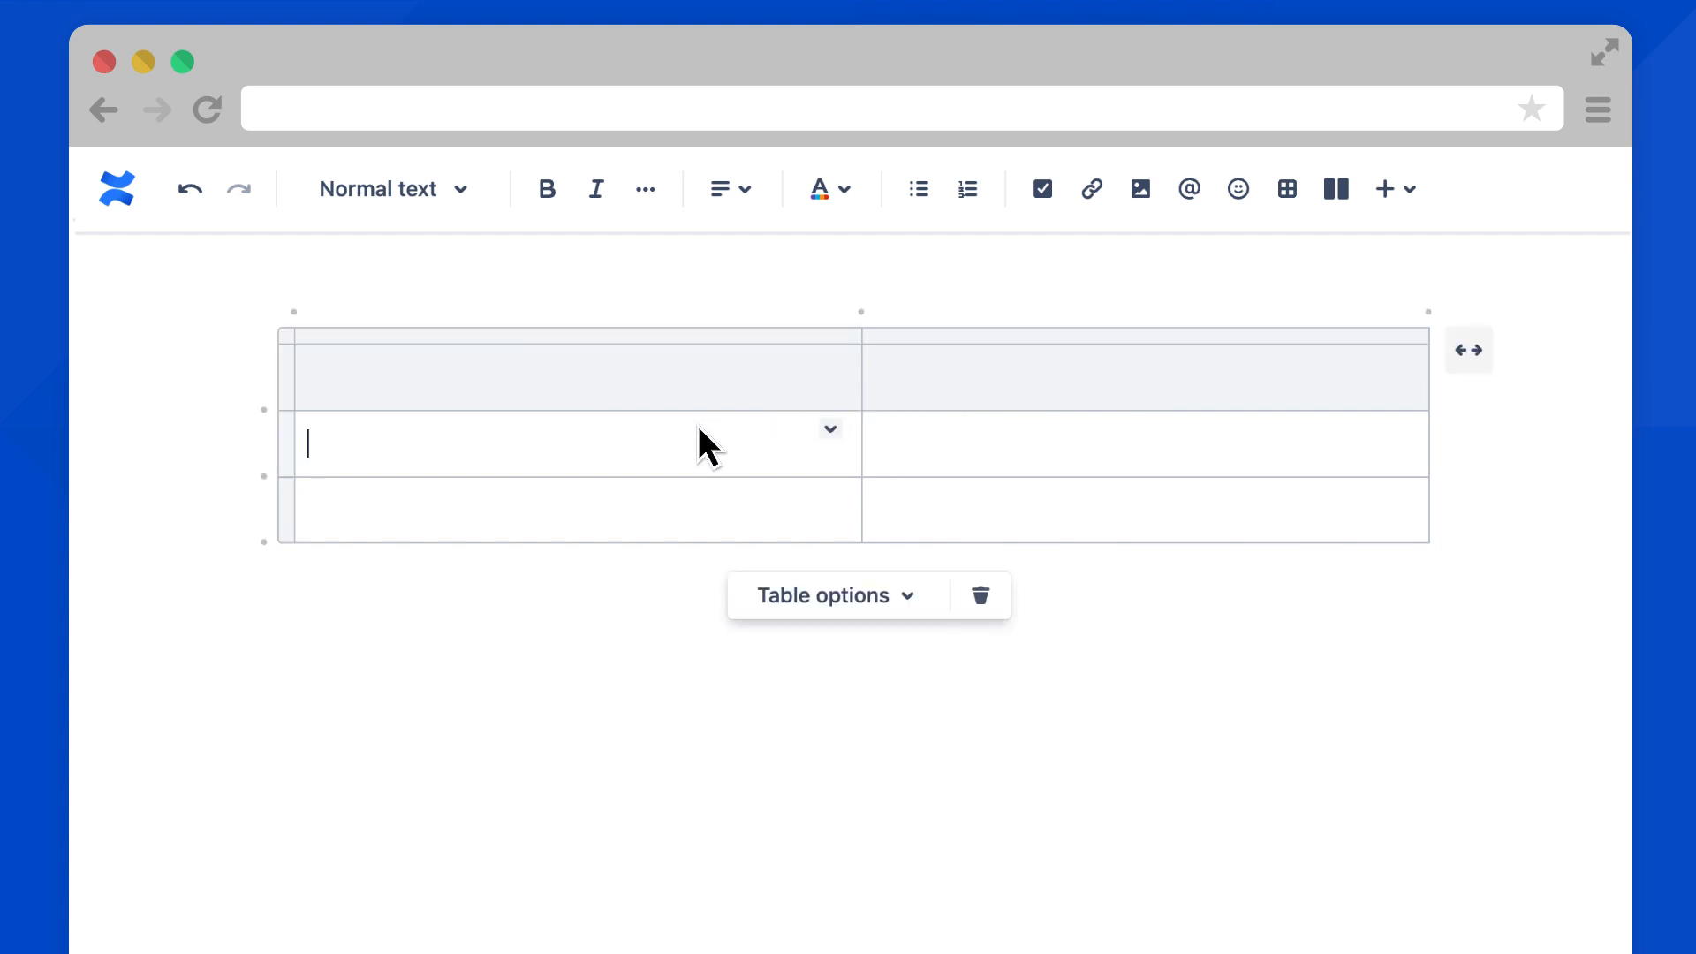
Bring up the cell options menu for a body cell in the first column
click(830, 430)
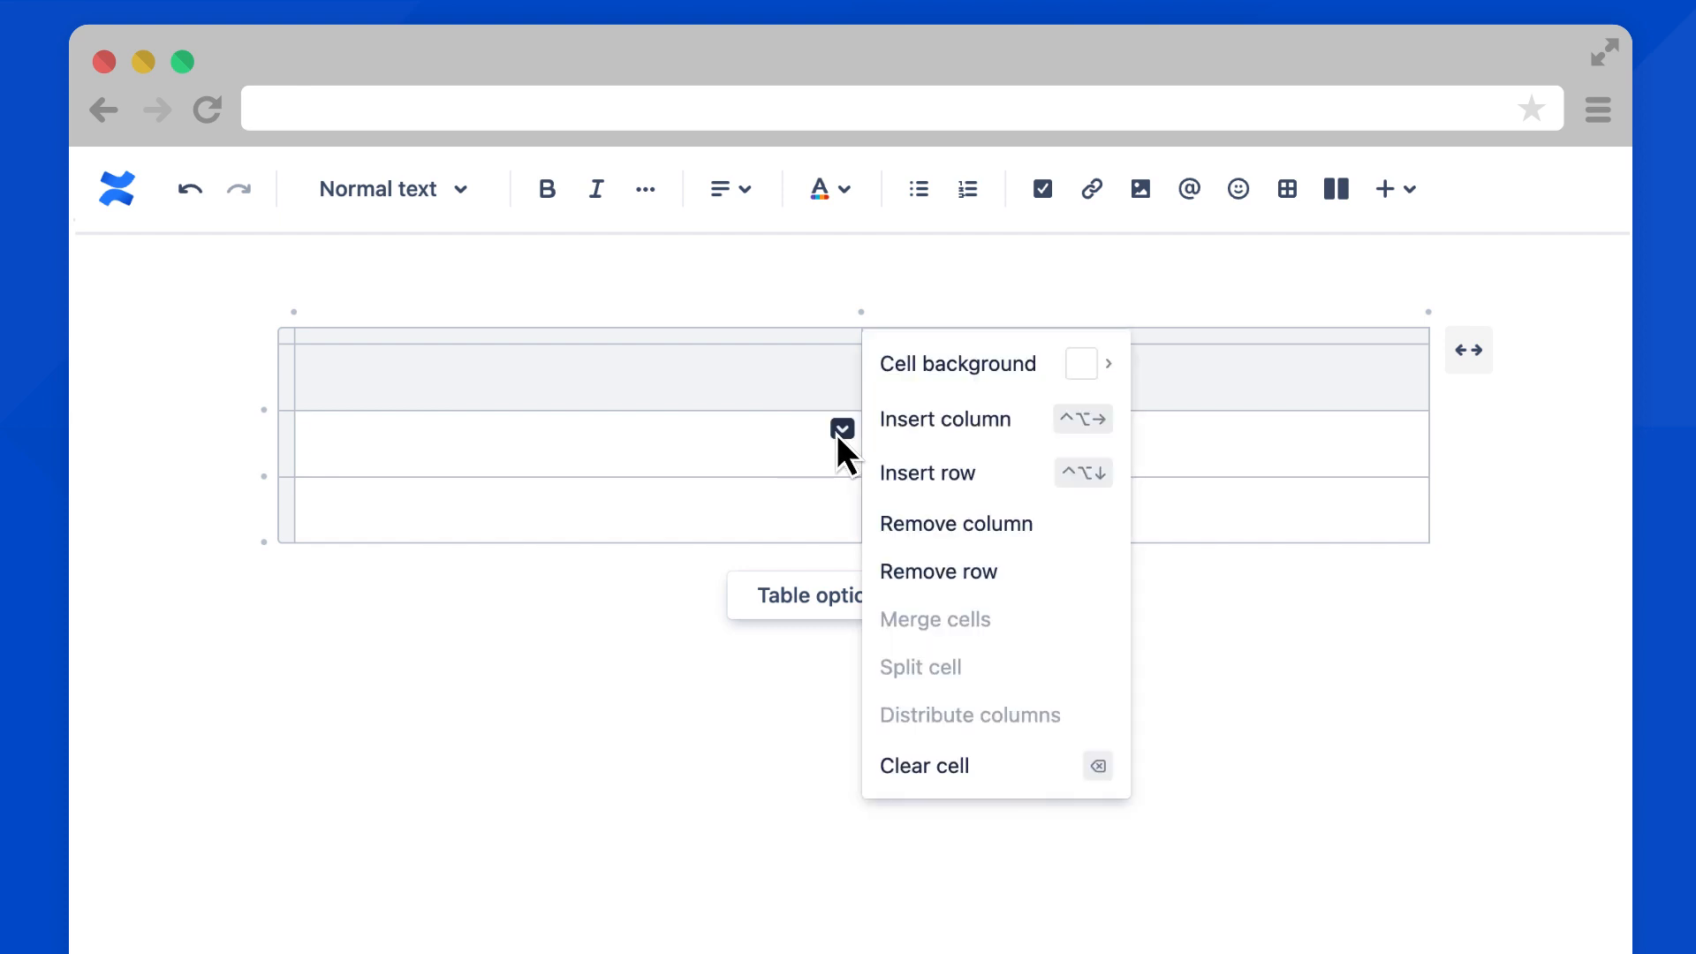
mouse_move(1009, 488)
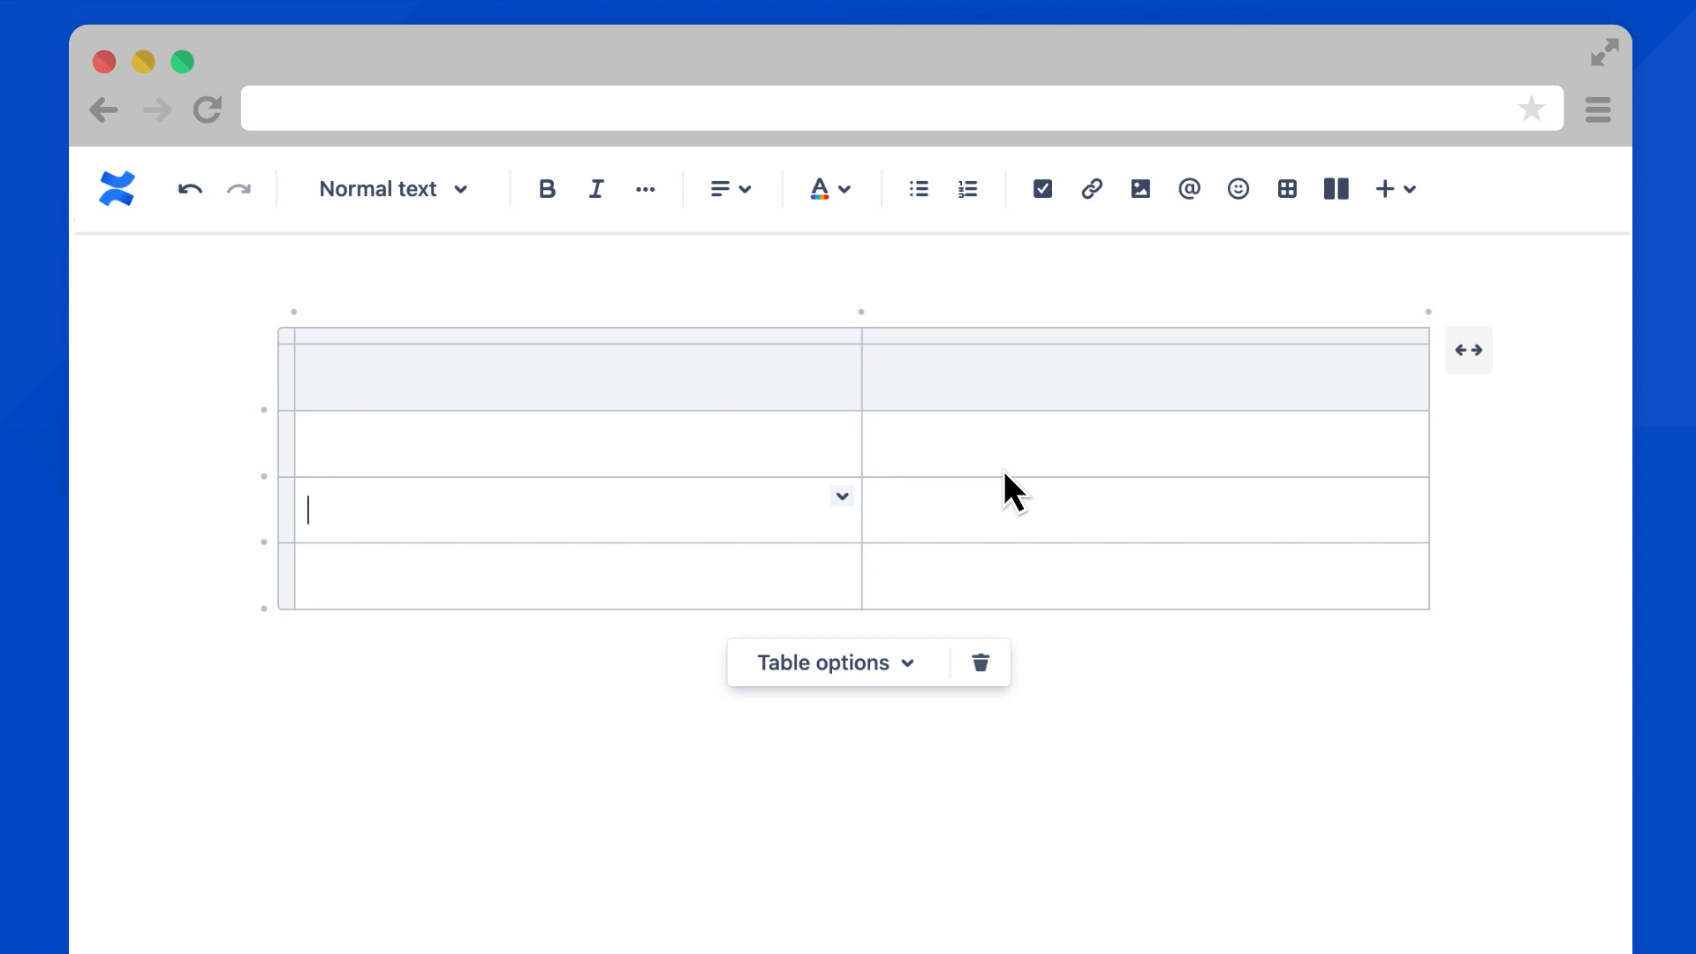
mouse_move(1009, 498)
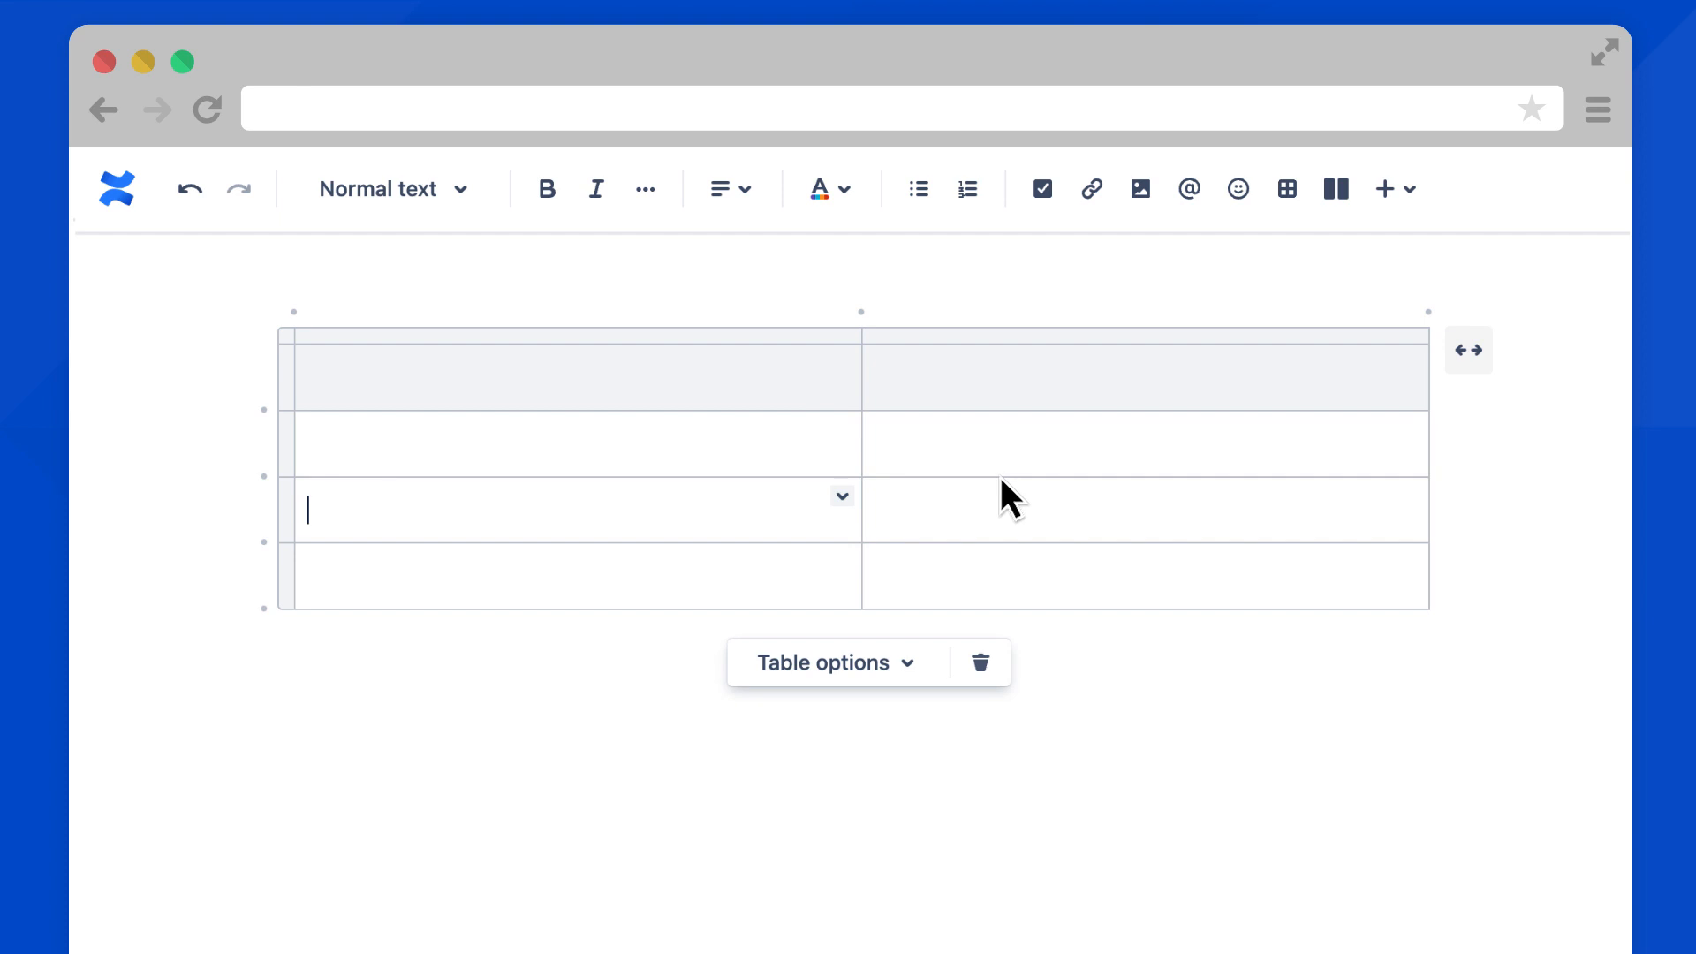
mouse_move(911, 692)
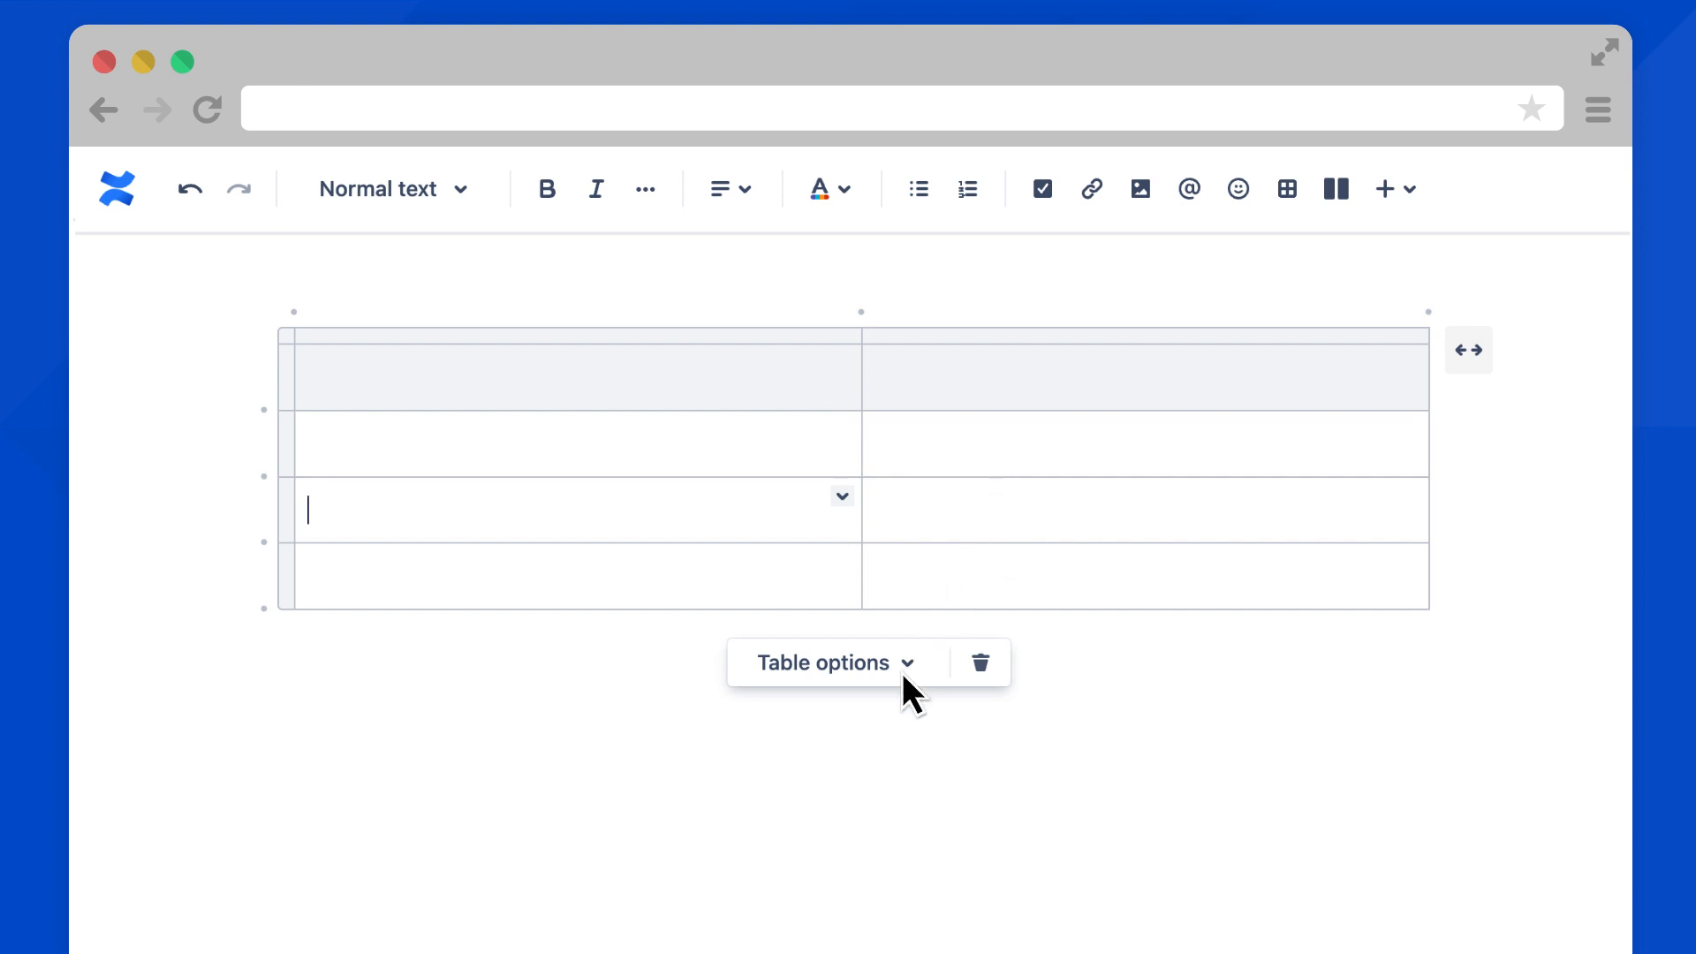
Enable Numbered column in Table options so rows count 1, 2, 3, then finish editing
click(827, 662)
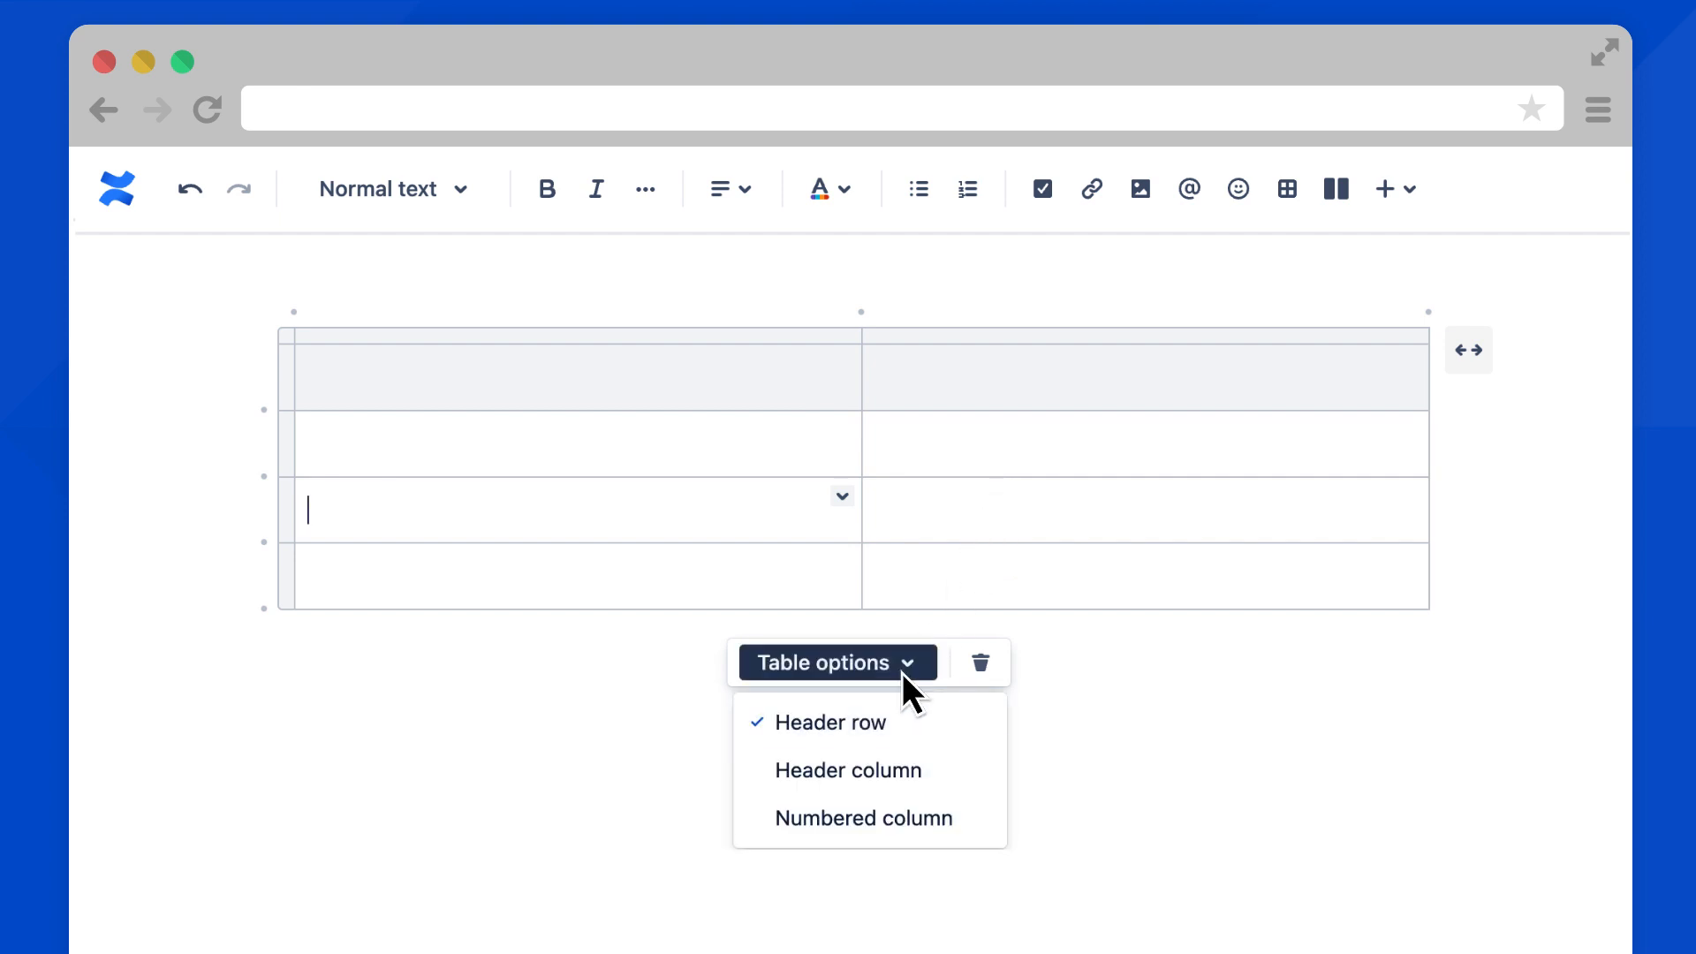
mouse_move(918, 721)
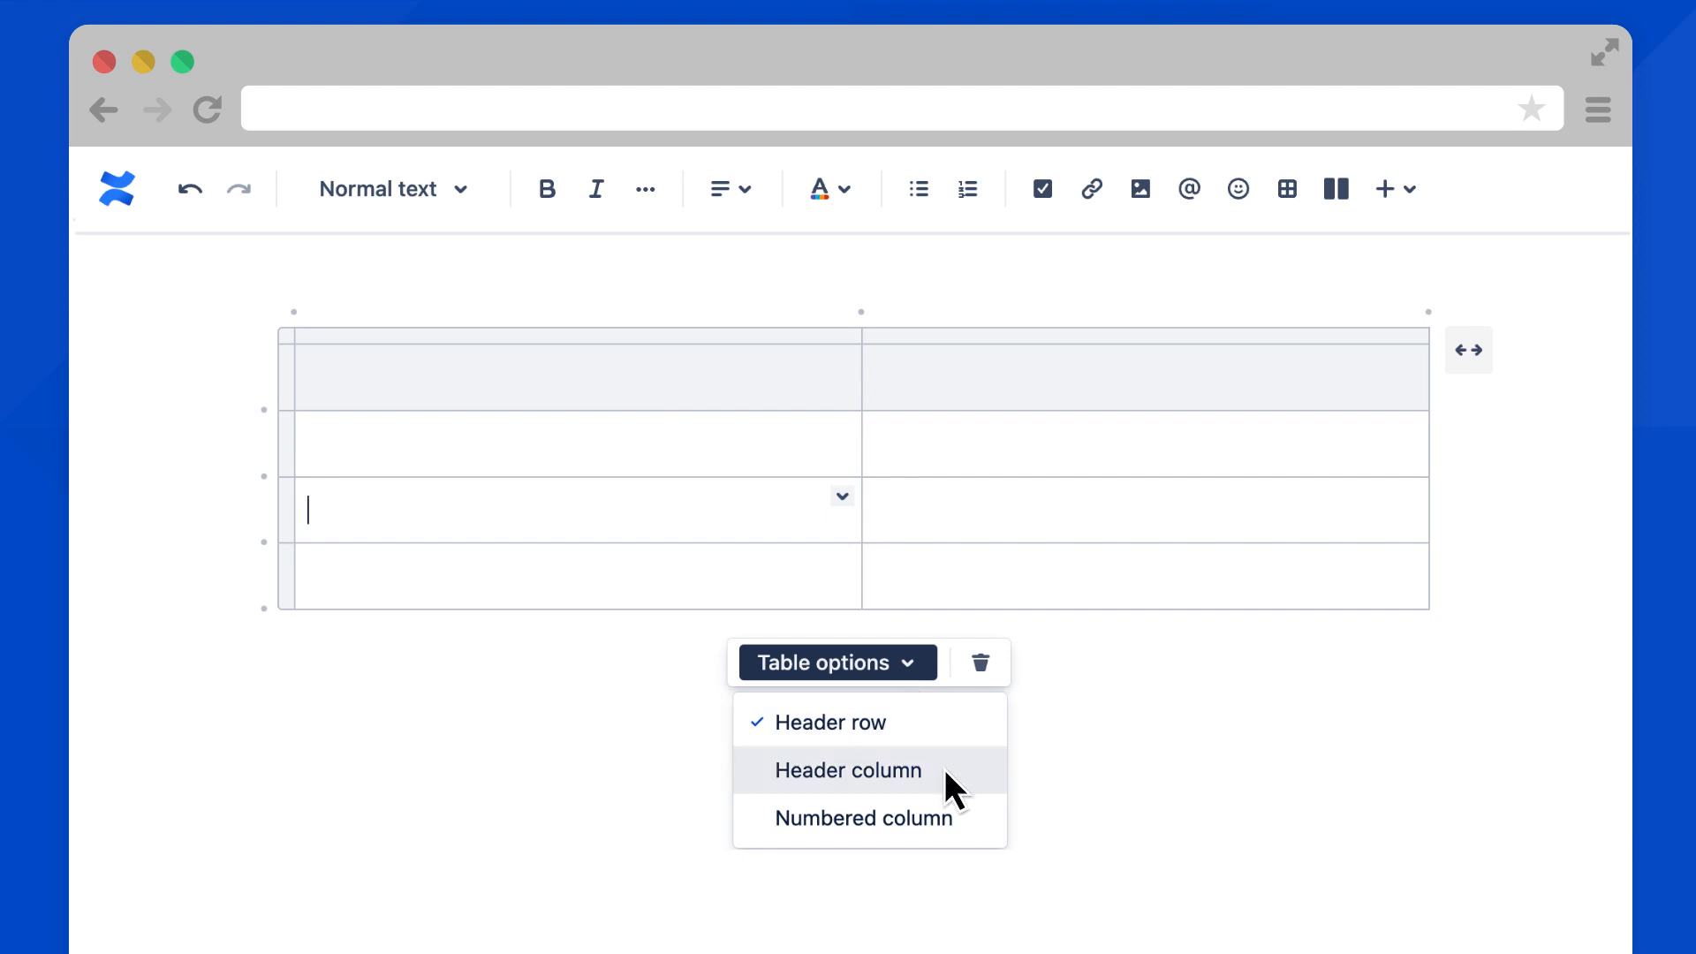
mouse_move(973, 827)
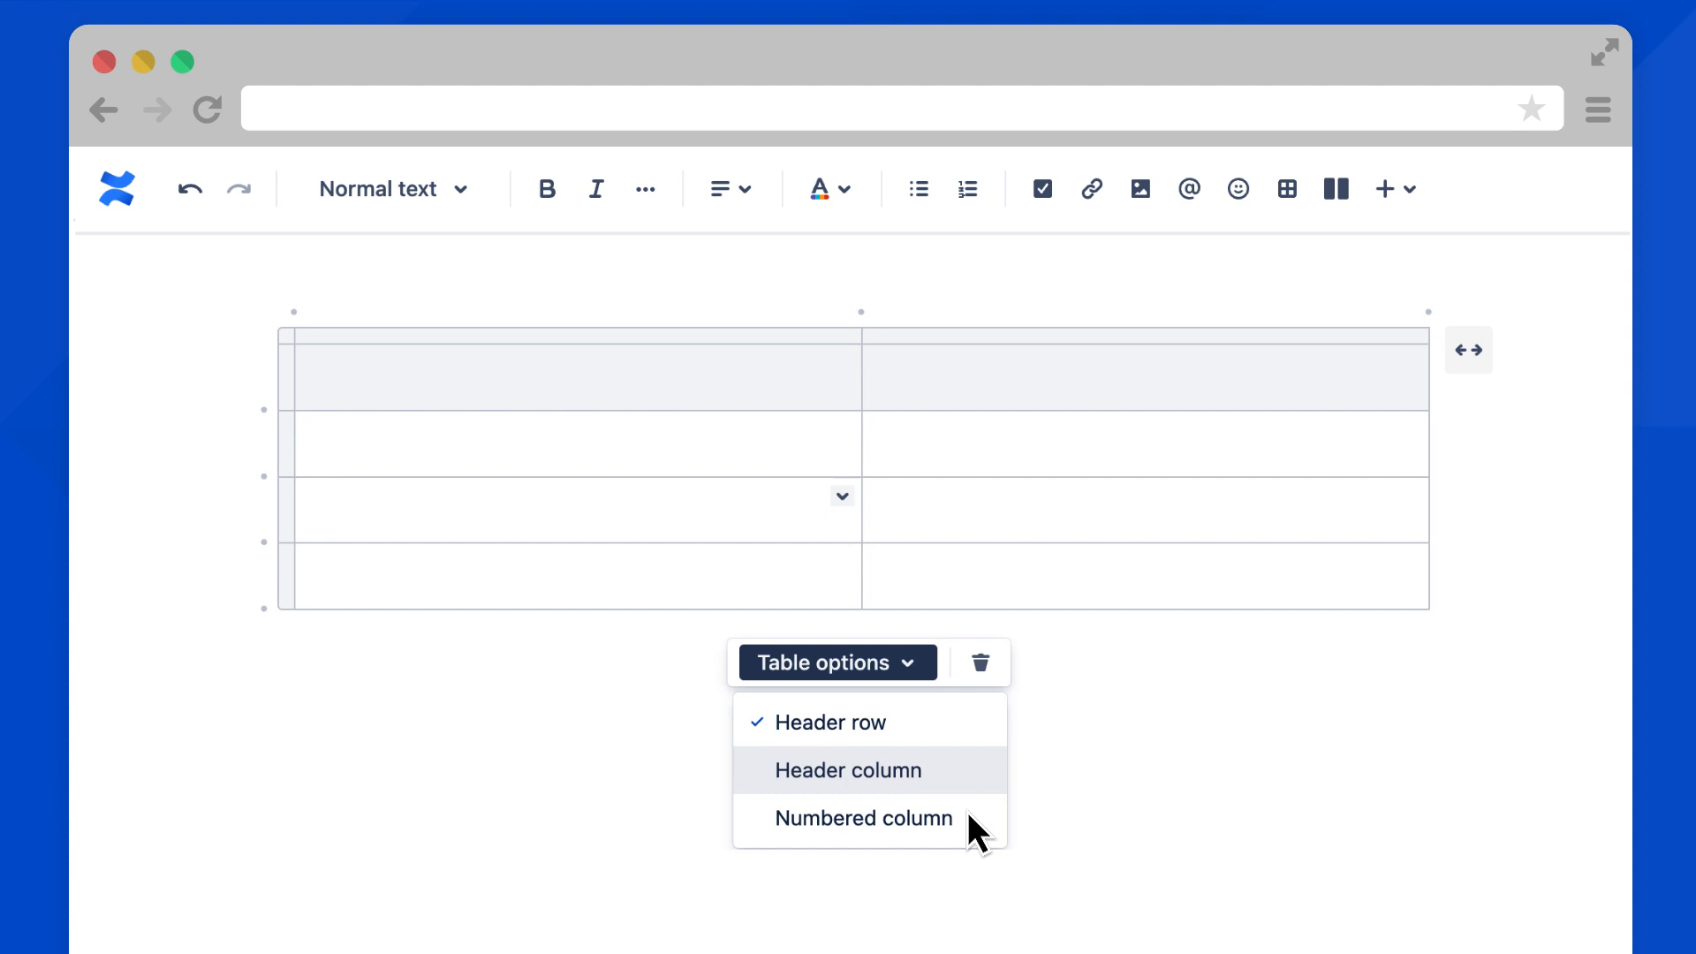
click(864, 818)
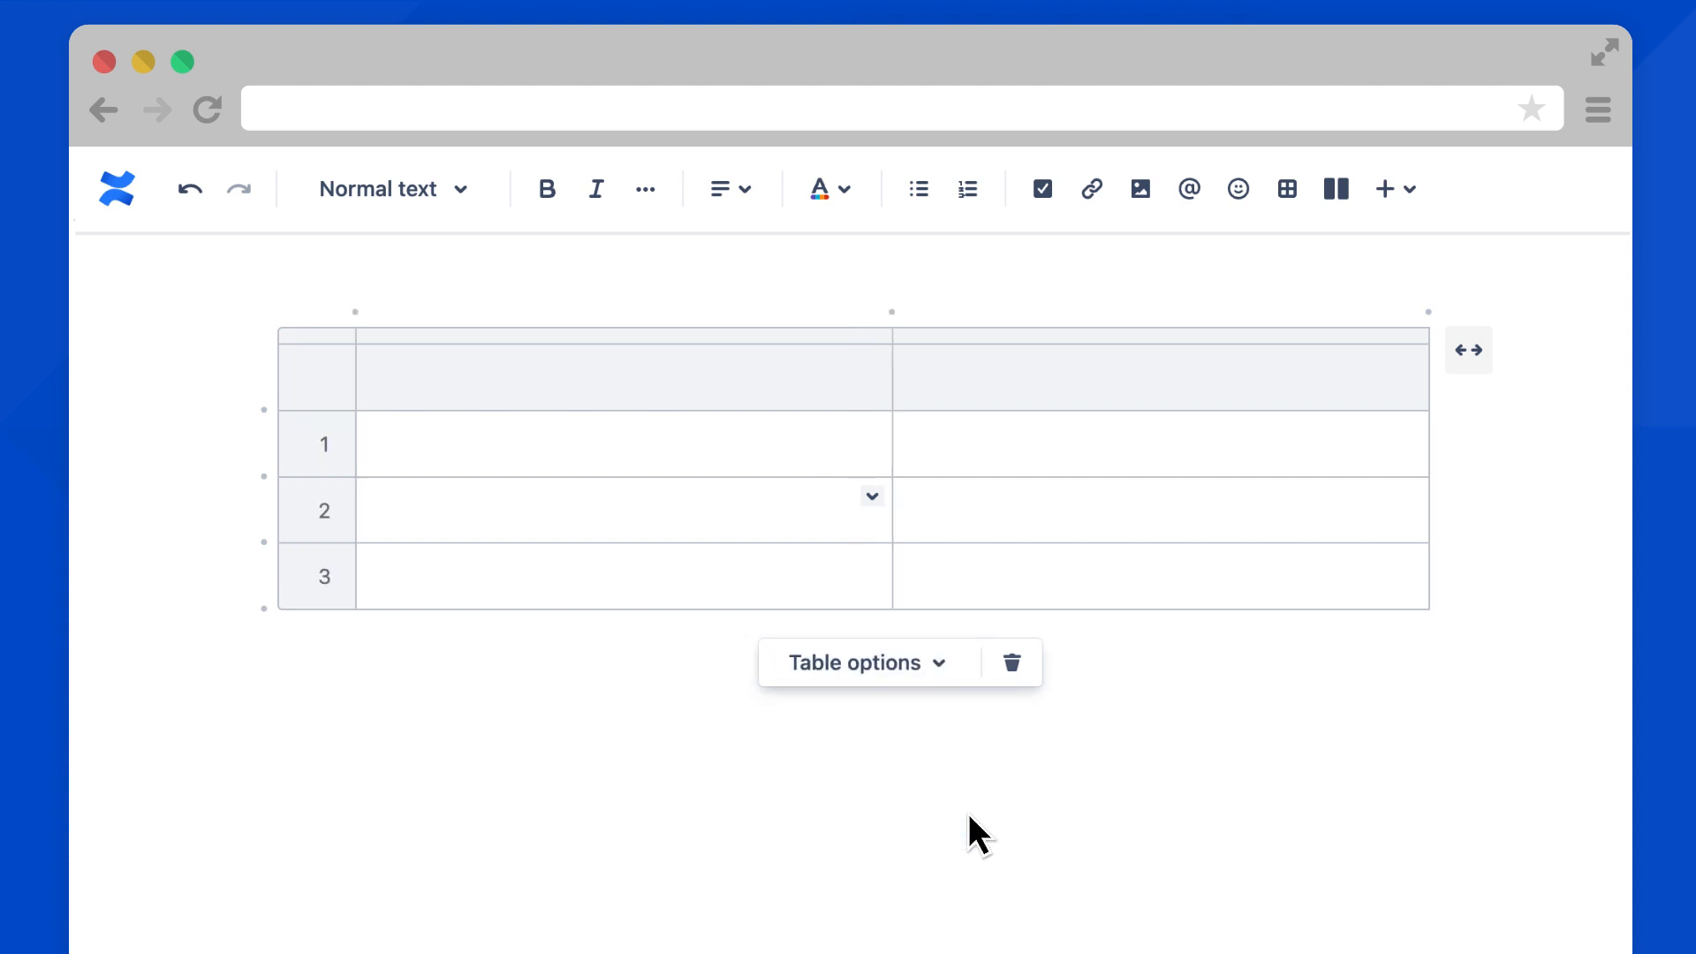
click(1010, 663)
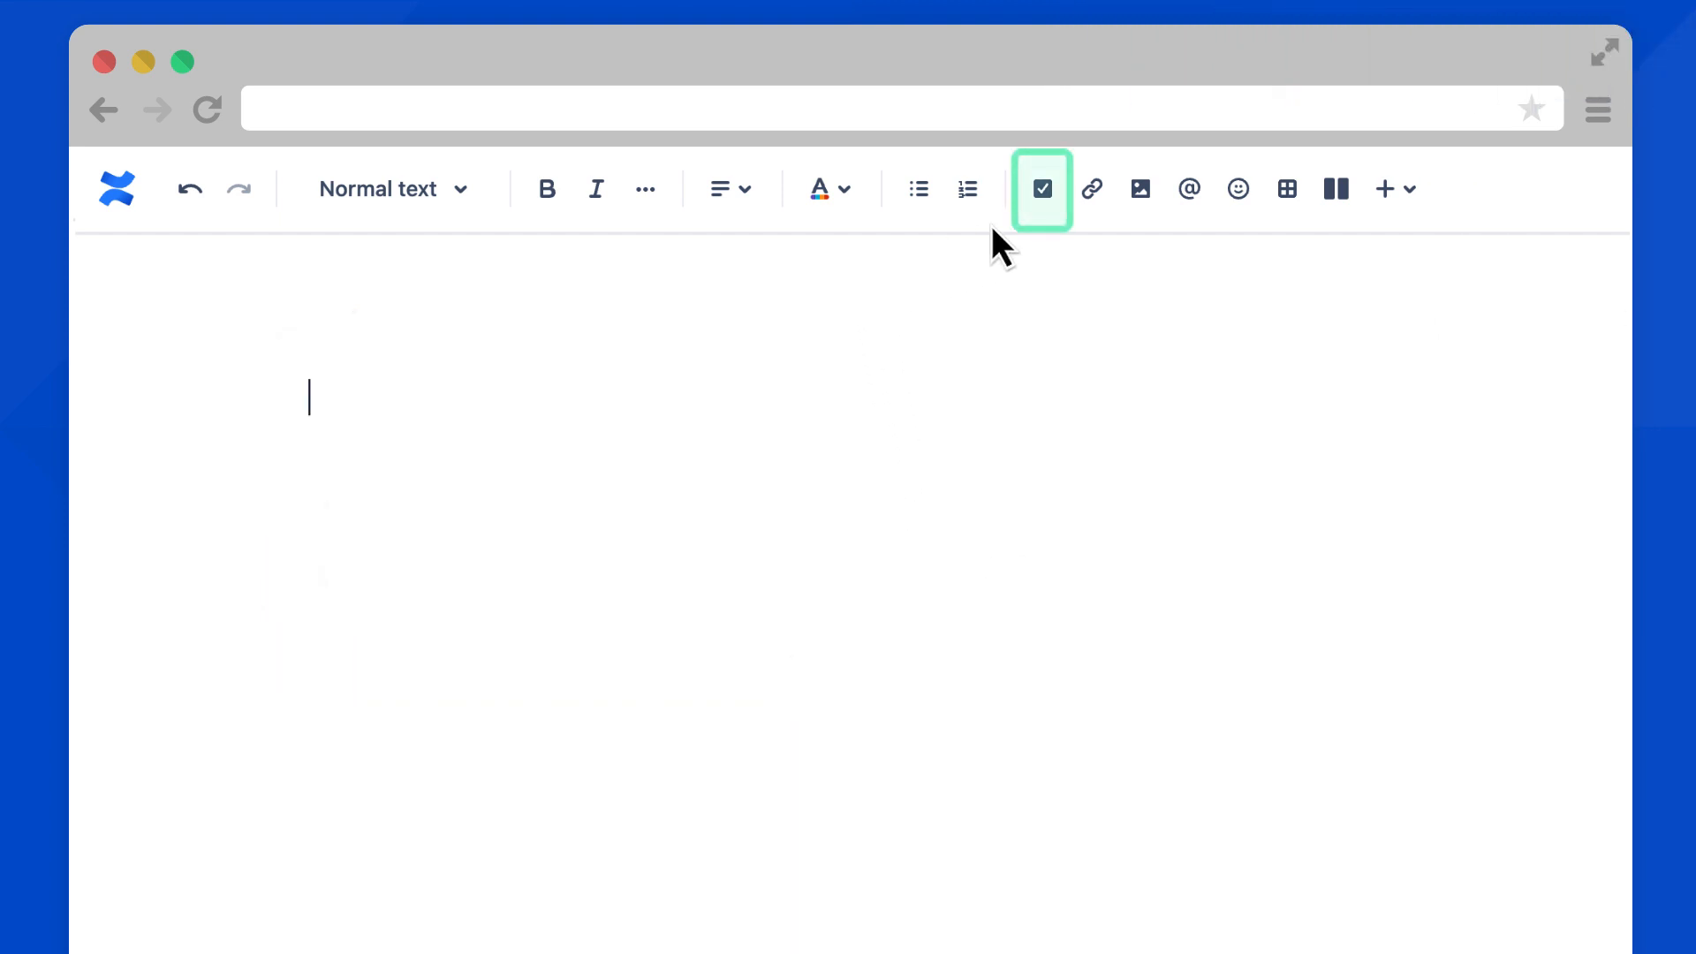
click(1041, 189)
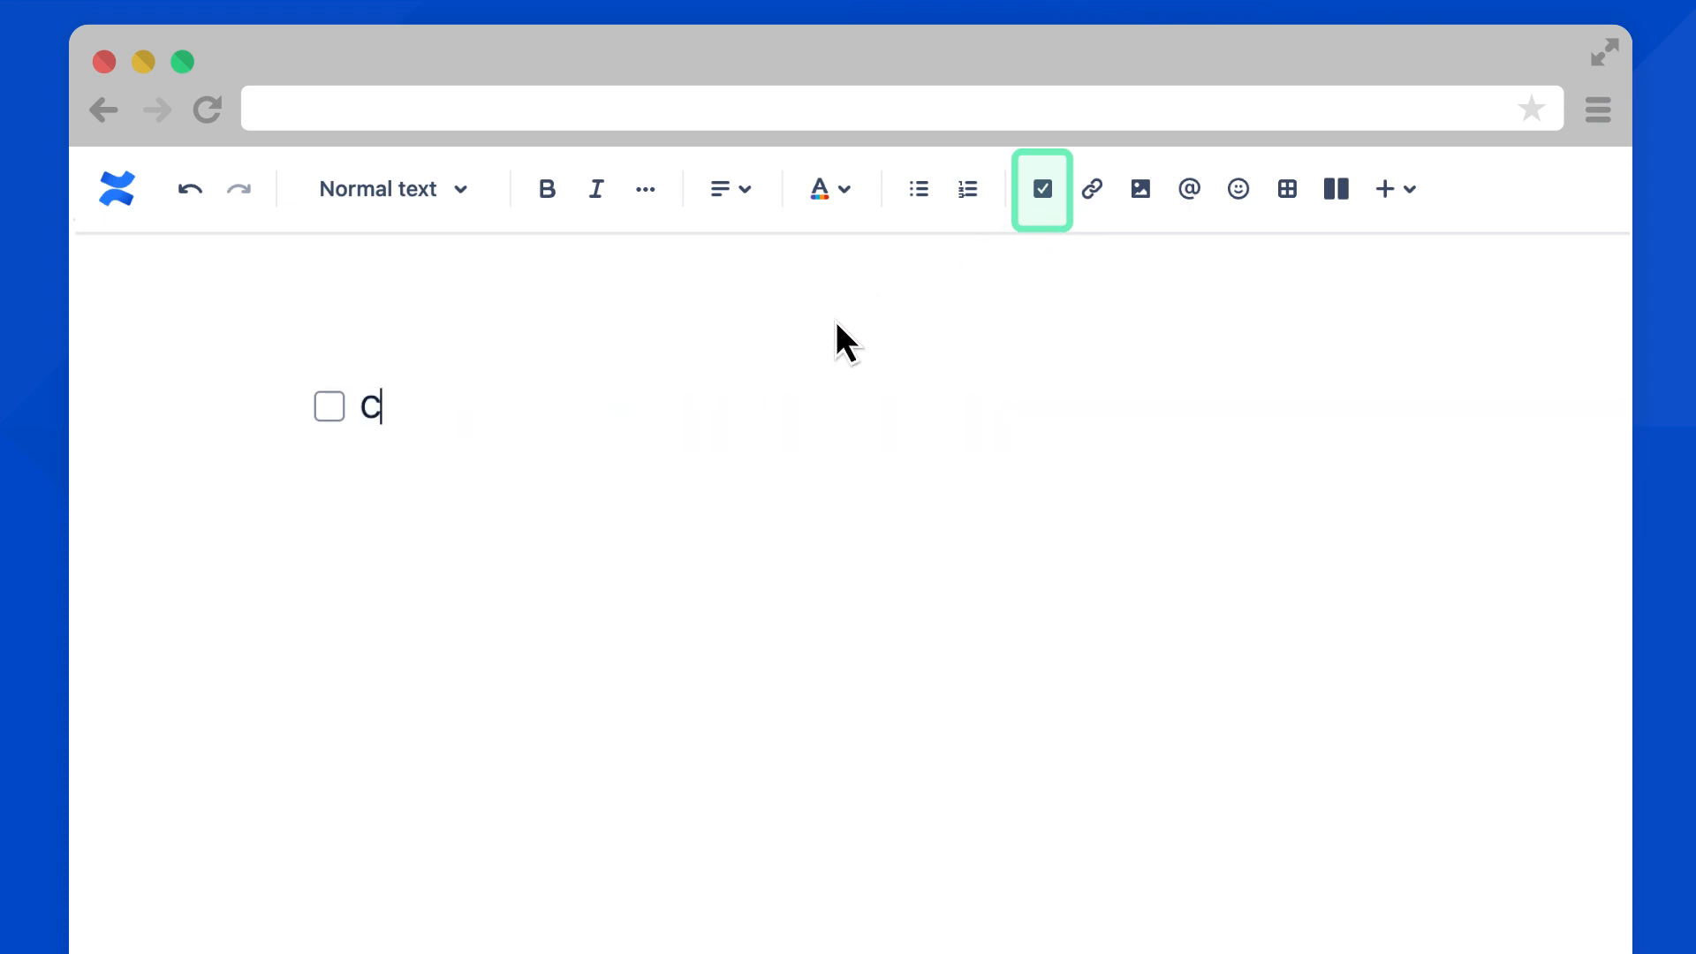
text(omplete shopping list)
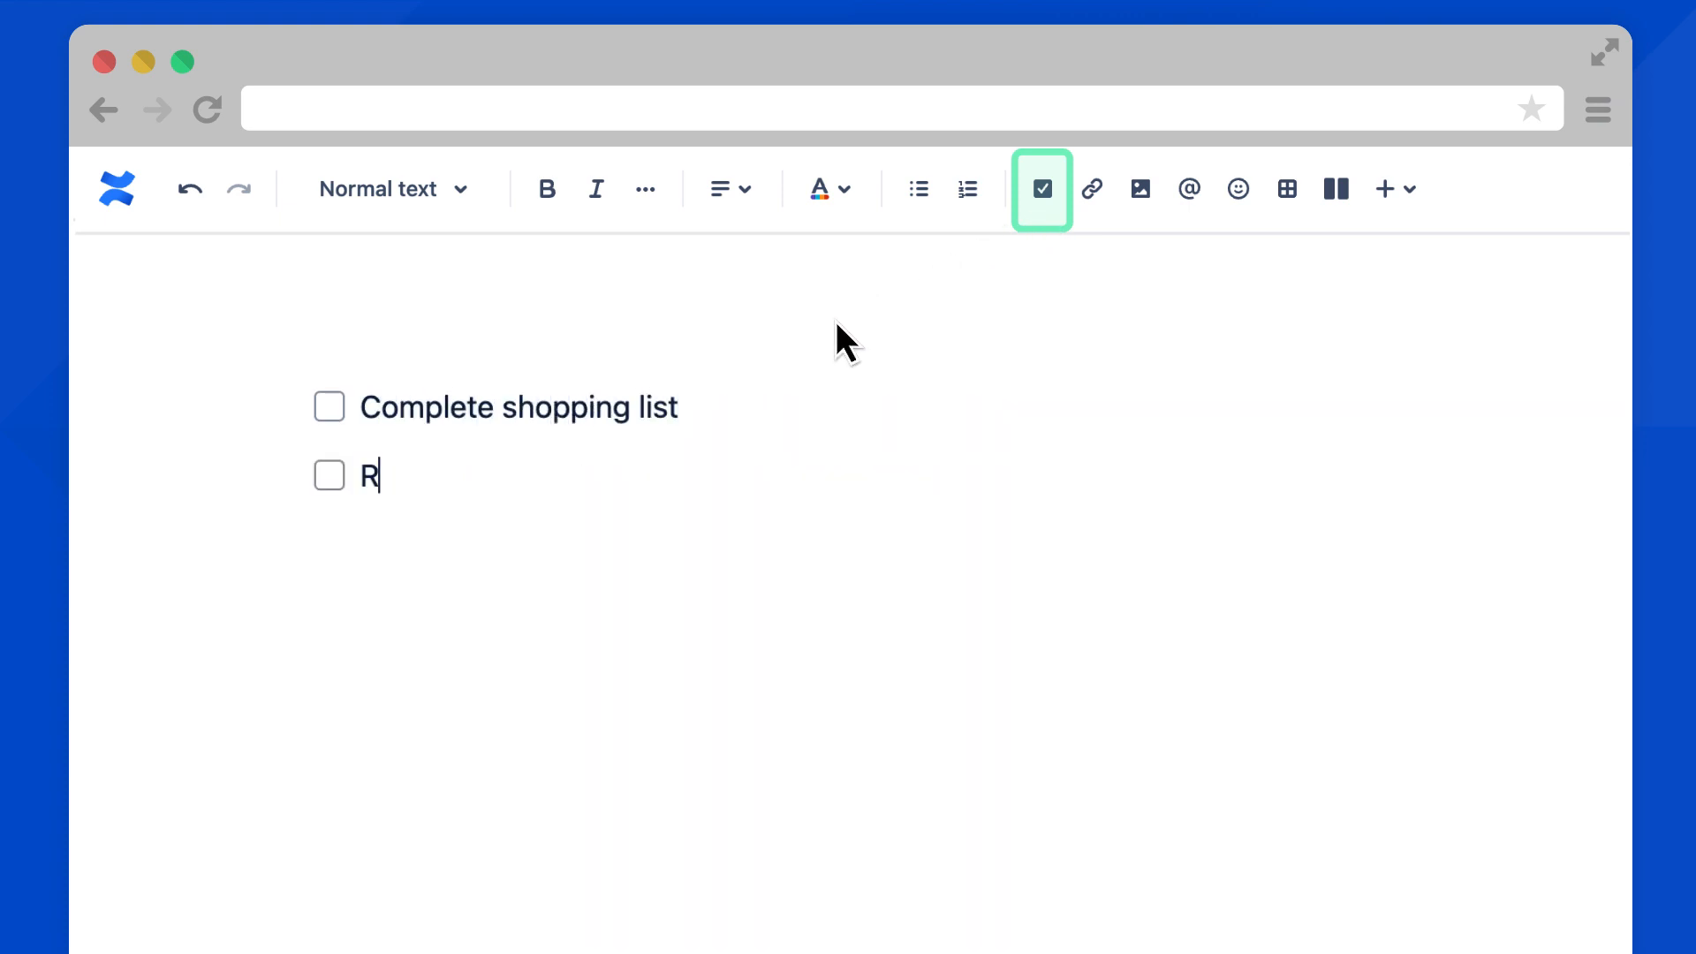
text(eview ingredients with @Charlie Teamerson)
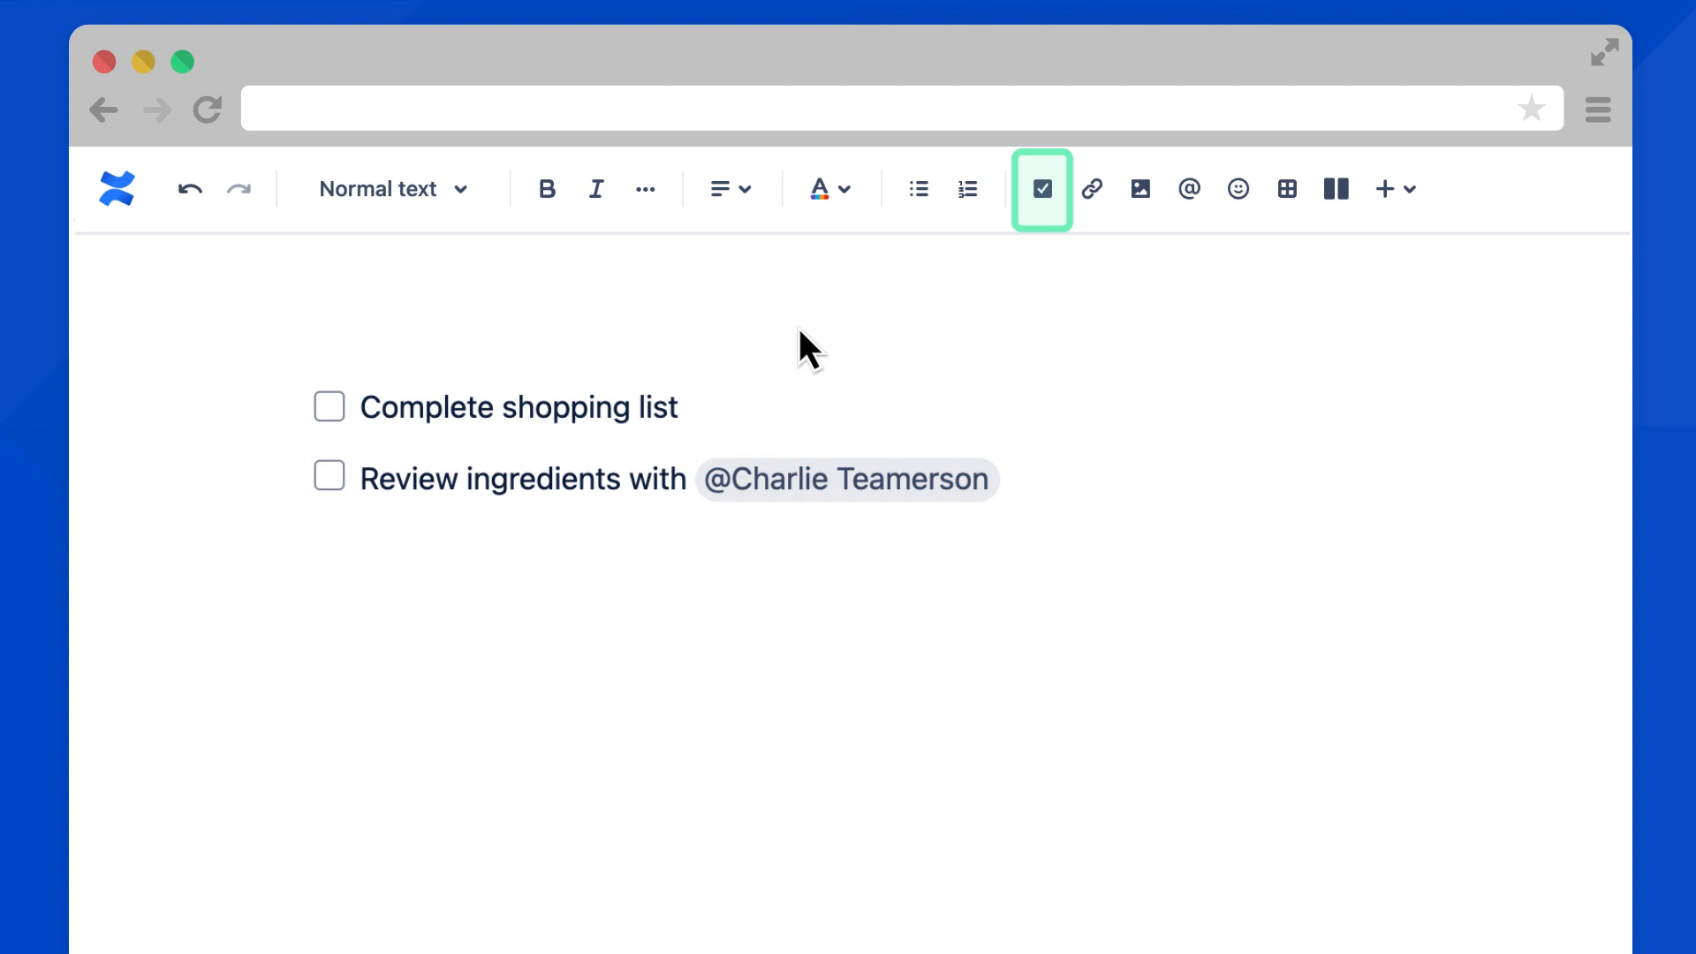
mouse_move(346, 433)
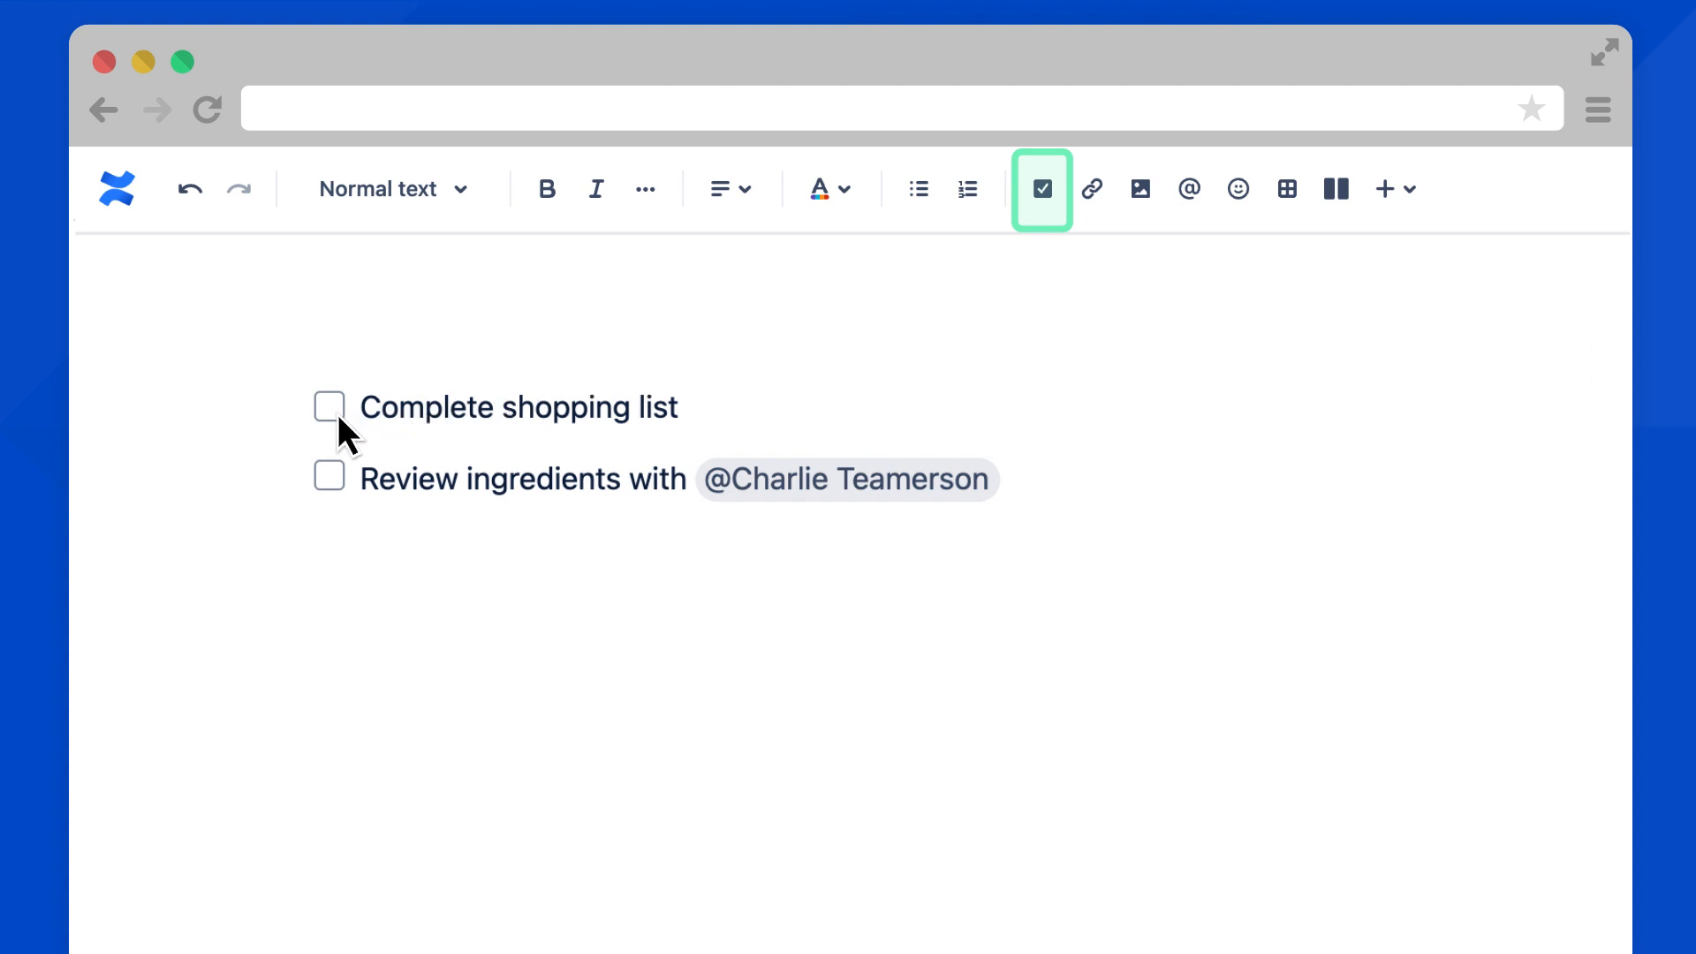
click(329, 407)
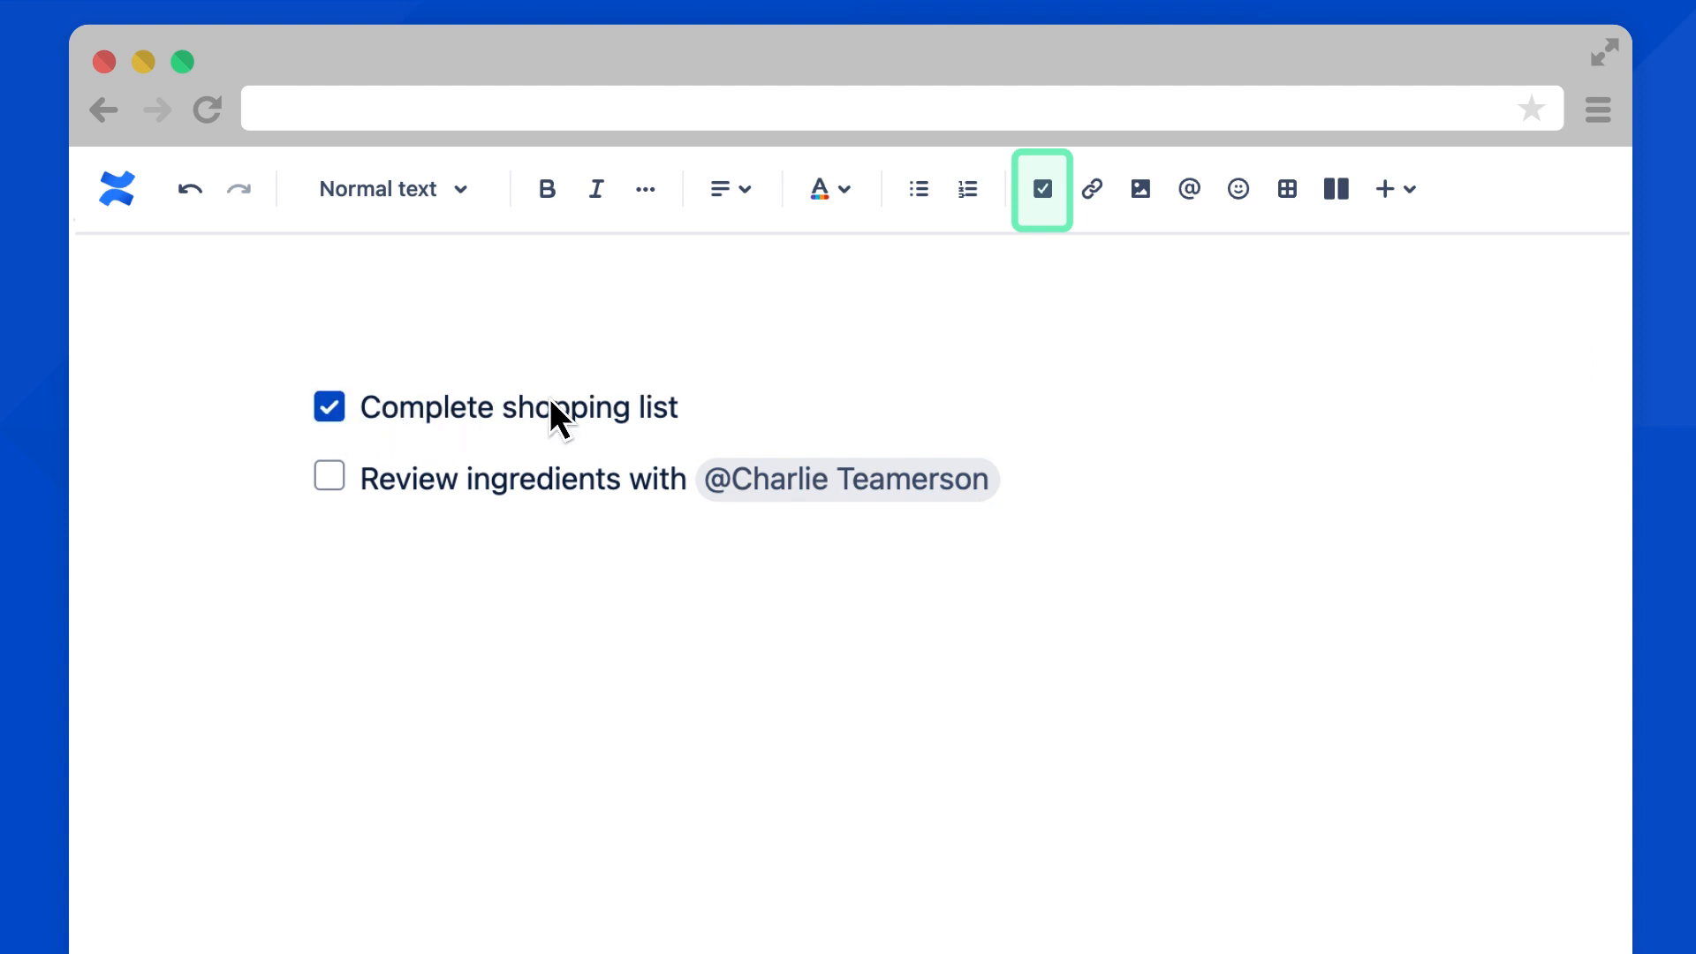
click(1038, 189)
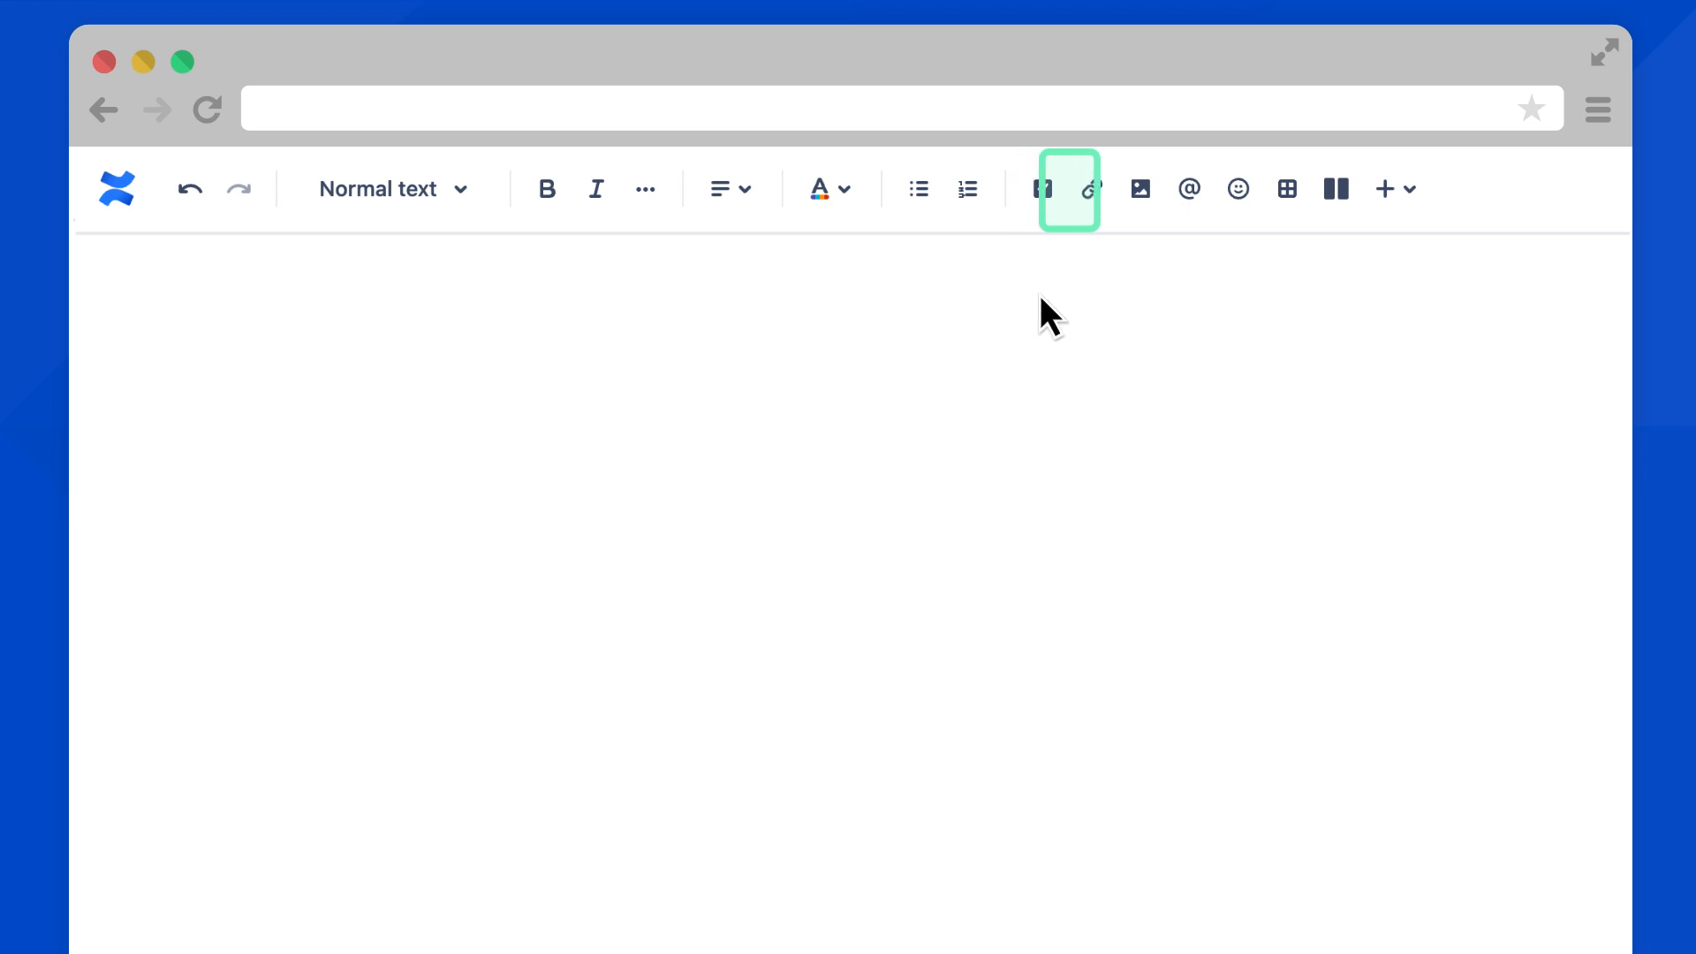
Insert a smart link to the Pizza Party Planning page and set it to Display card
click(1090, 189)
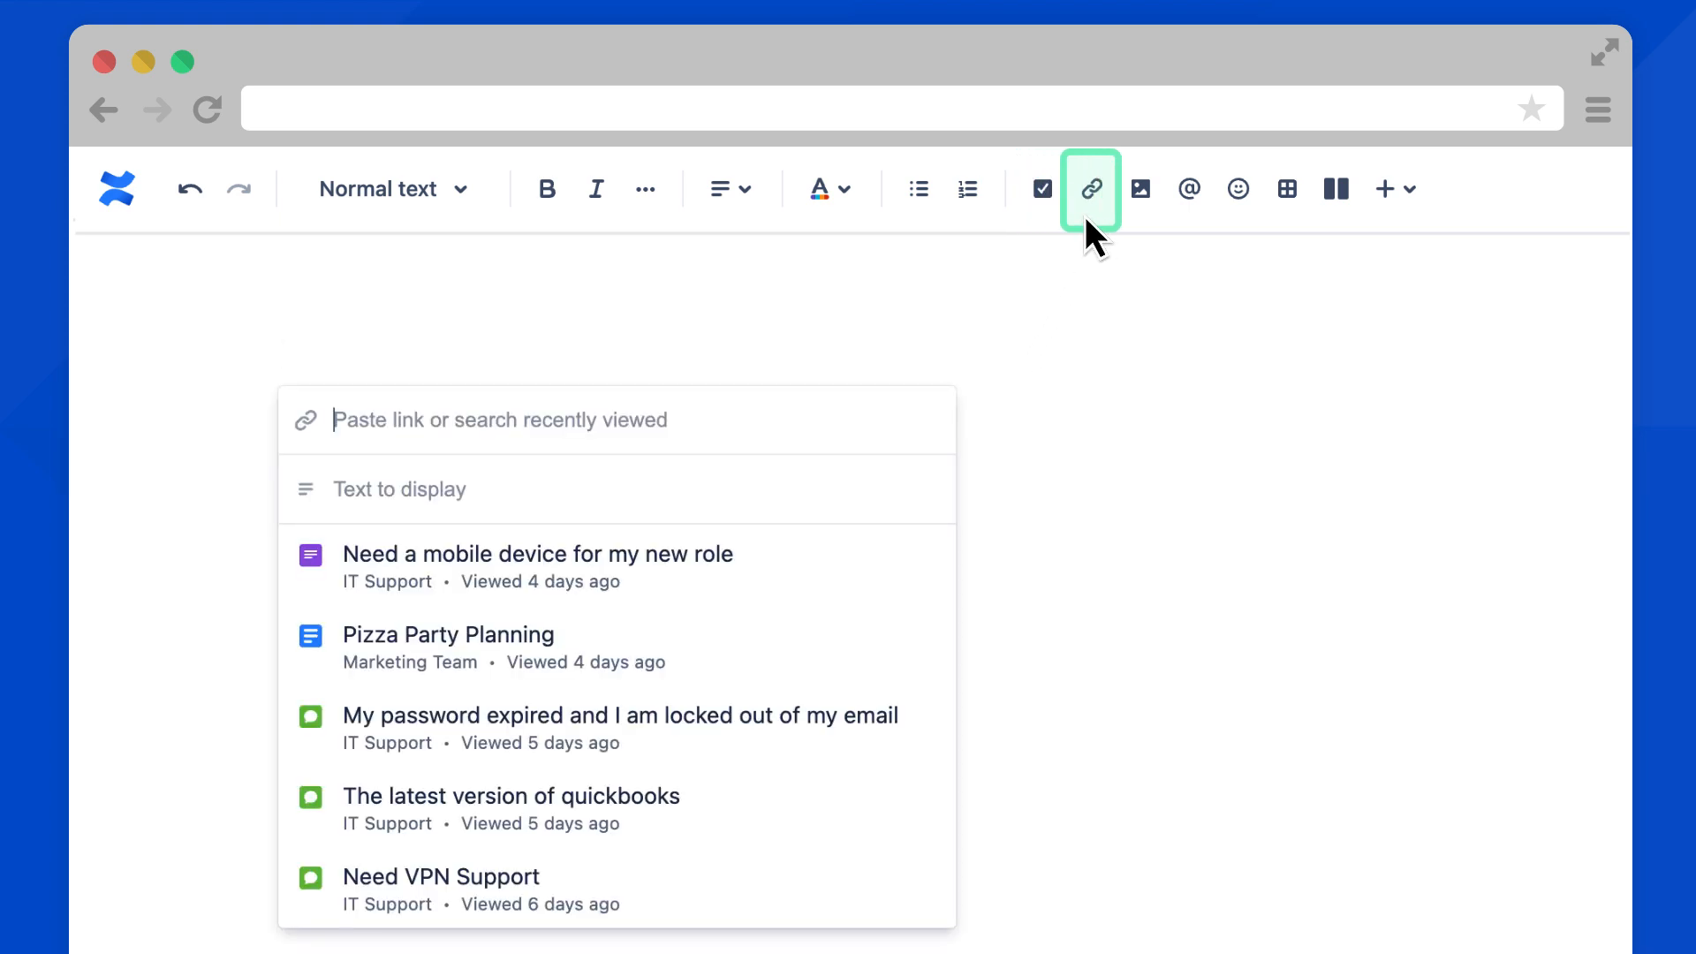
mouse_move(723, 444)
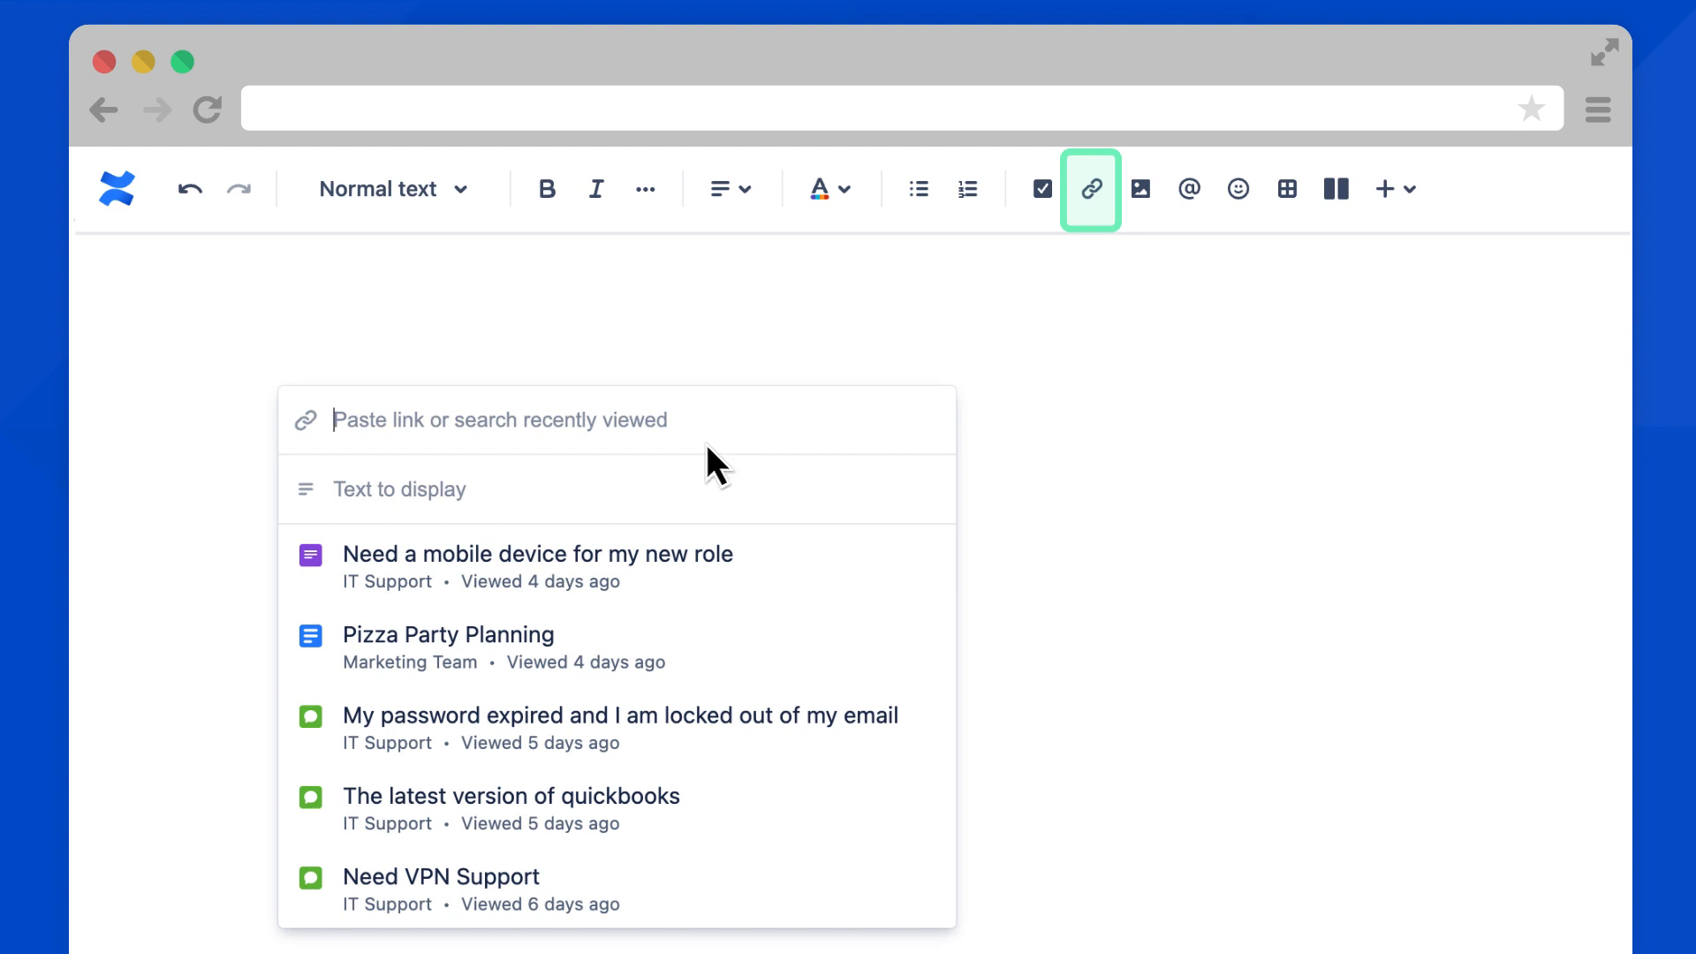
mouse_move(638, 643)
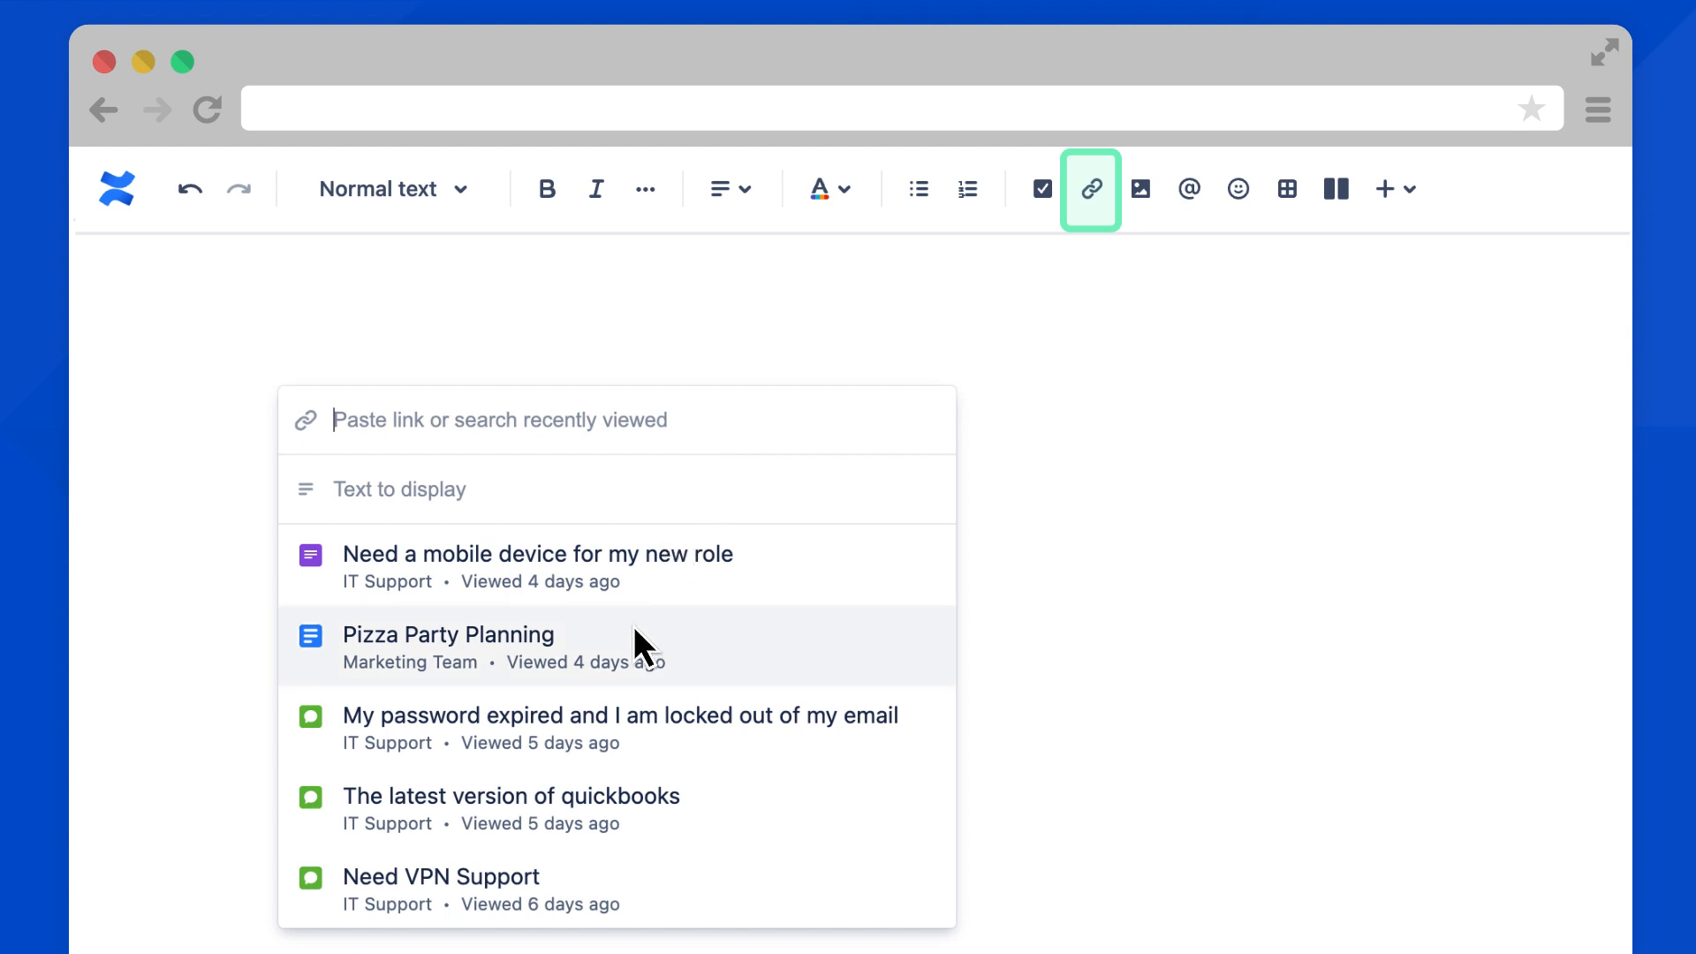
click(447, 634)
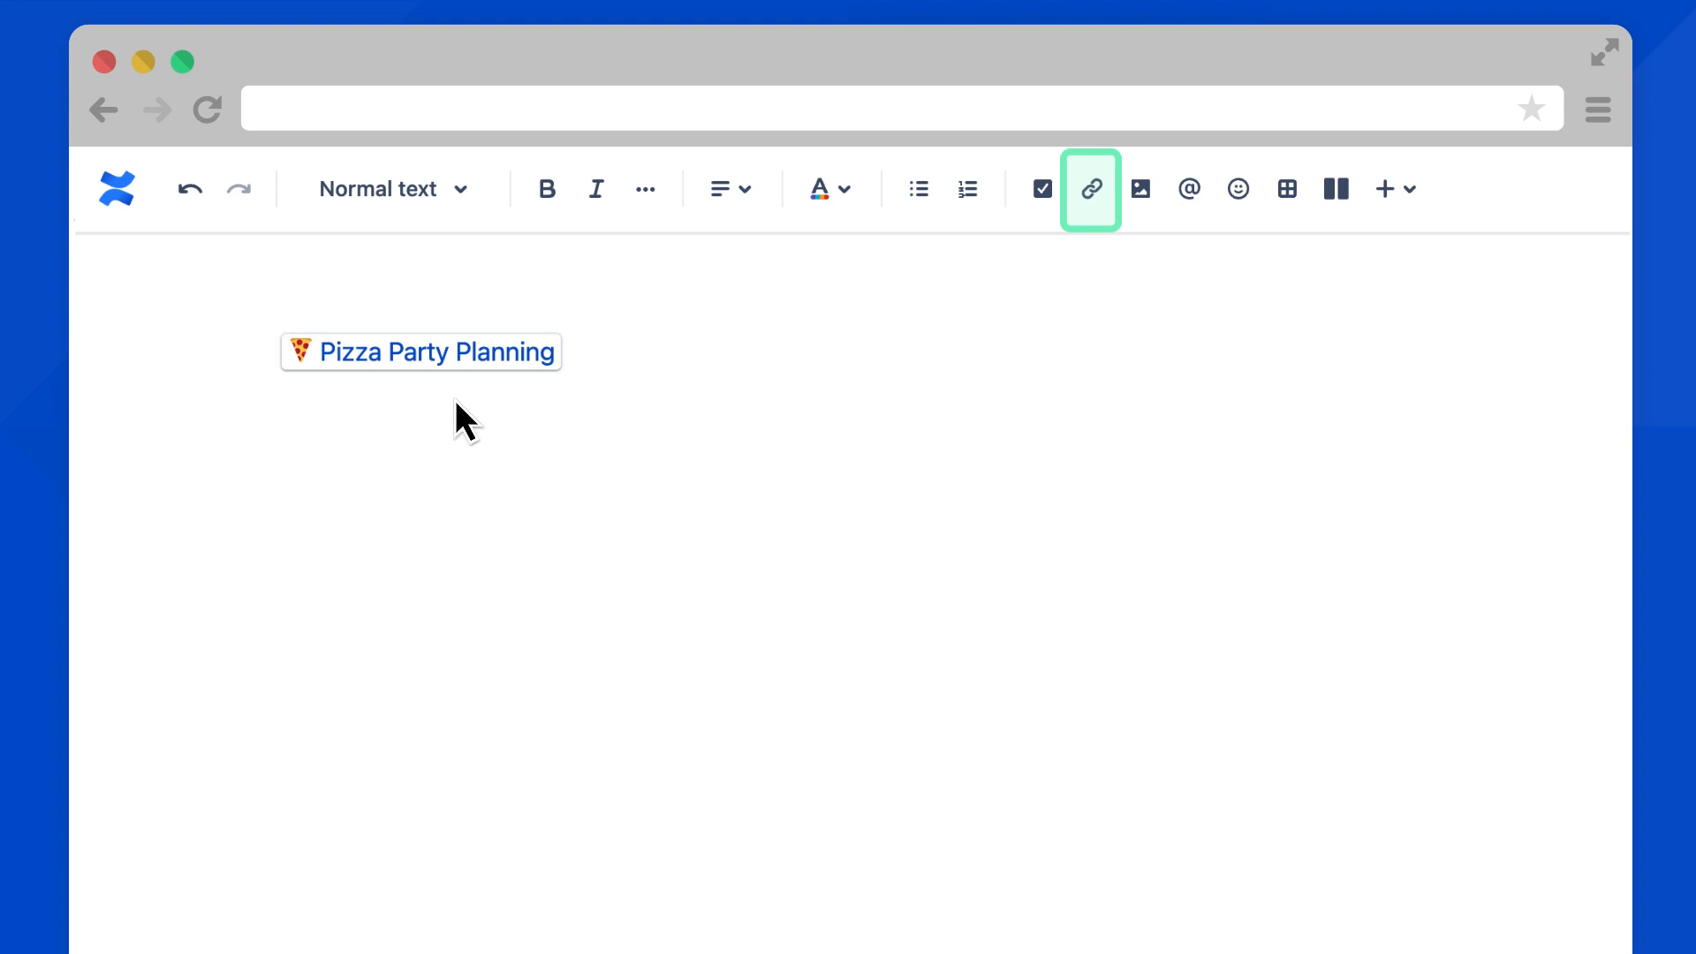
click(279, 415)
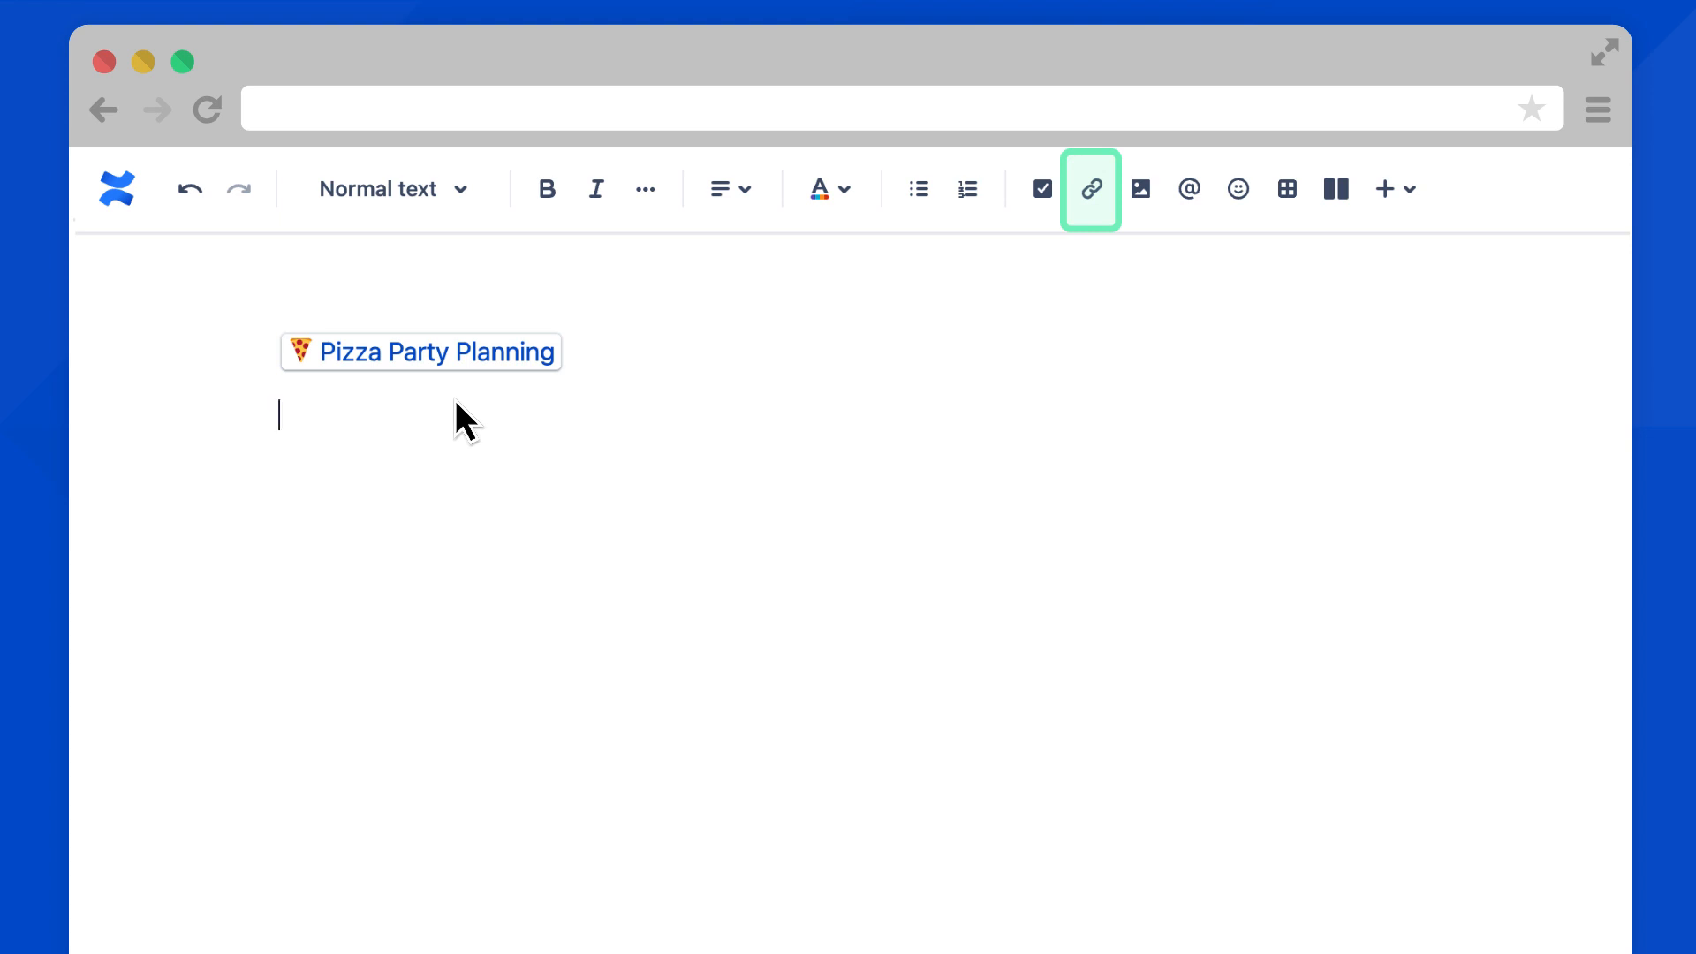
mouse_move(436, 378)
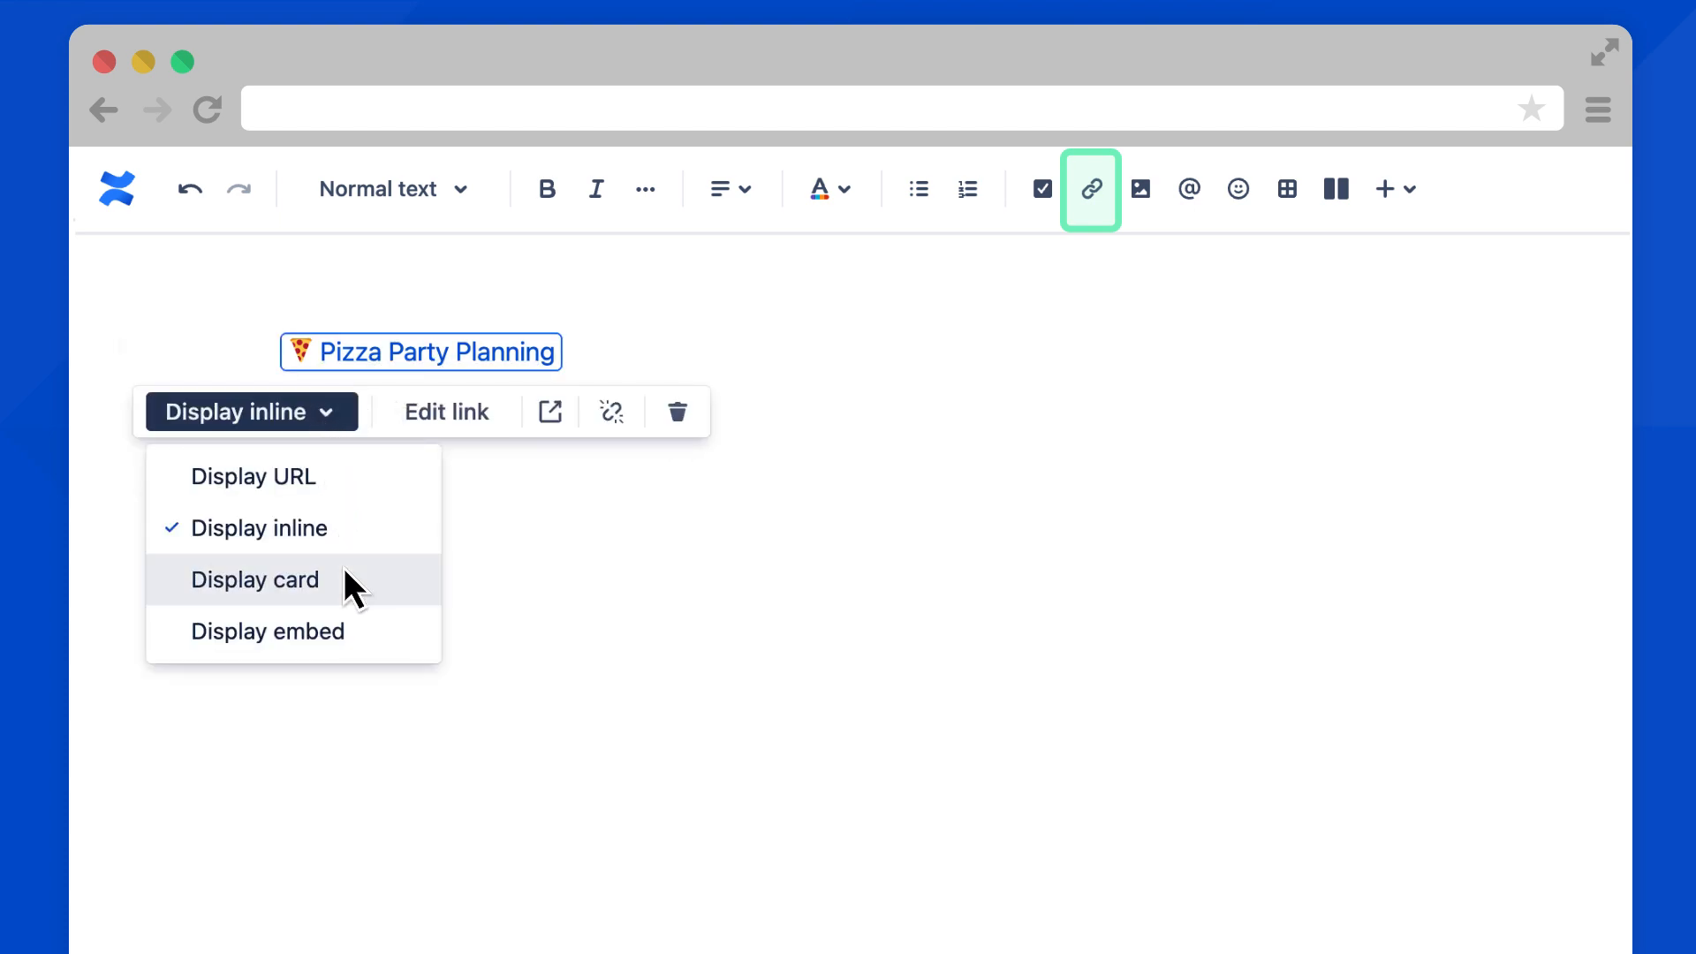
click(255, 579)
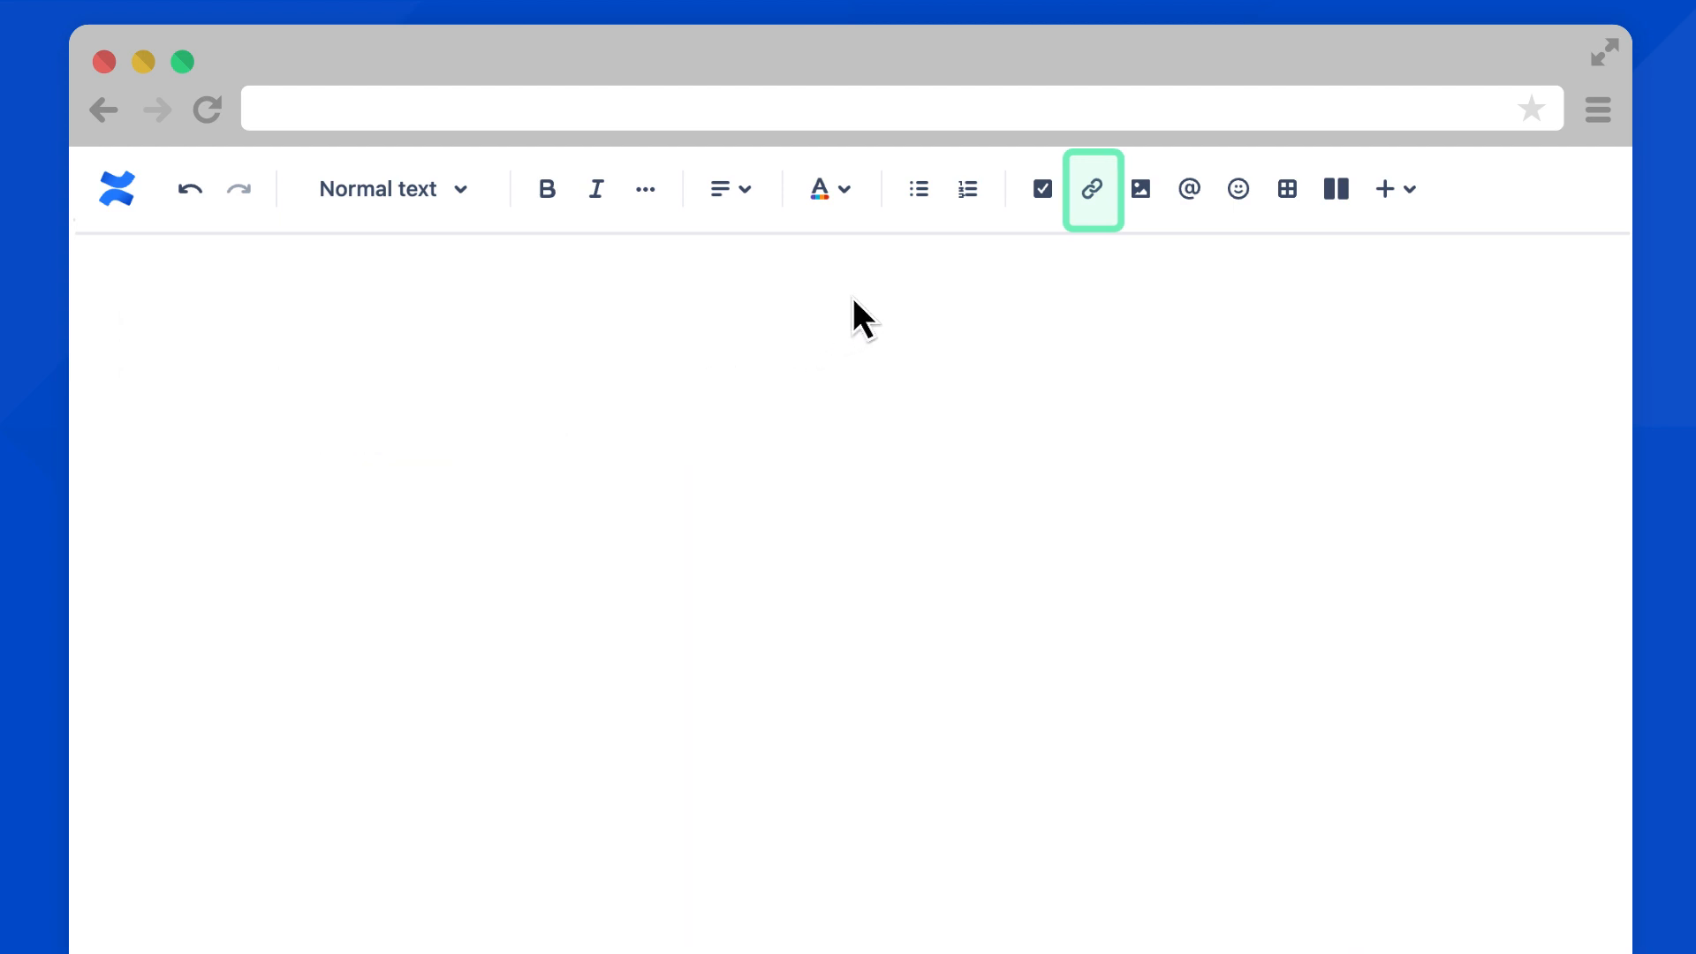
mouse_move(1140, 189)
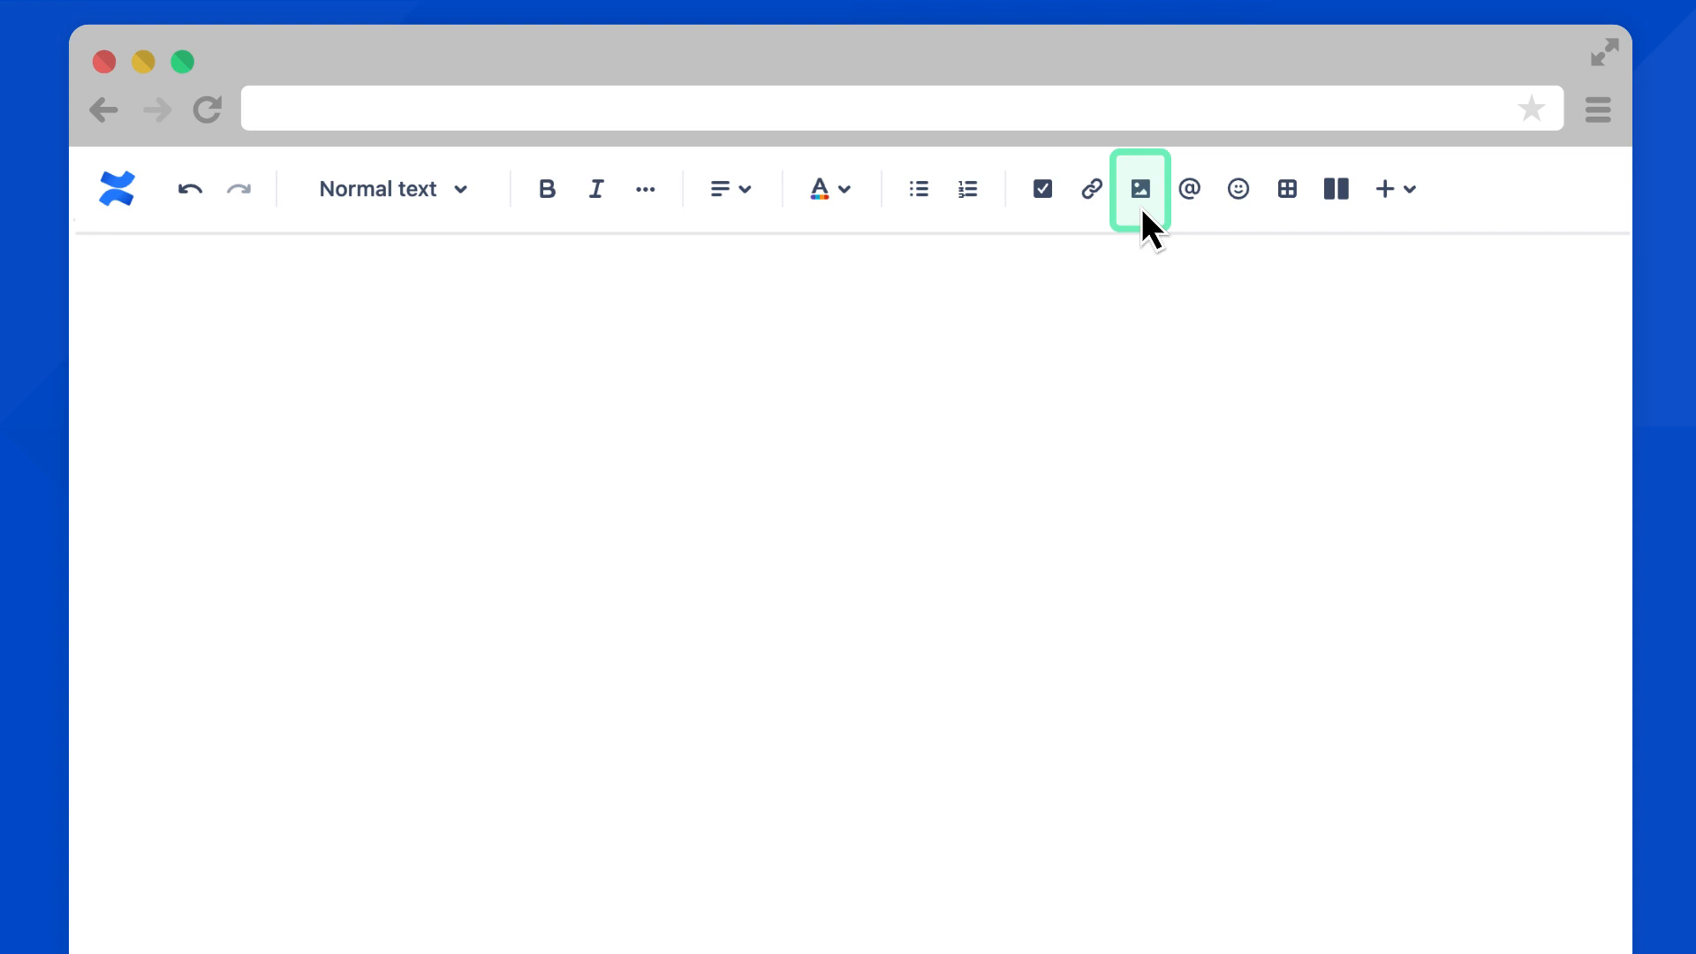
Upload cat.jpeg into the page and align the photo to the left
click(1140, 189)
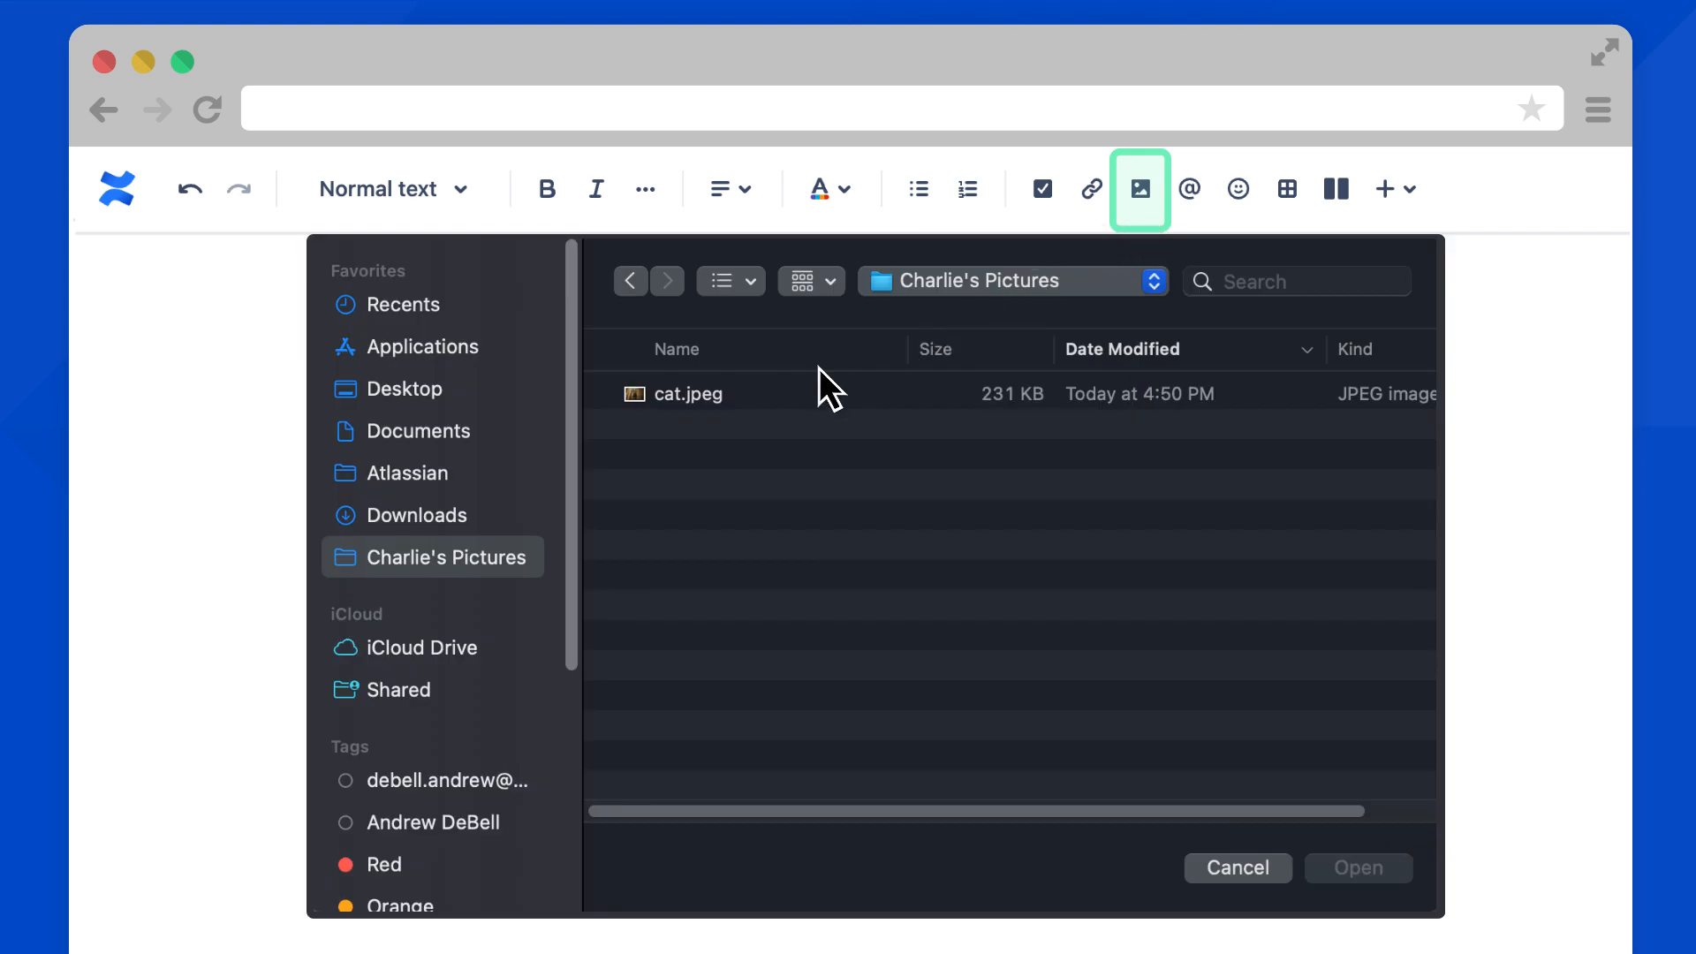
click(686, 393)
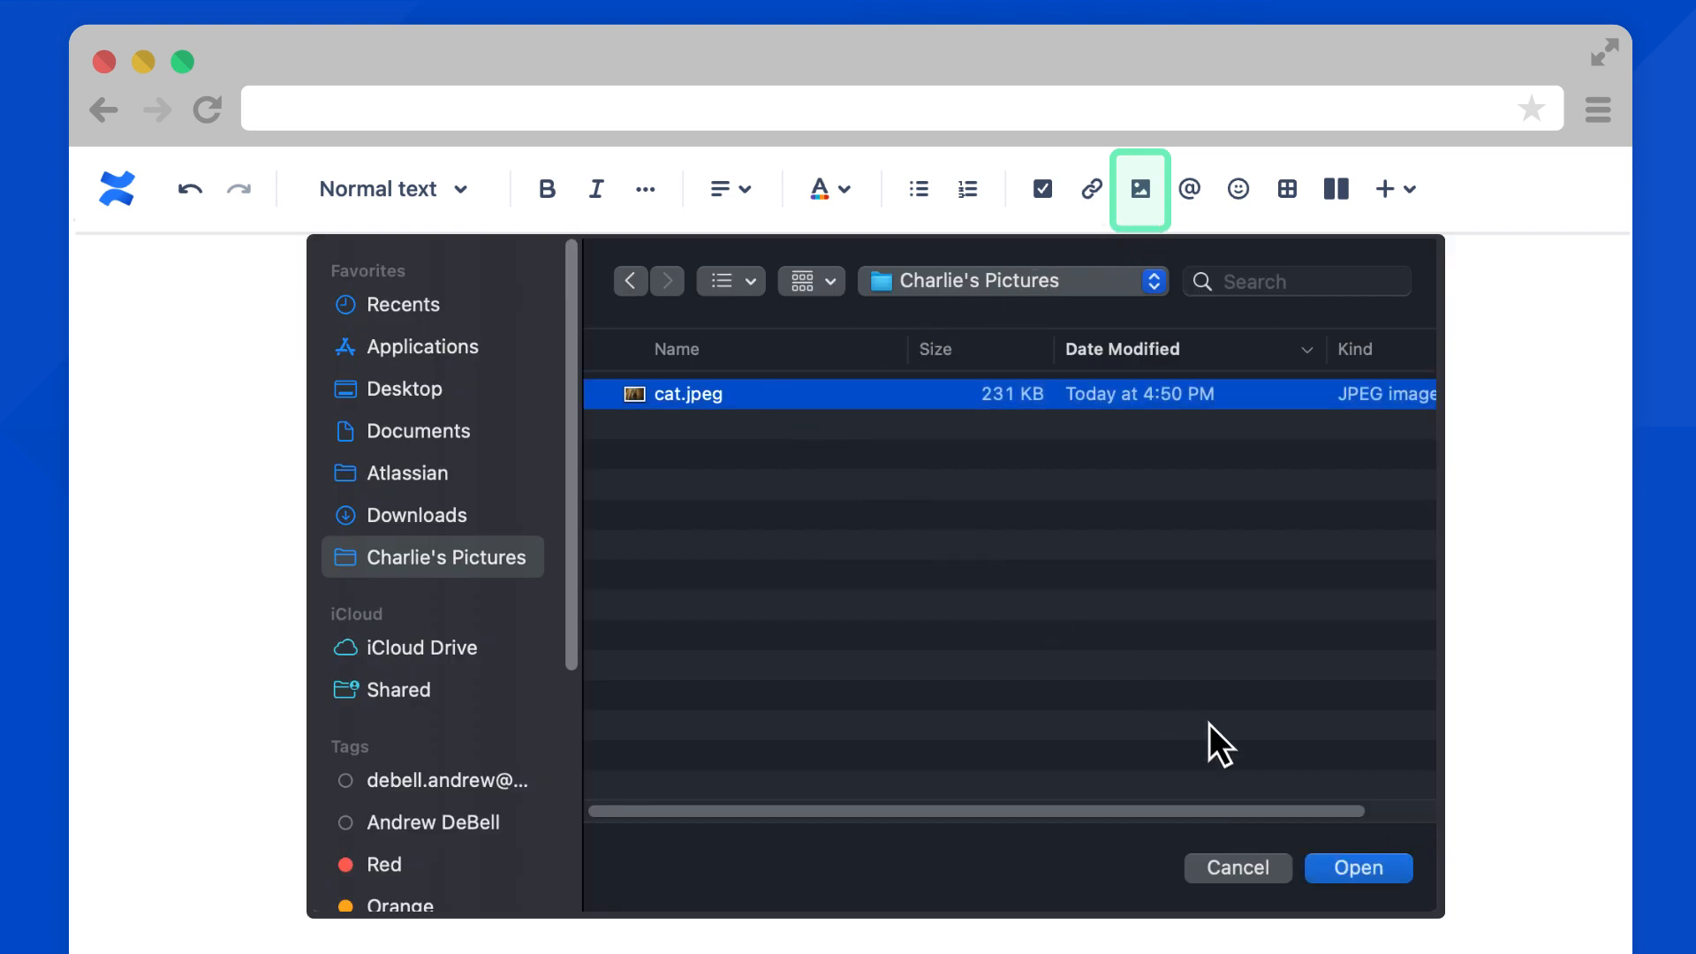
click(1358, 868)
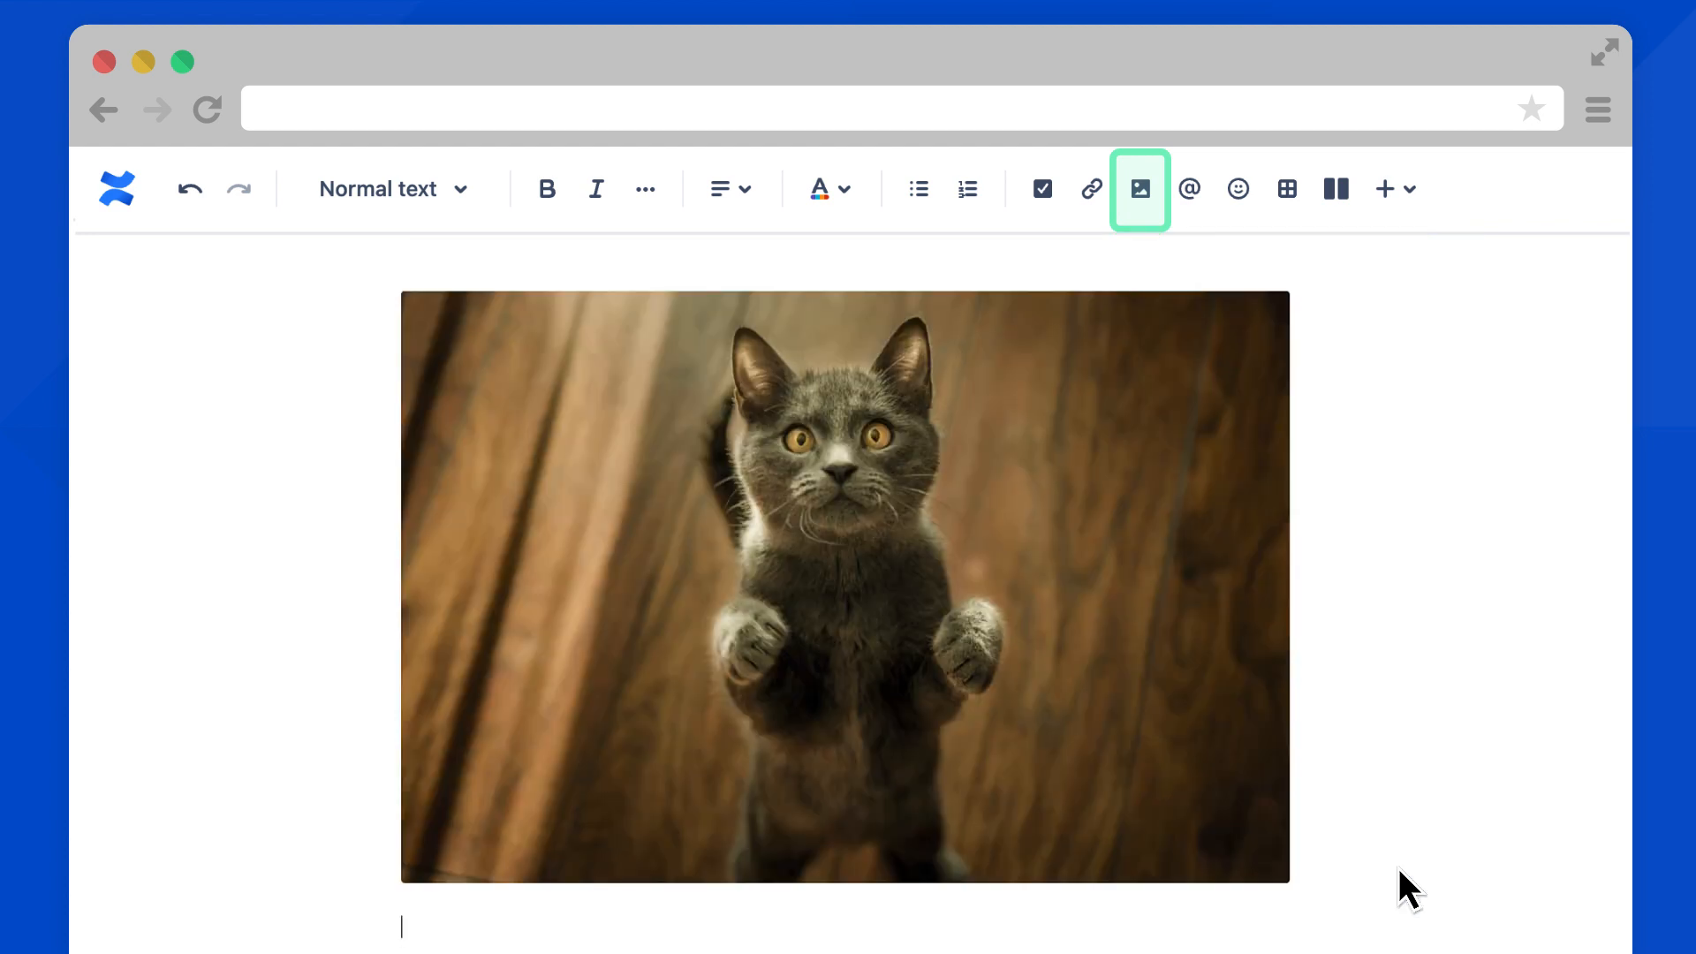
click(844, 585)
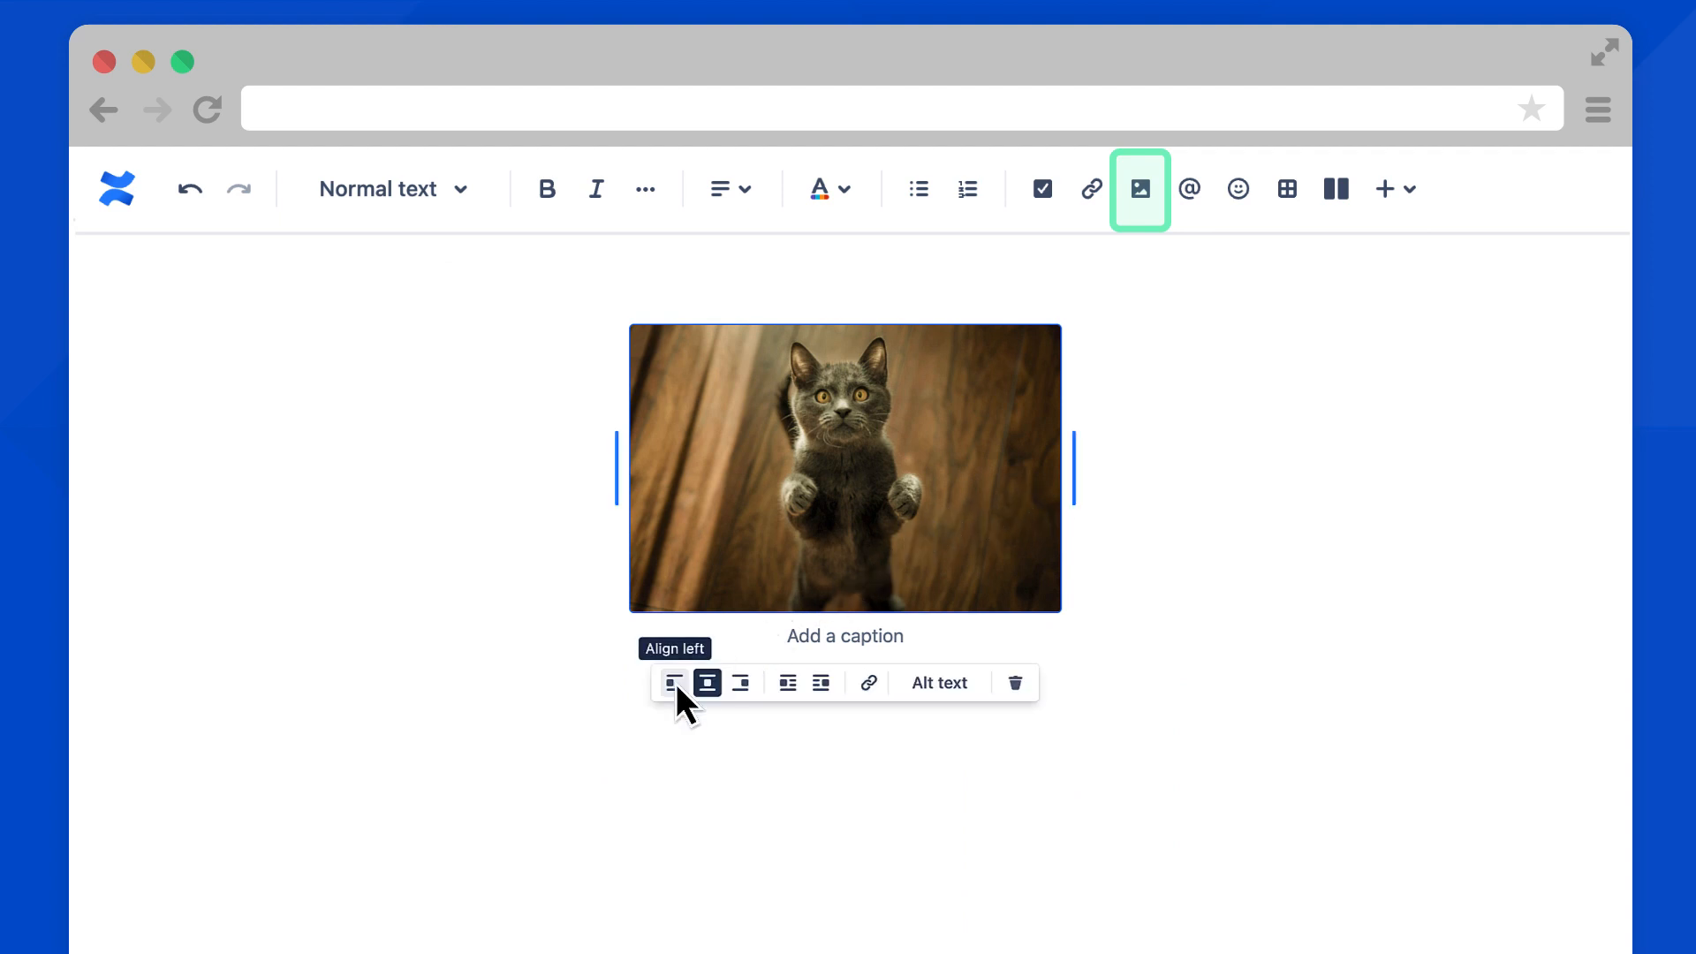
click(673, 682)
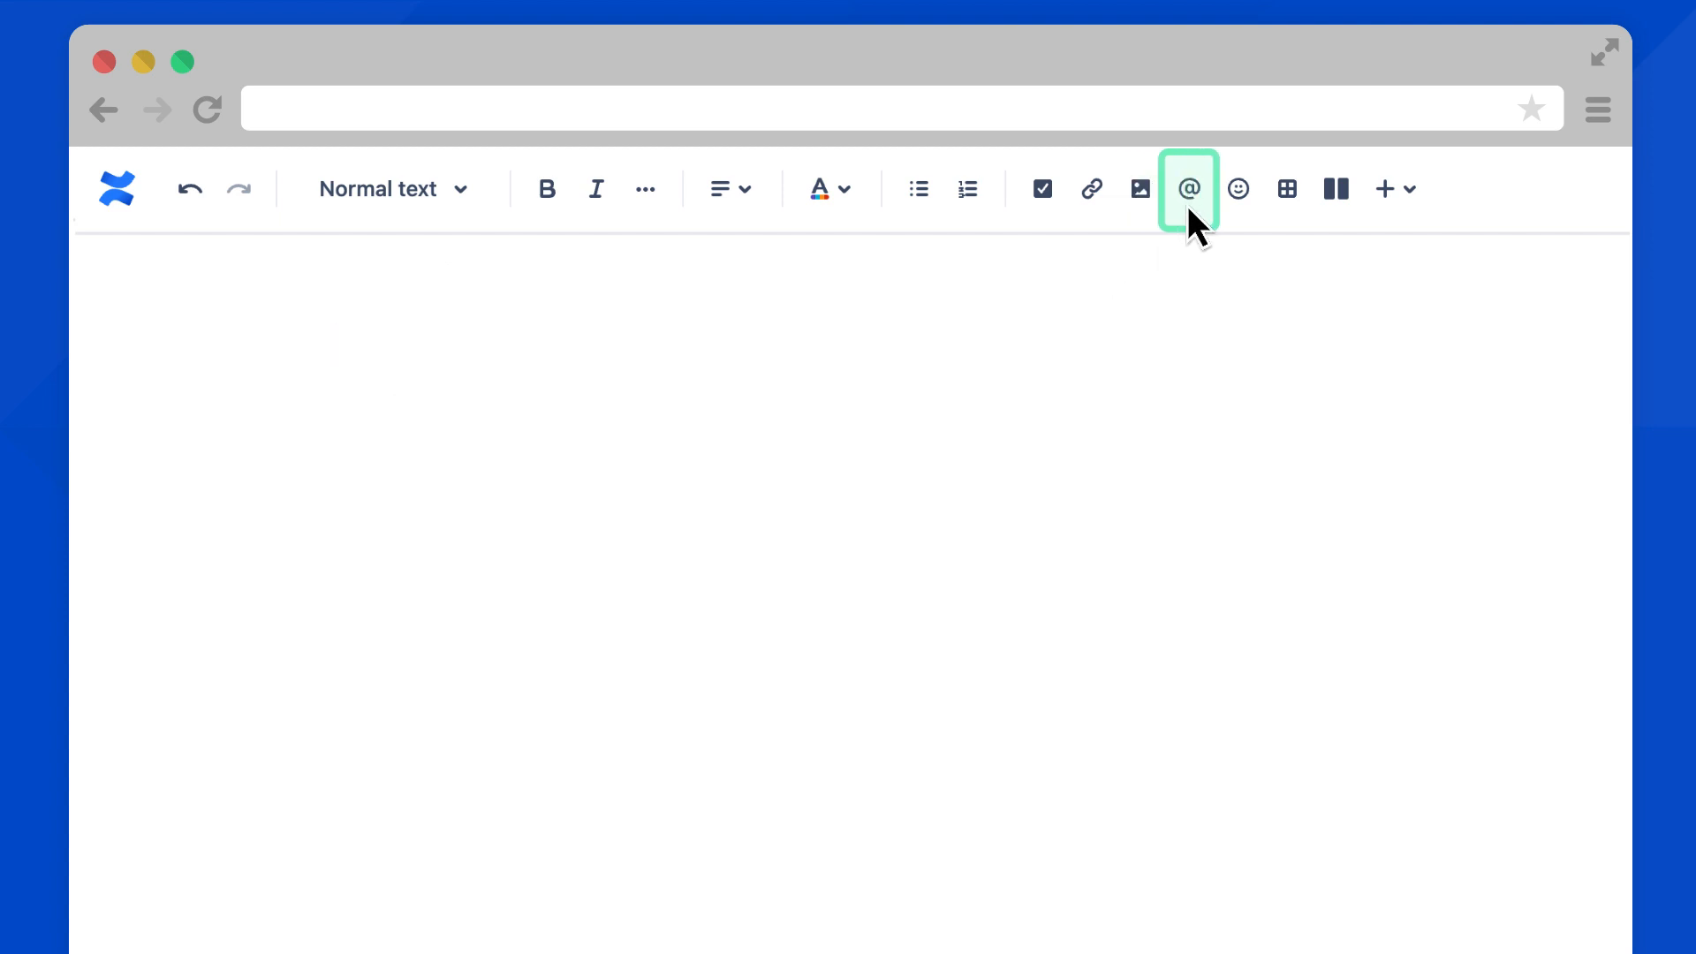
Mention the first suggested teammate followed by 'will be leading this project.'
click(1187, 189)
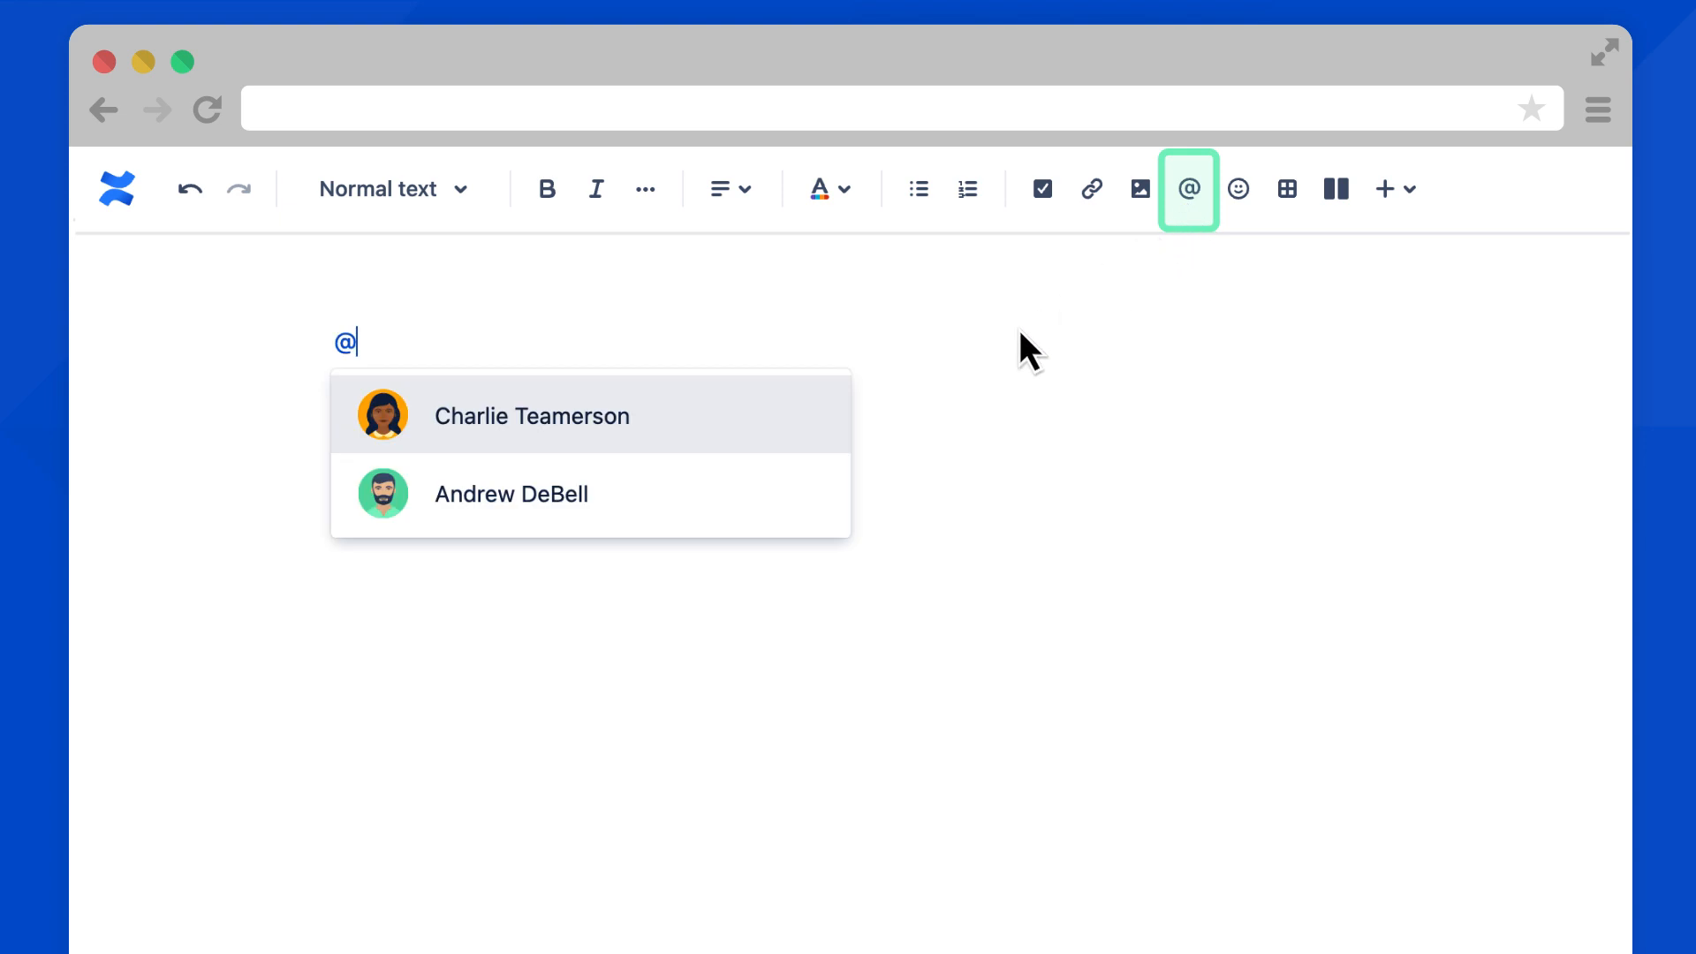
mouse_move(713, 433)
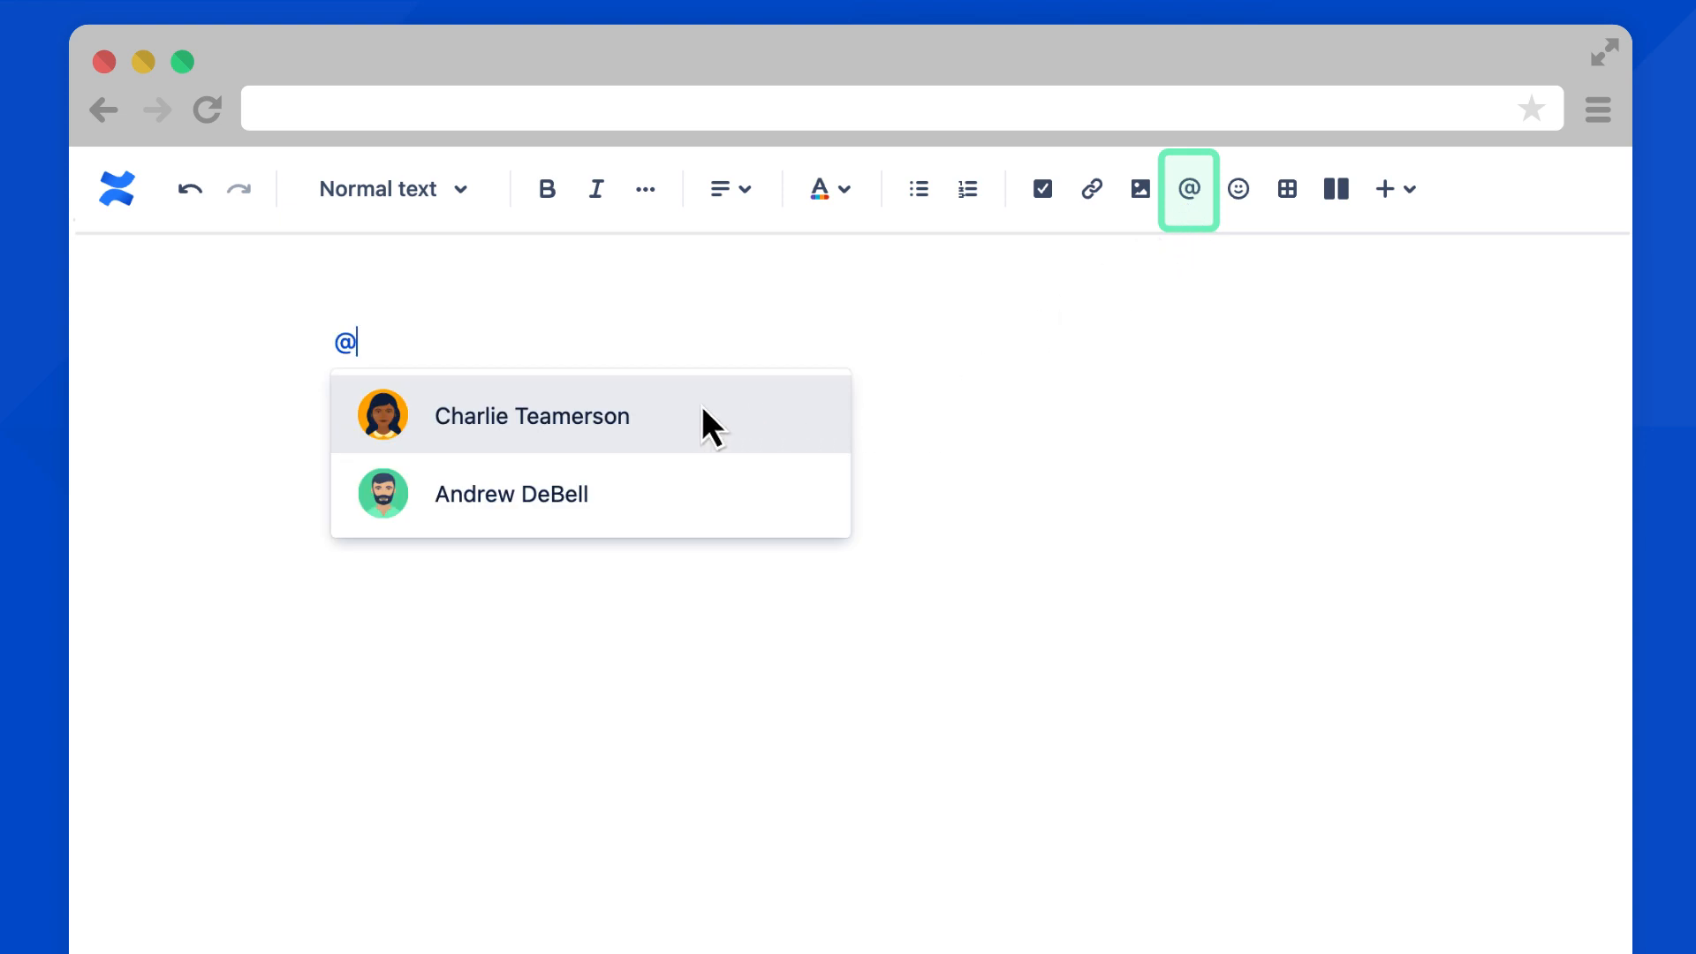
click(532, 415)
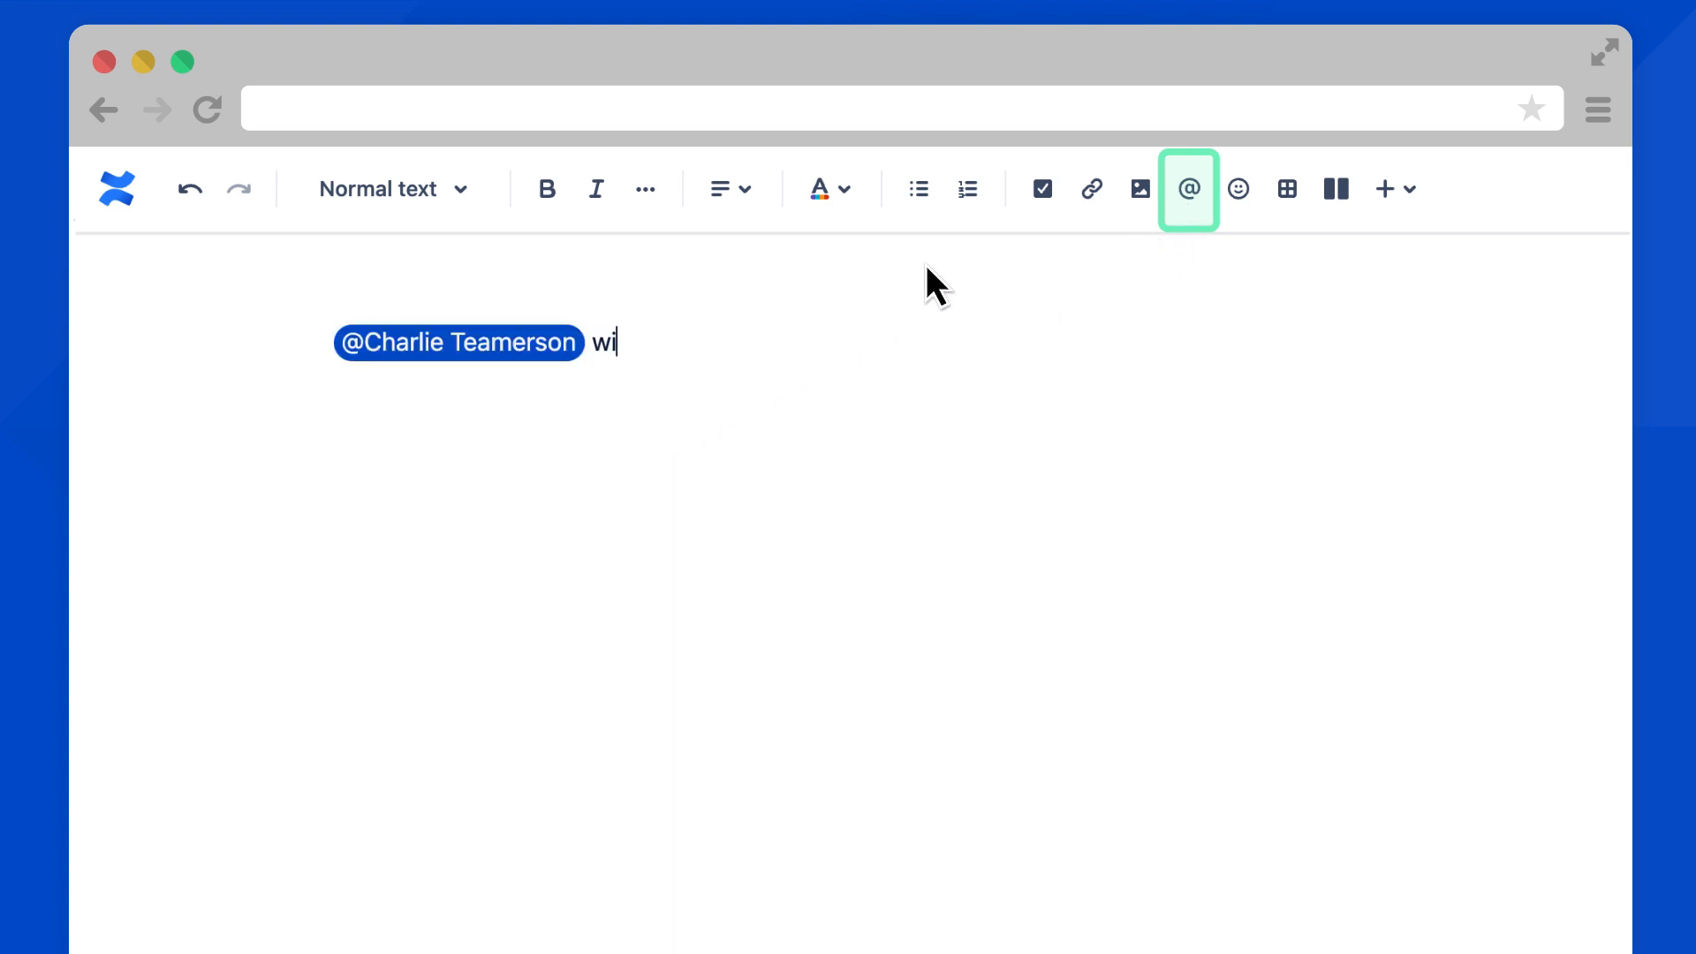
text(ll be leading this)
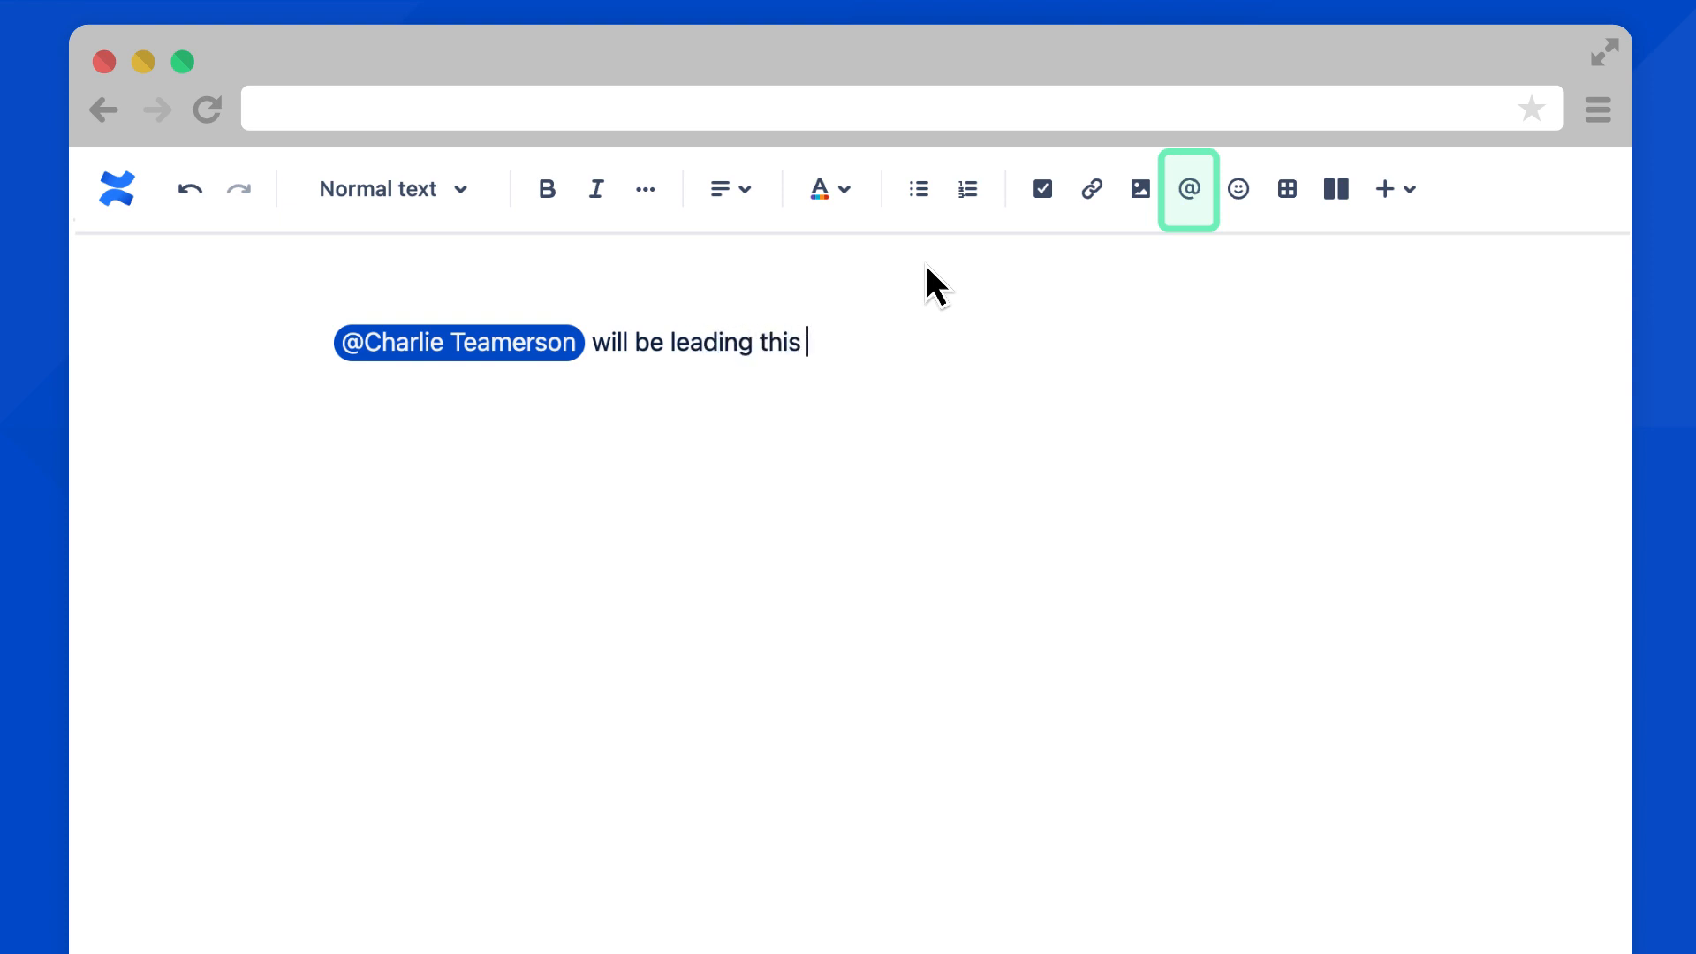
text(project.)
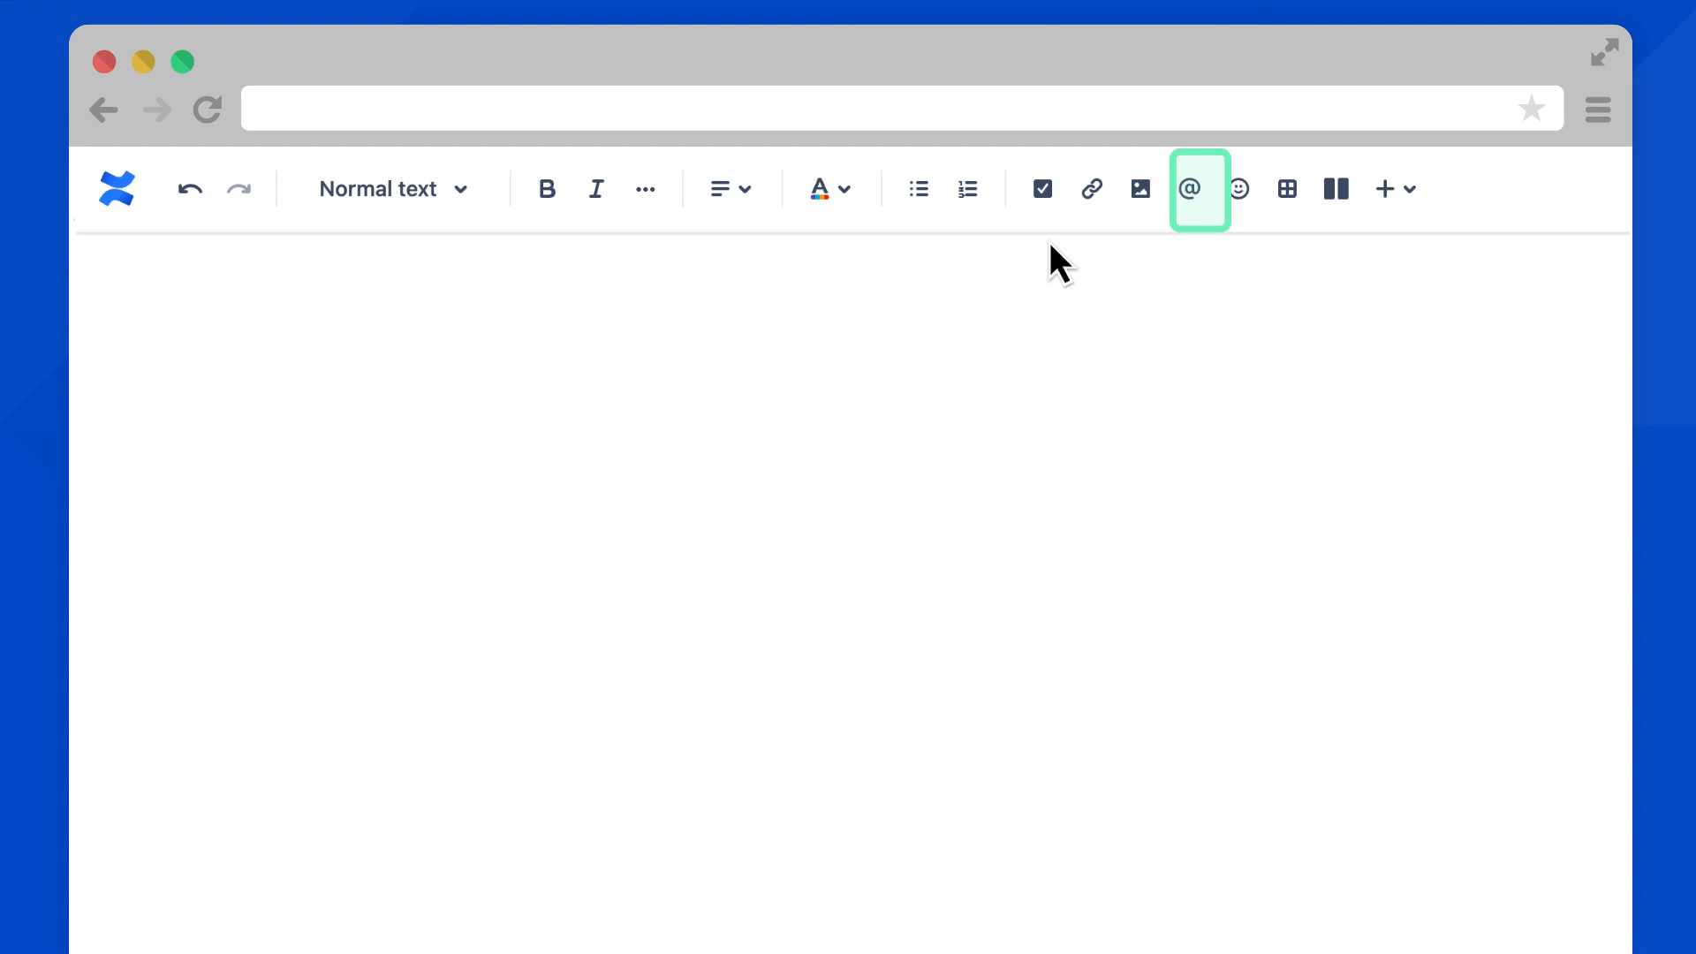
mouse_move(1238, 189)
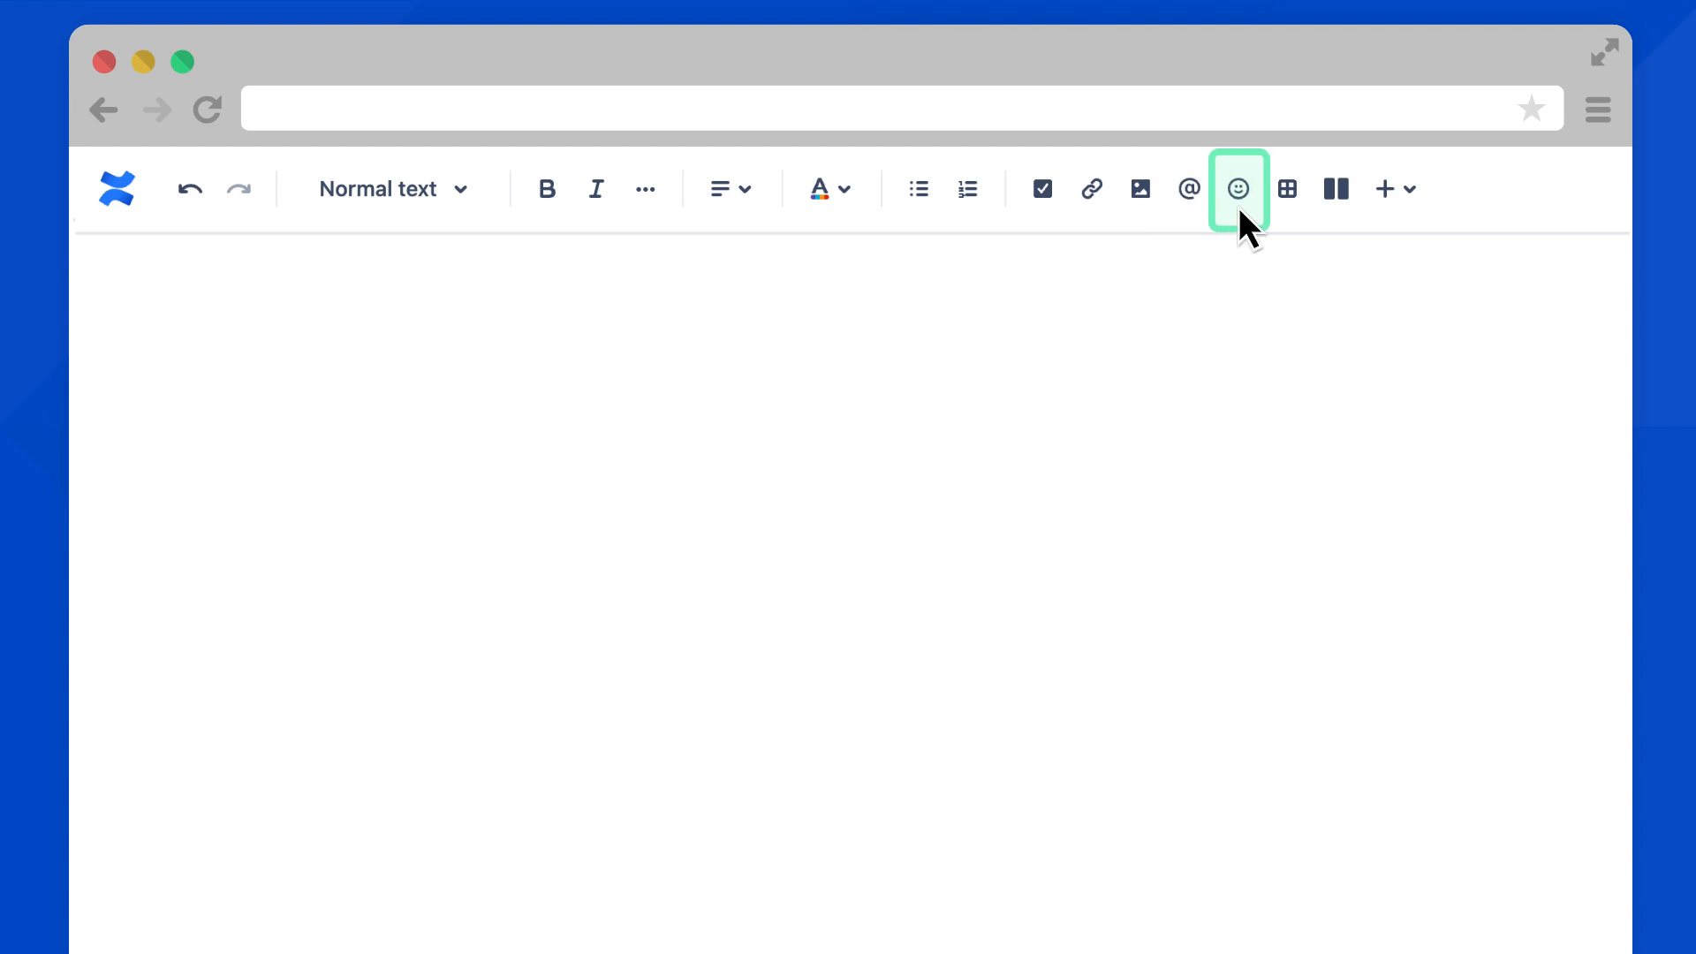
Insert a smiley face emoji from the People section of the emoji picker
click(1238, 189)
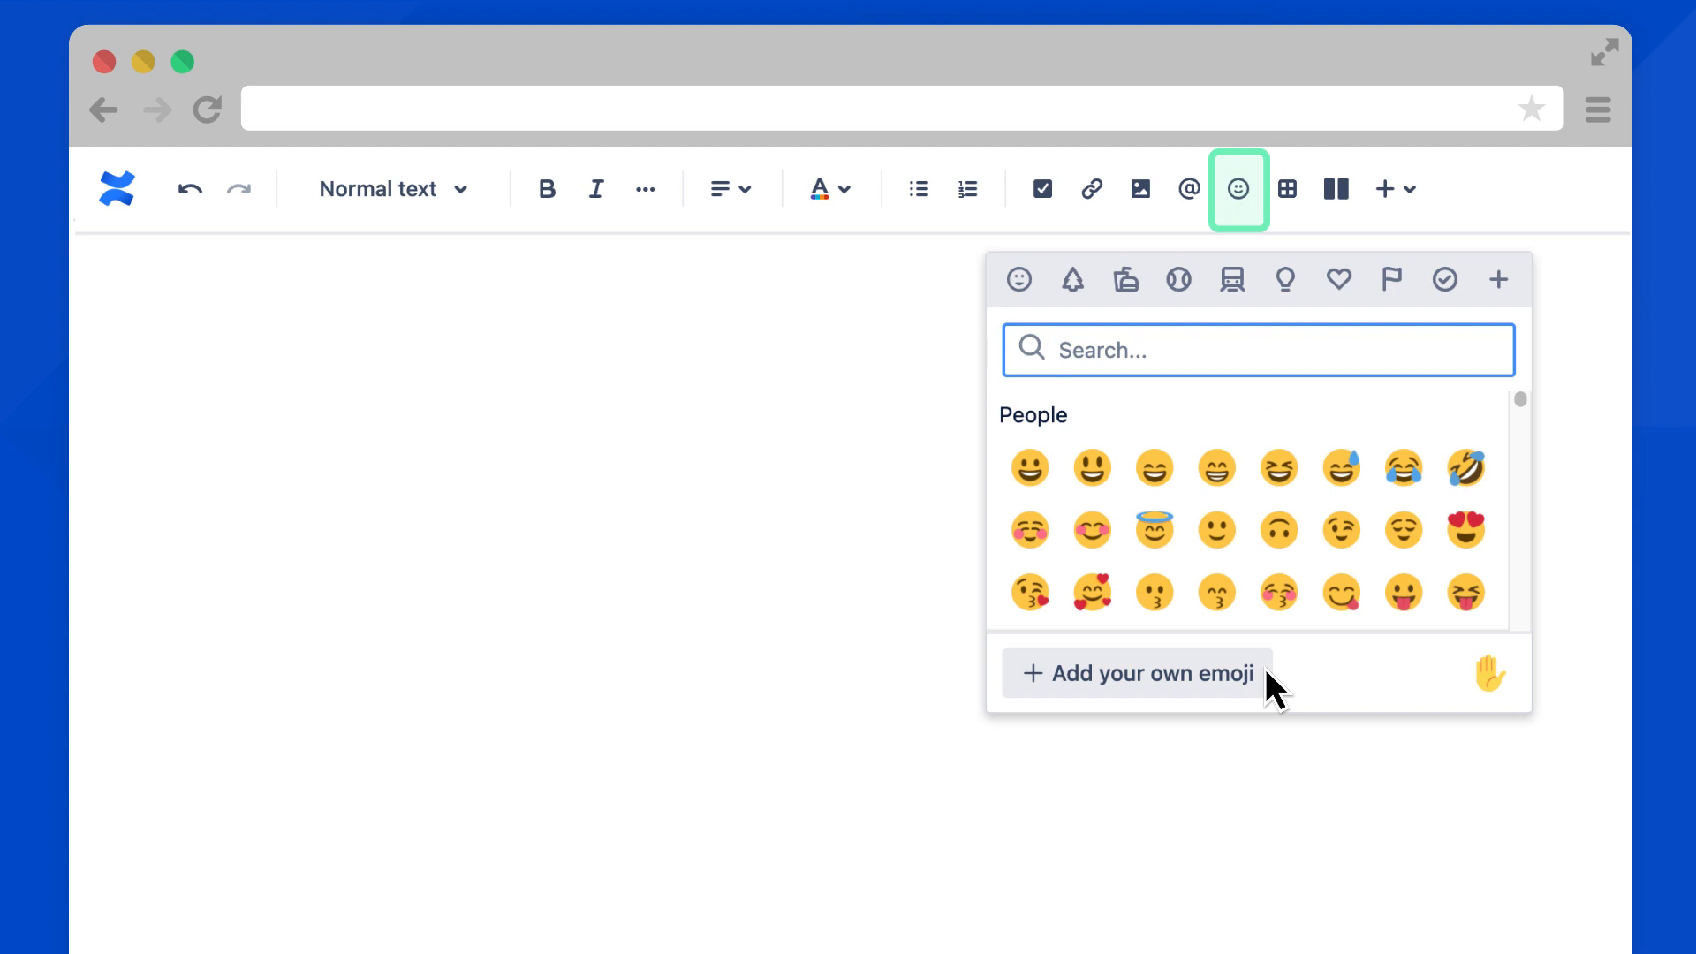
mouse_move(1427, 514)
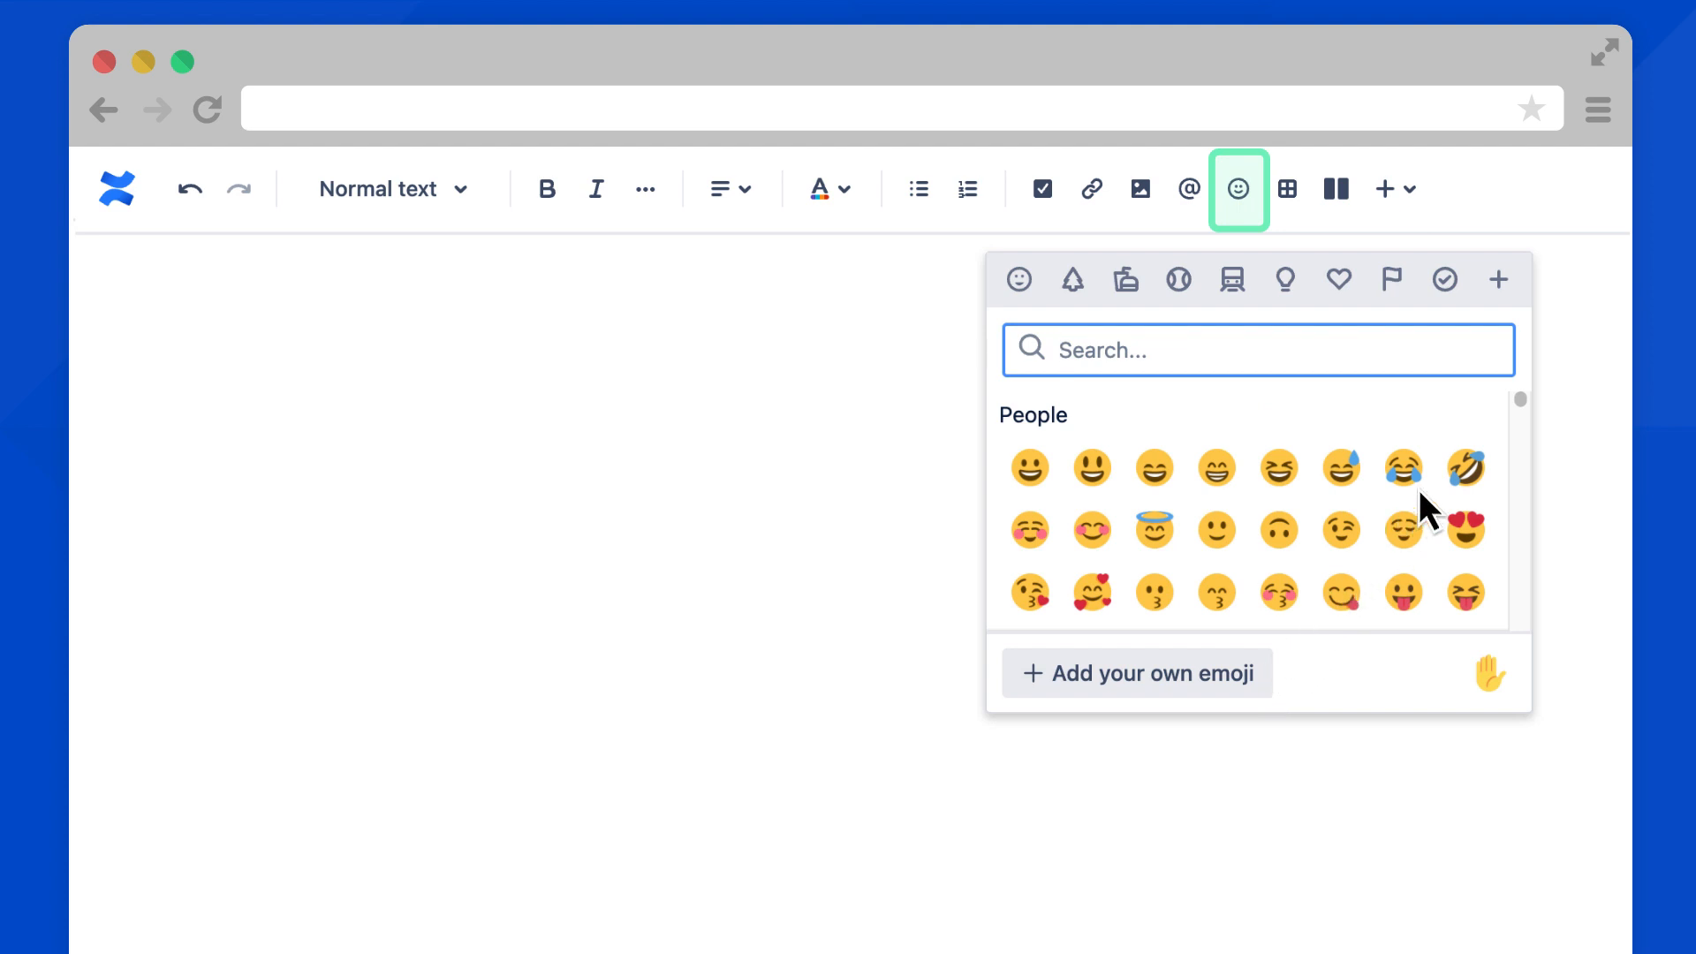
click(1401, 467)
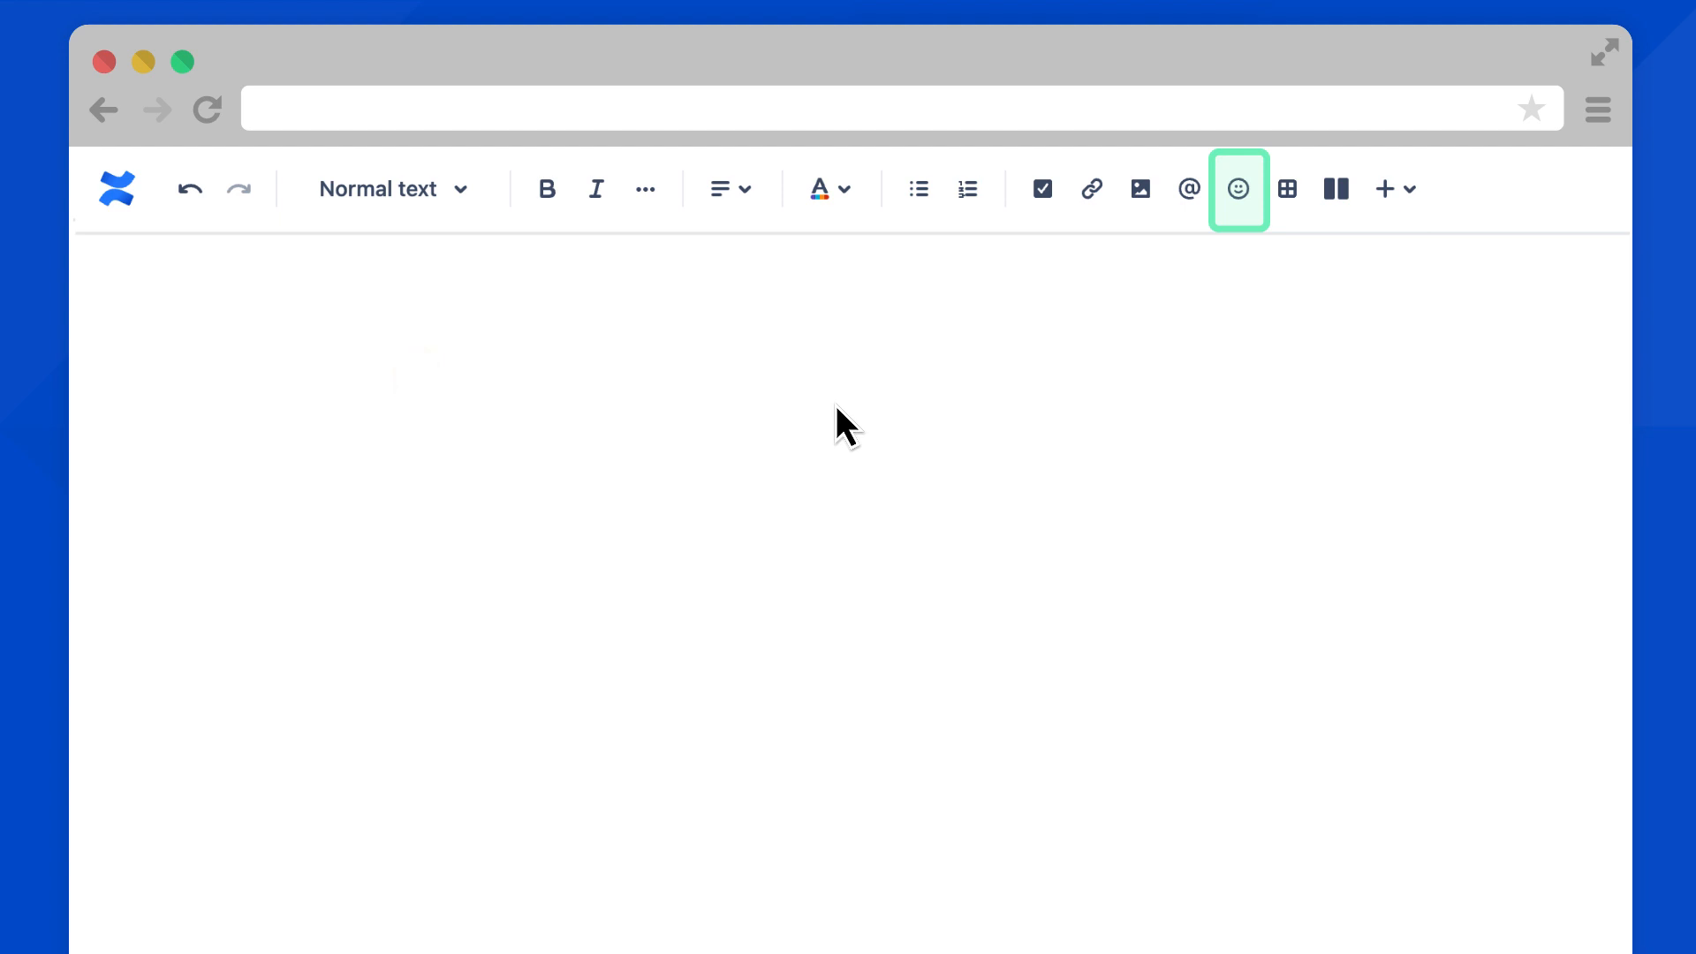
mouse_move(1207, 287)
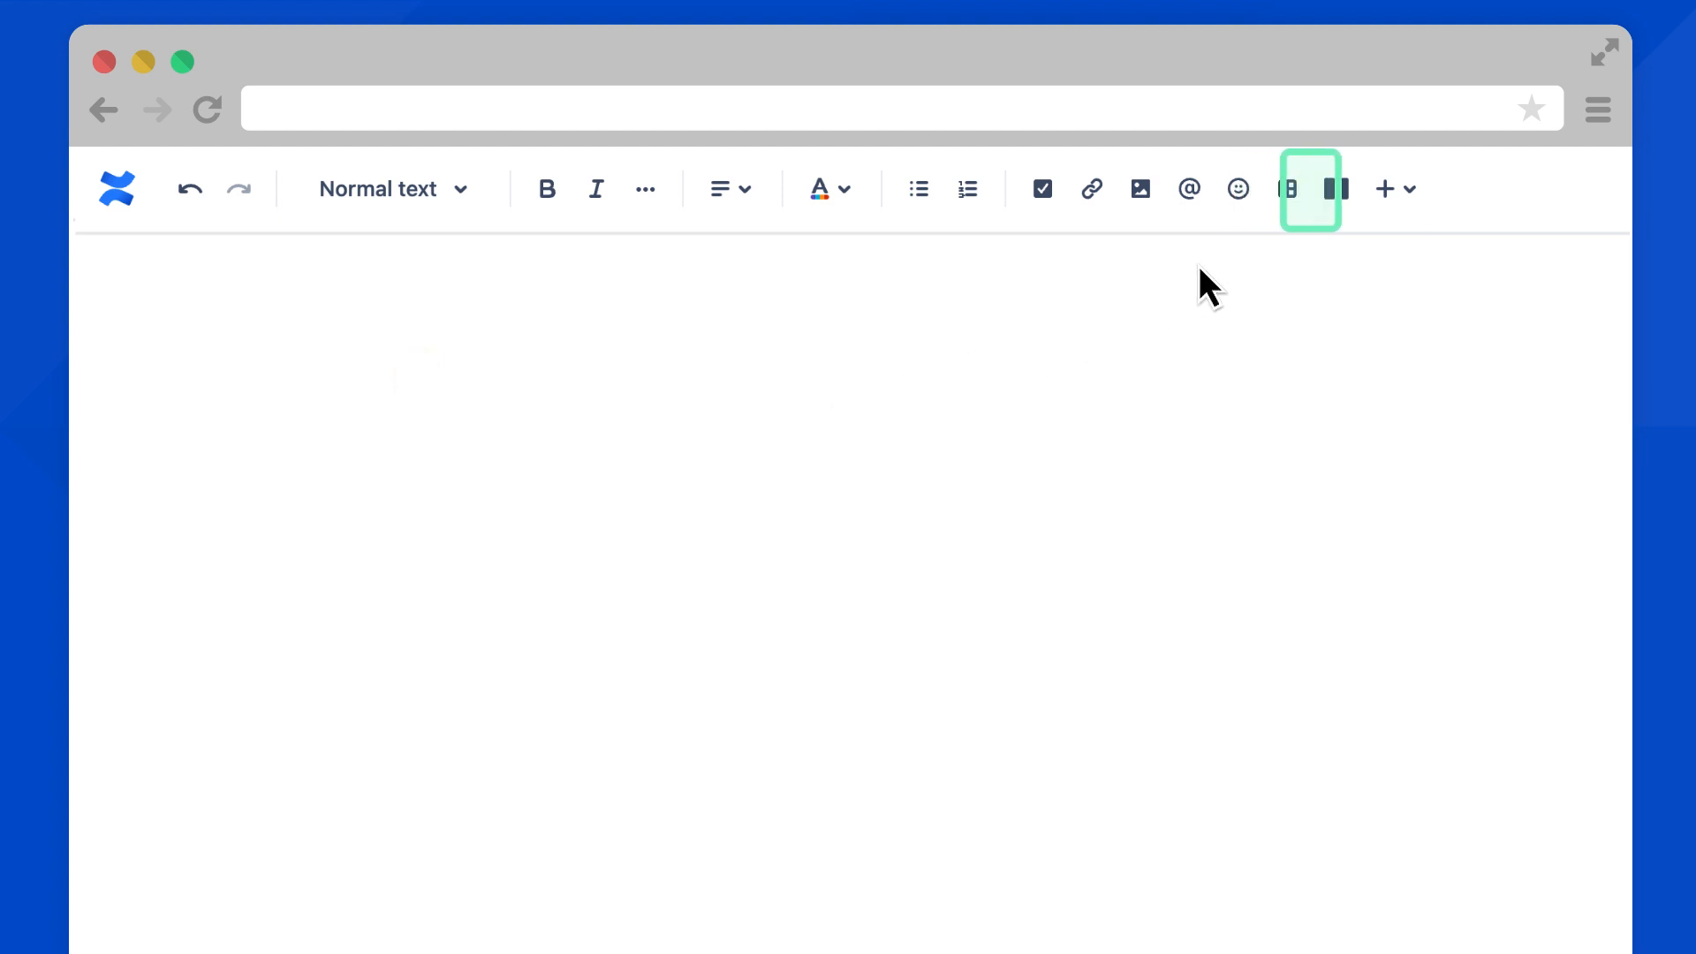
mouse_move(1338, 189)
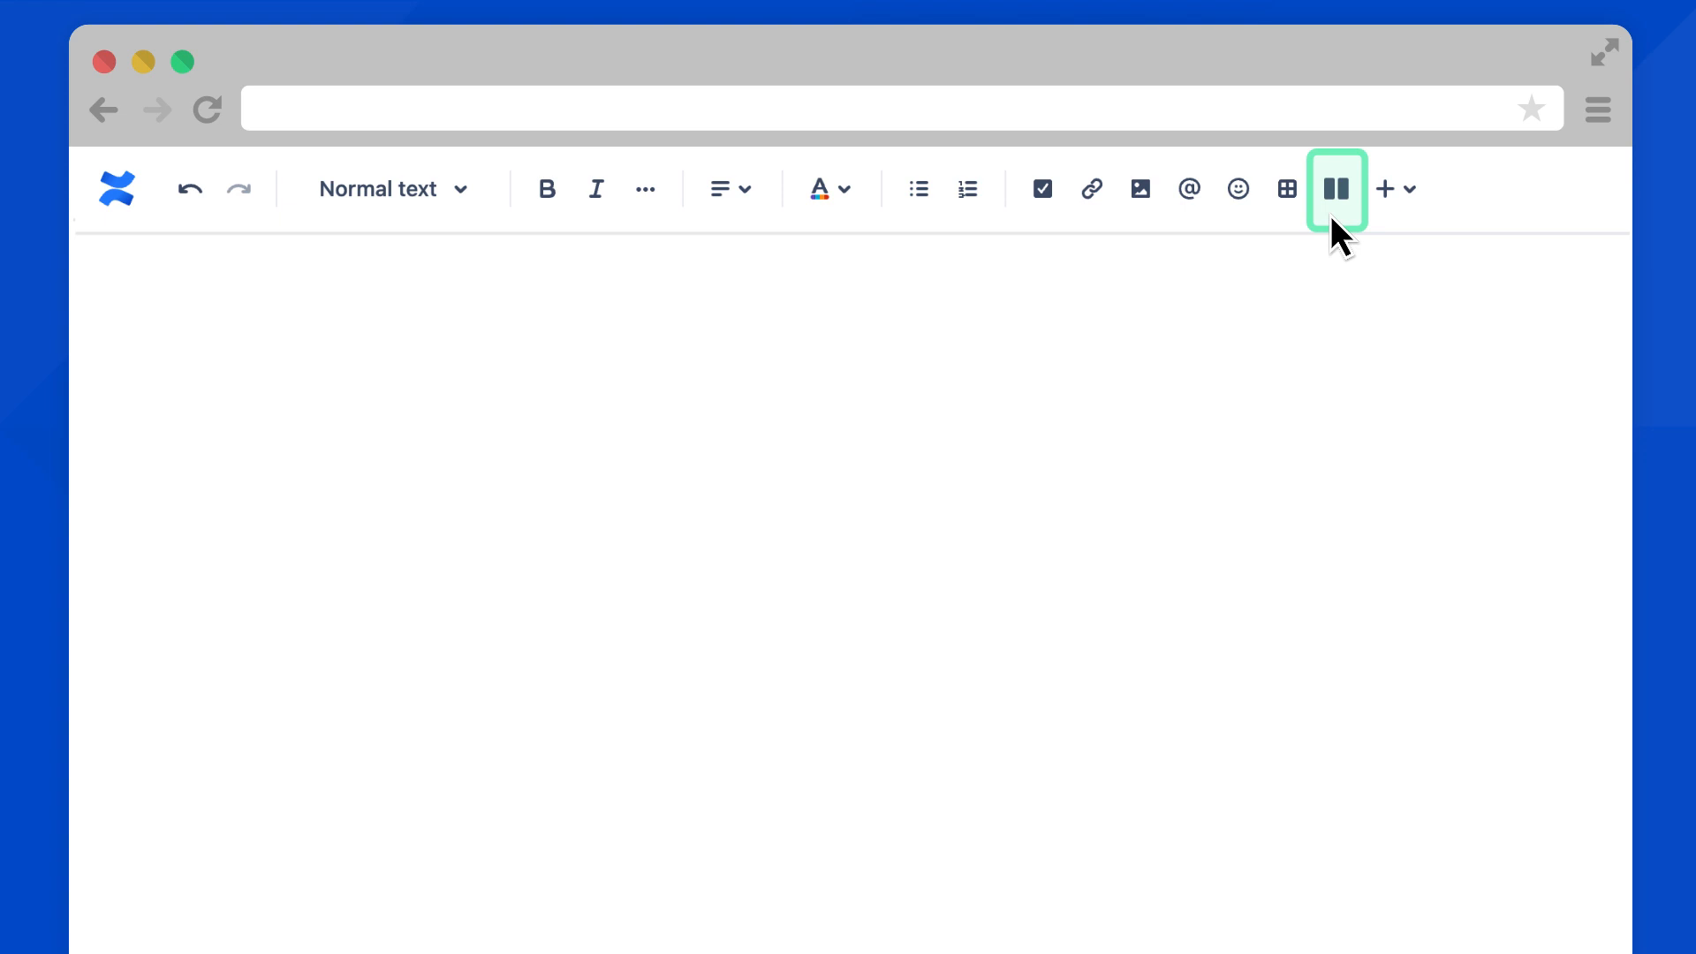
Add a two-column layout holding the pizza photo and the bulleted toppings list
click(1335, 189)
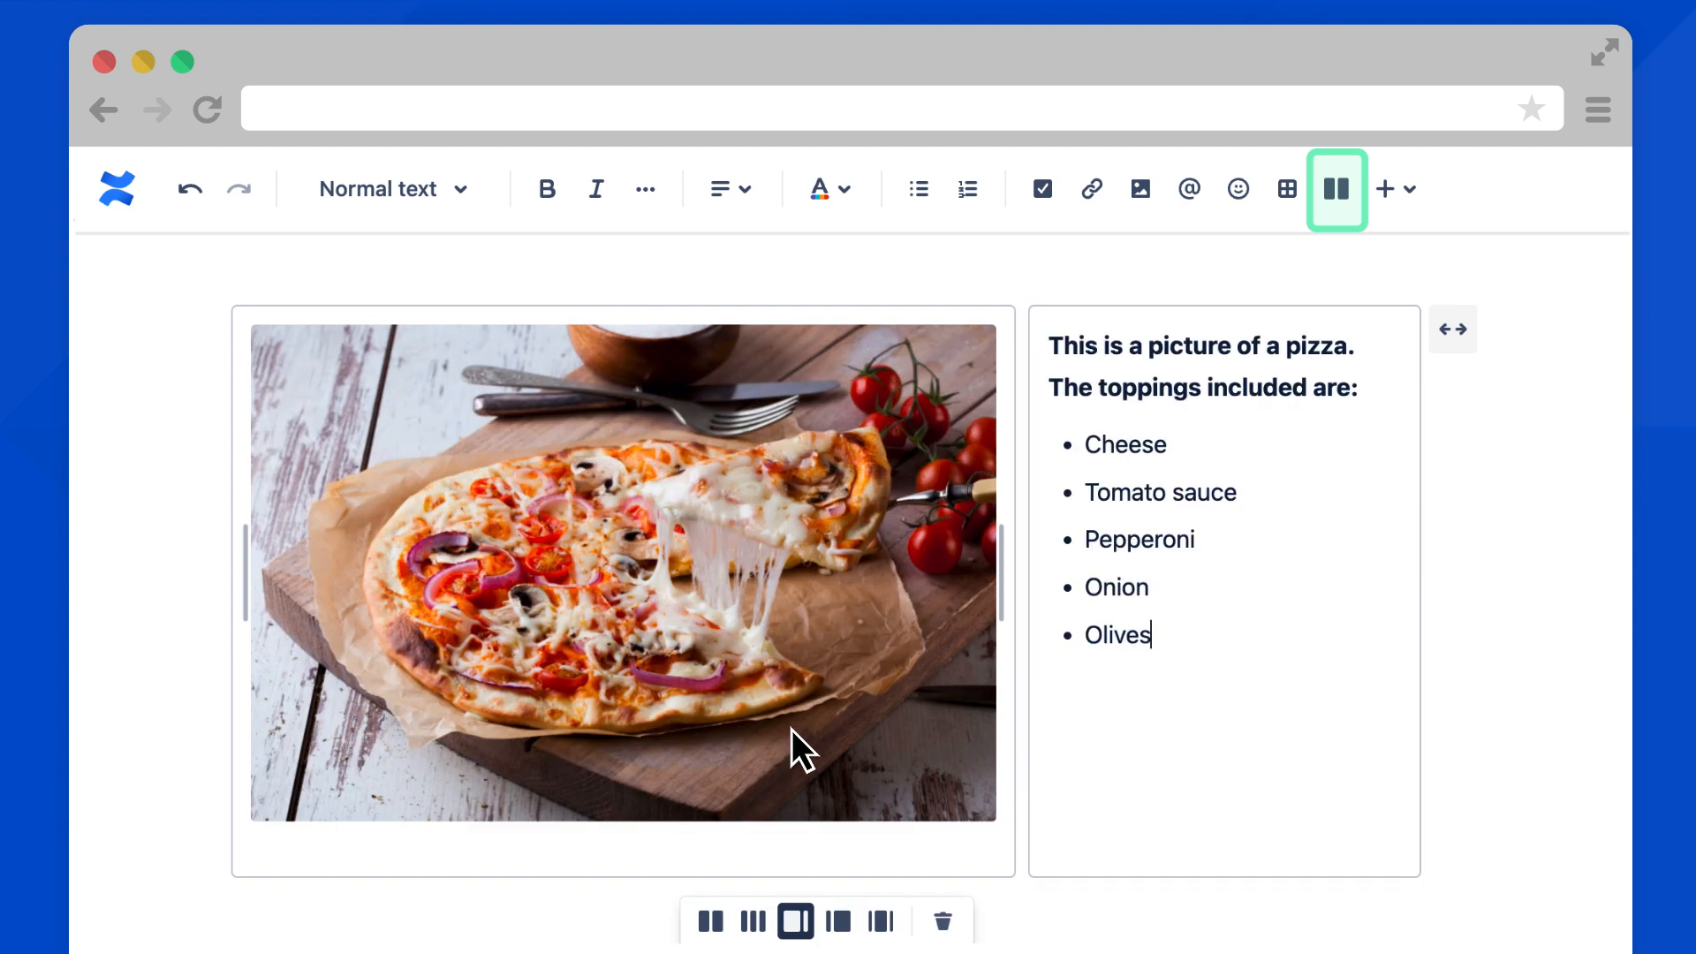
mouse_move(865, 518)
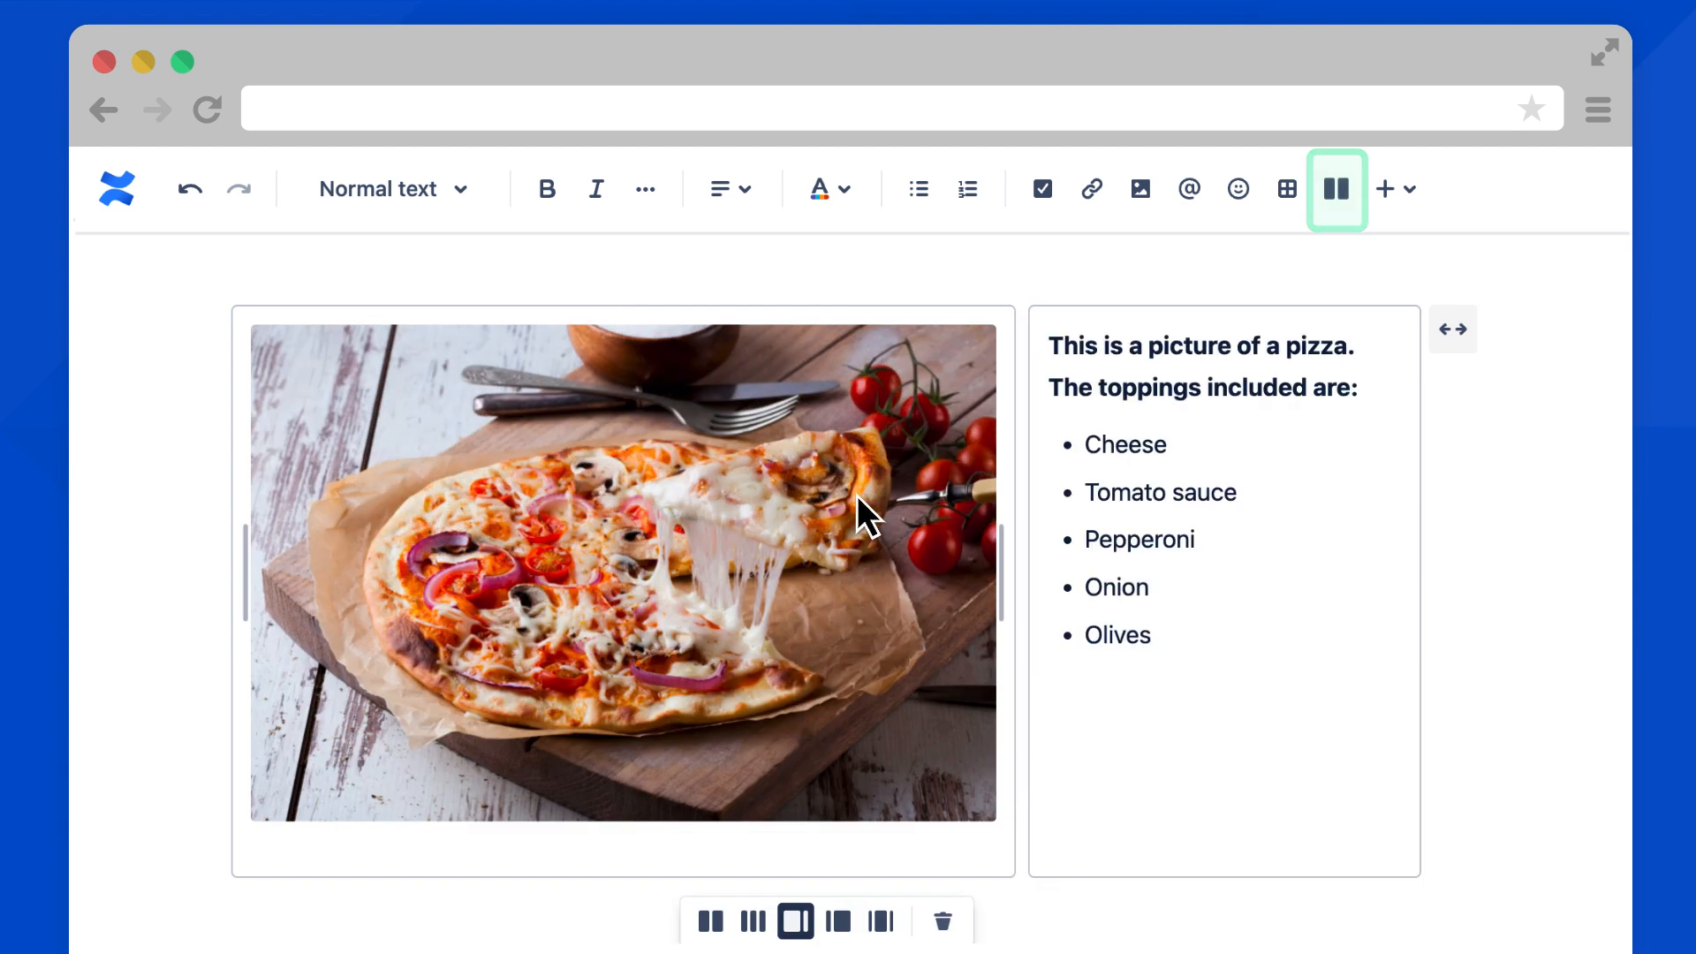